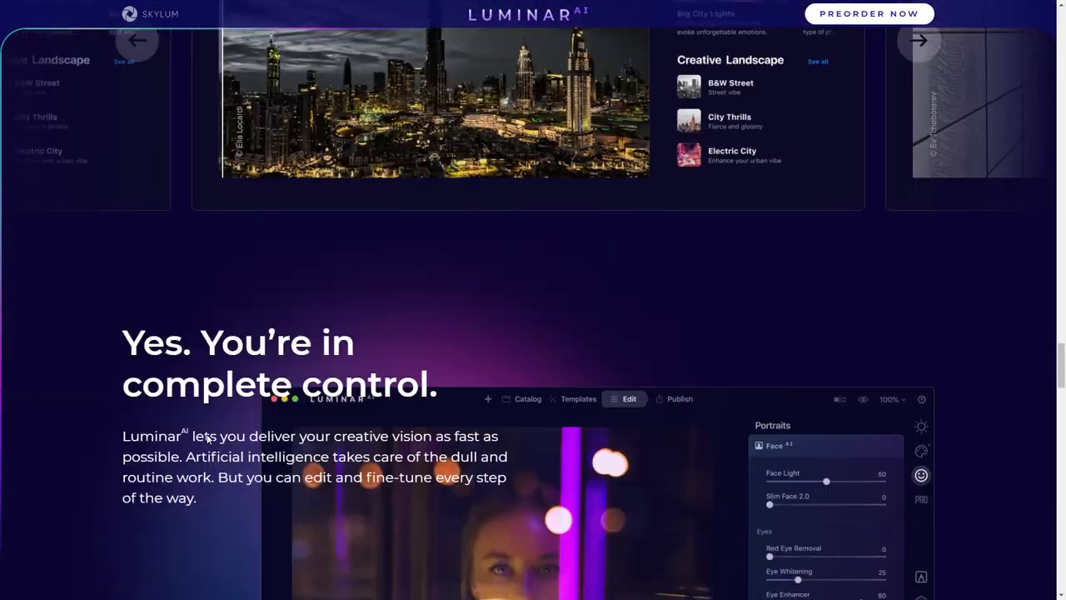
Scroll the product page past the complete control and story matters sections.
{"action": "scroll", "scroll_direction": "down", "scroll_amount": 3}
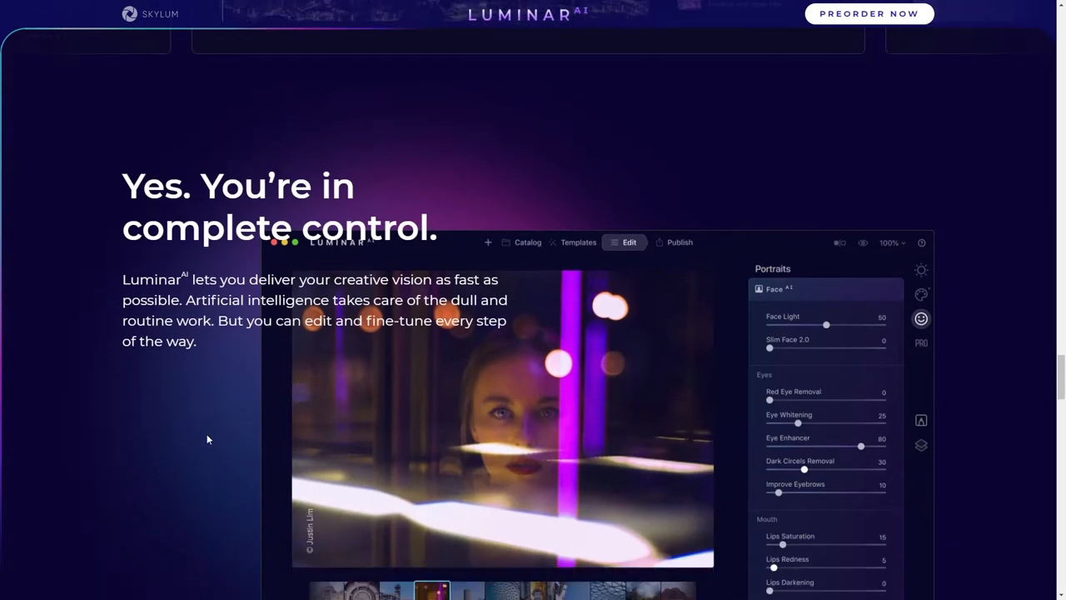
{"action": "scroll", "scroll_direction": "down", "scroll_amount": 3}
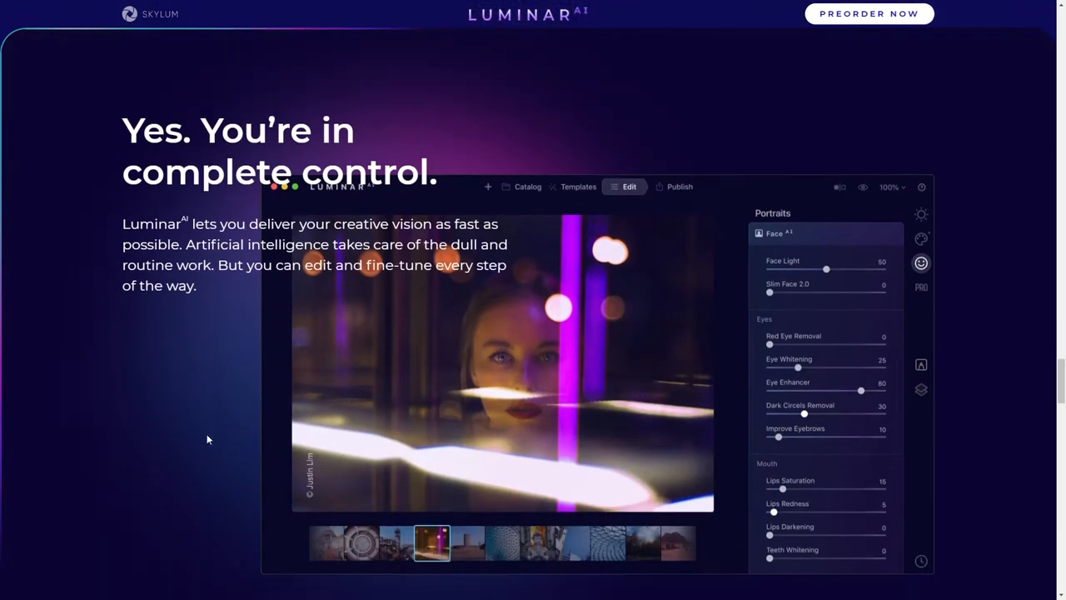
{"action": "scroll", "scroll_direction": "down", "scroll_amount": 3}
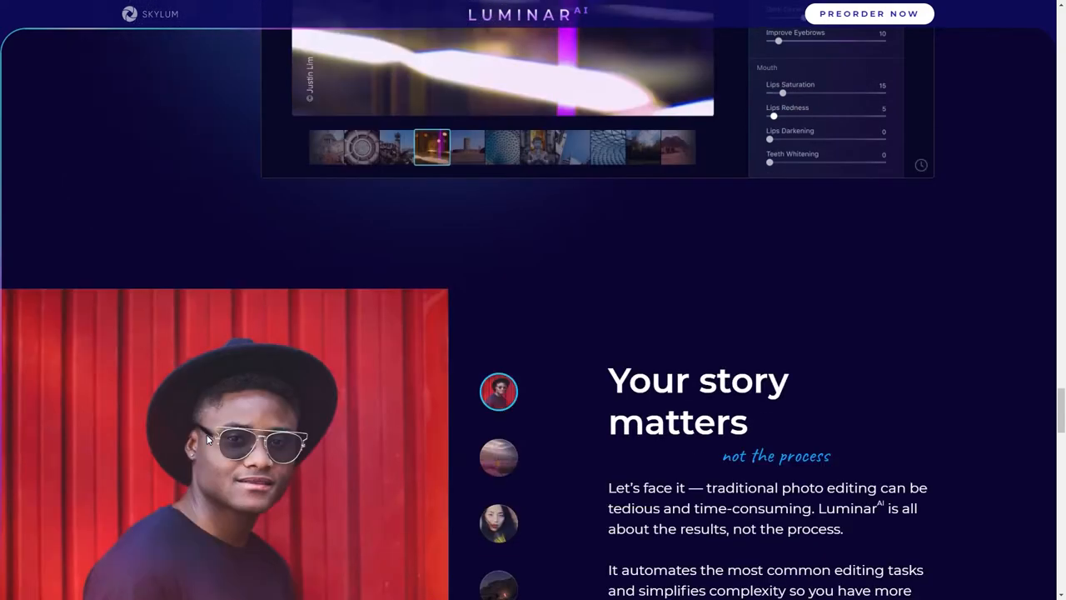
{"action": "scroll", "scroll_direction": "down", "scroll_amount": 3}
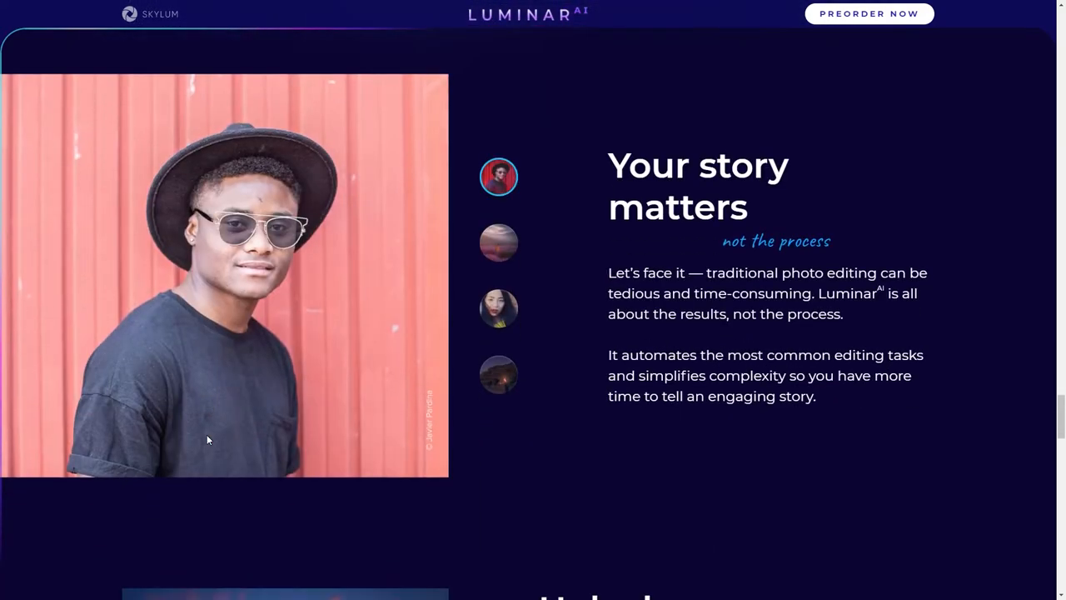
{"action": "scroll", "scroll_direction": "down", "scroll_amount": 3}
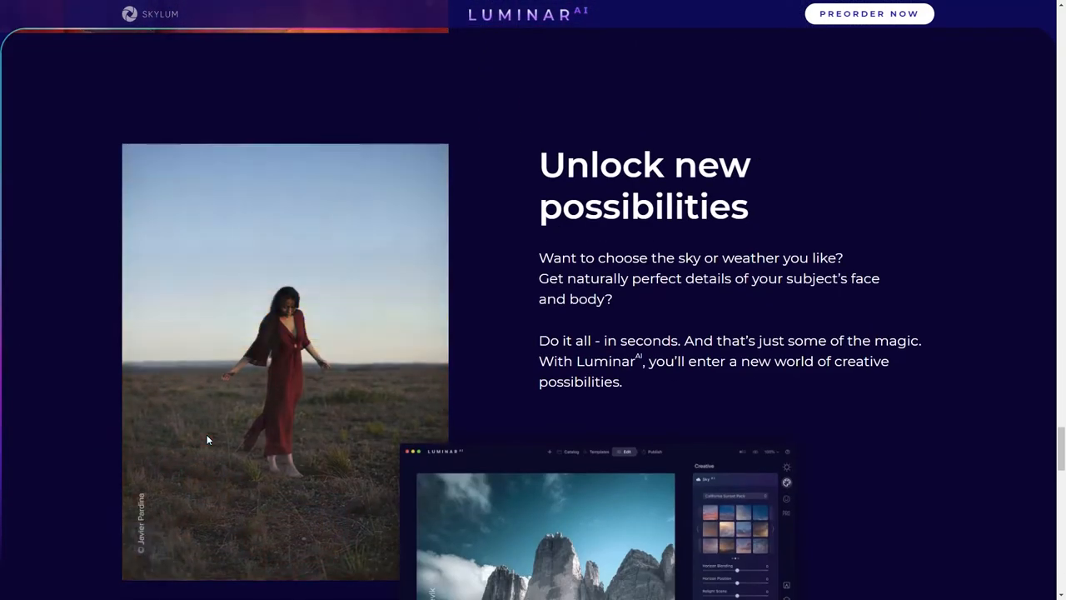
{"action": "scroll", "scroll_direction": "down", "scroll_amount": 3}
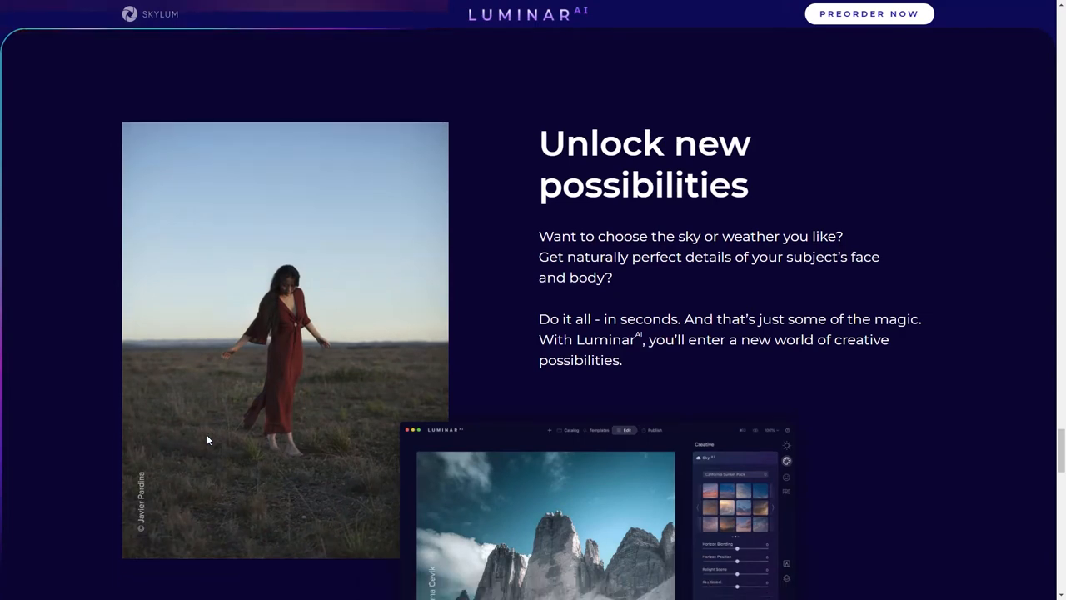
{"action": "scroll", "scroll_direction": "down", "scroll_amount": 3}
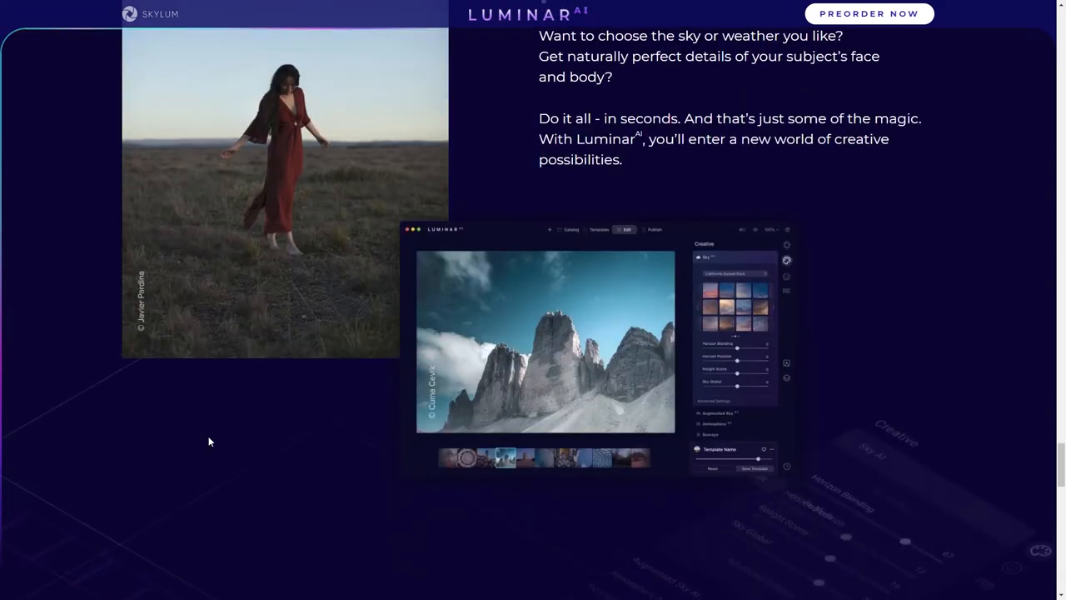
{"action": "scroll", "scroll_direction": "down", "scroll_amount": 3}
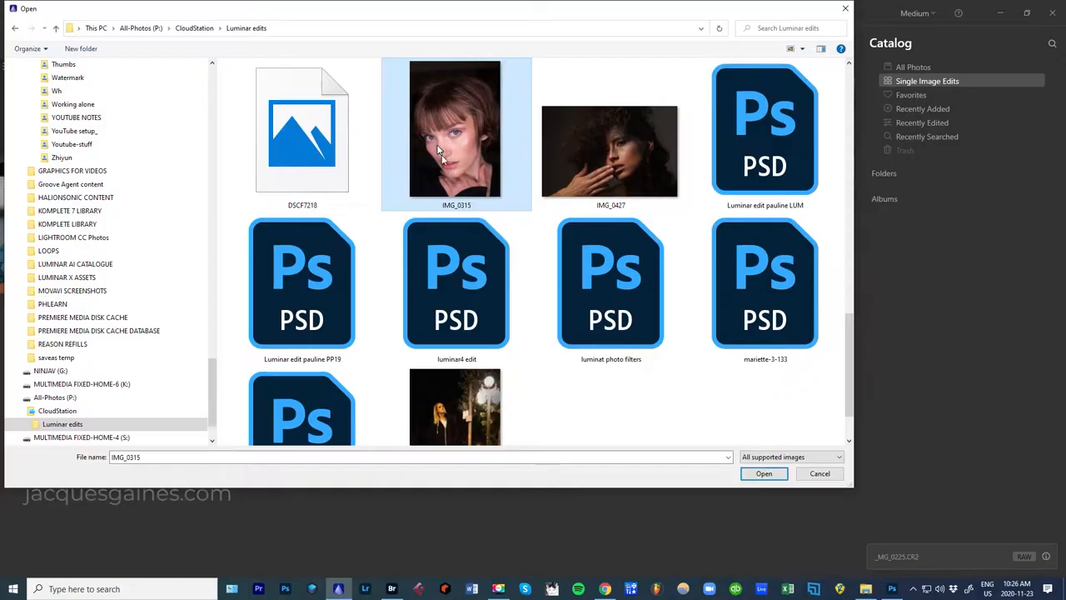
Pick IMG_0315 from the Luminar edits folder and open it.
{"action": "left_click", "coordinate": [764, 473]}
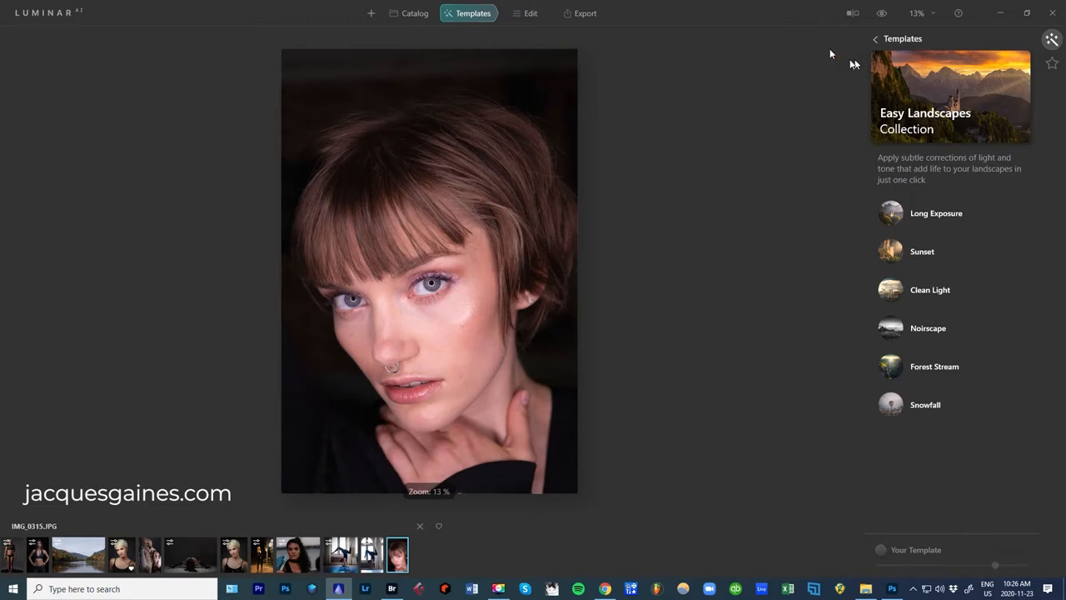
Crop the portrait in Composition AI, first at 4:5, then at another ratio.
{"action": "left_click", "coordinate": [527, 13]}
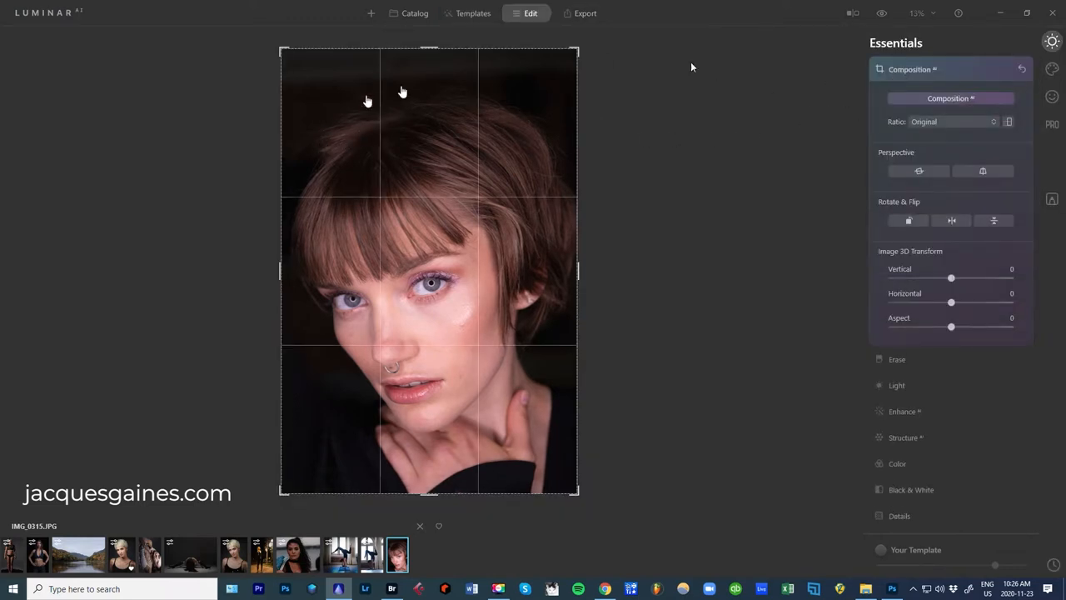
{"action": "left_click", "coordinate": [954, 122]}
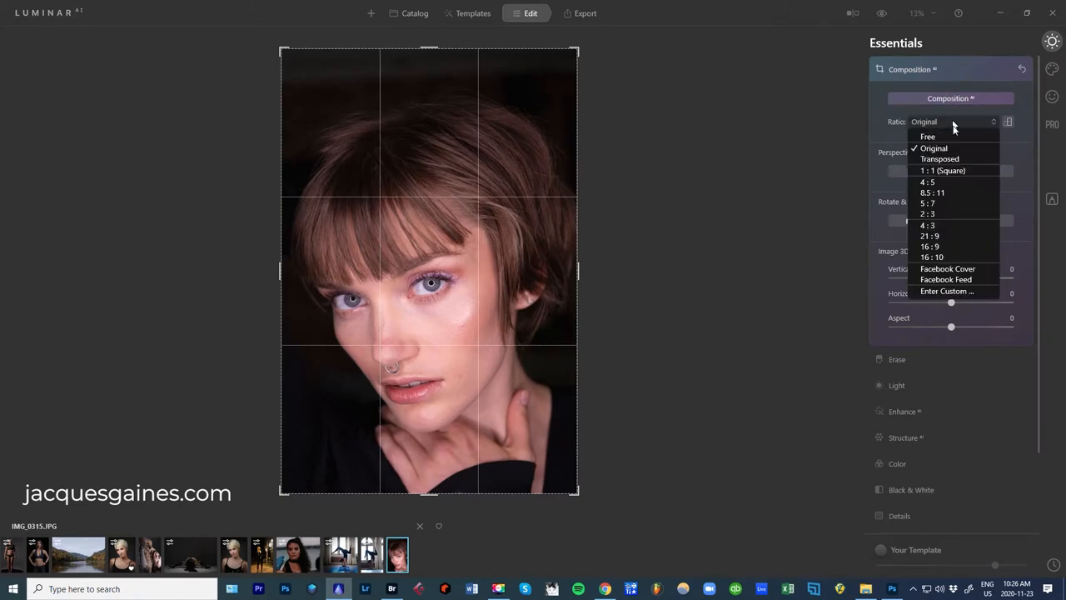
{"action": "left_click", "coordinate": [927, 181]}
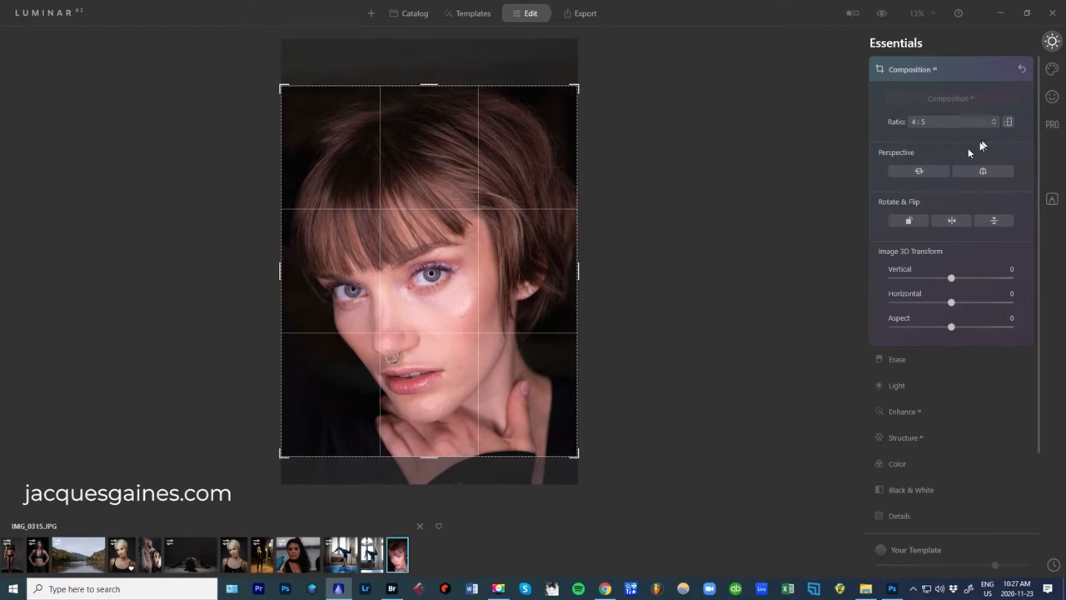
{"action": "left_click", "coordinate": [941, 121]}
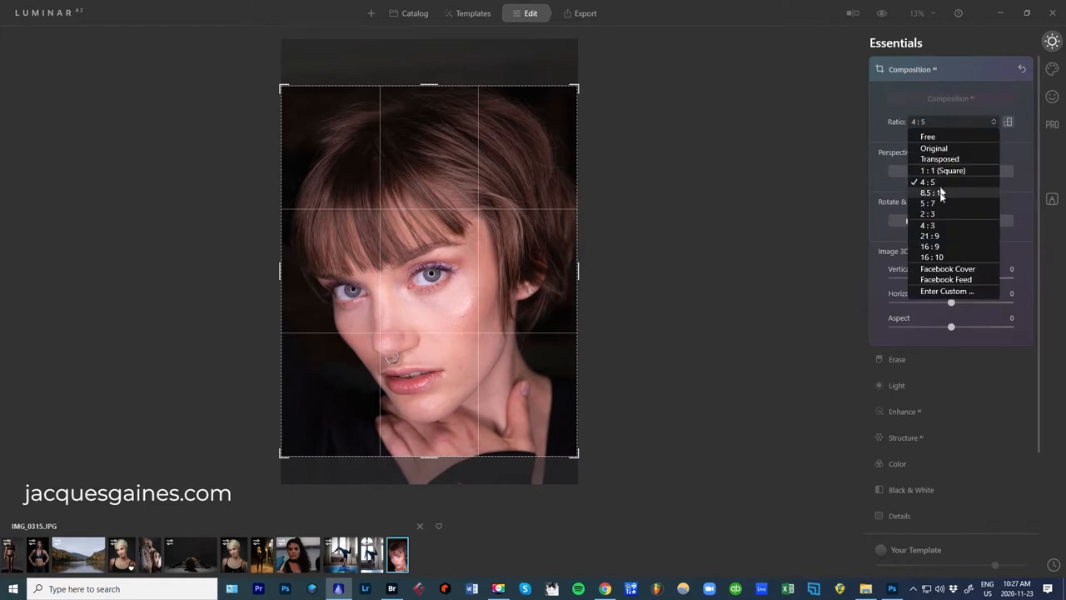
{"action": "left_click", "coordinate": [927, 202]}
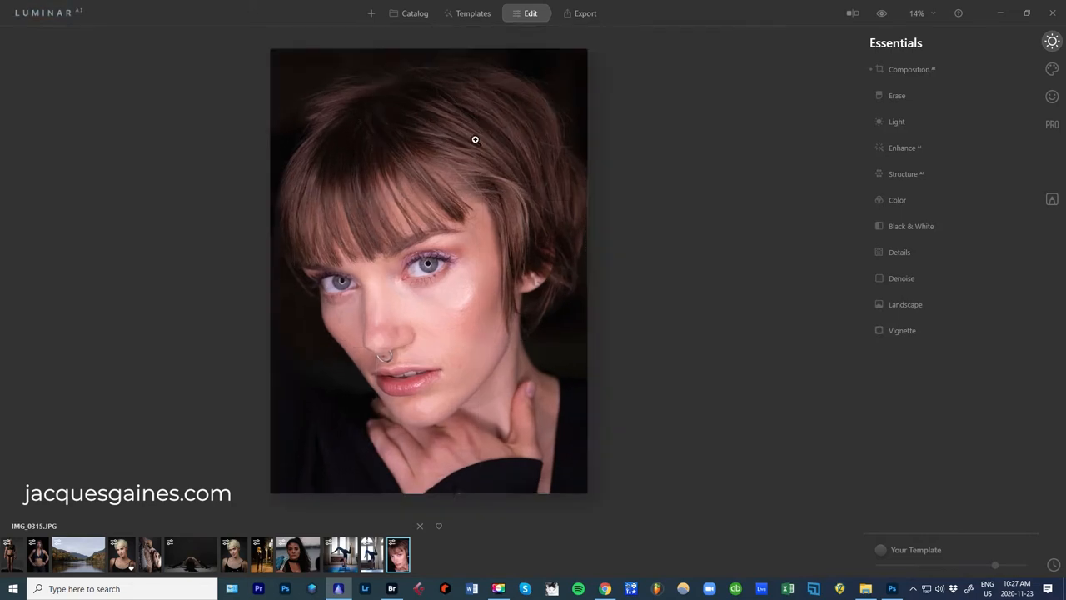
{"action": "mouse_move", "coordinate": [486, 35]}
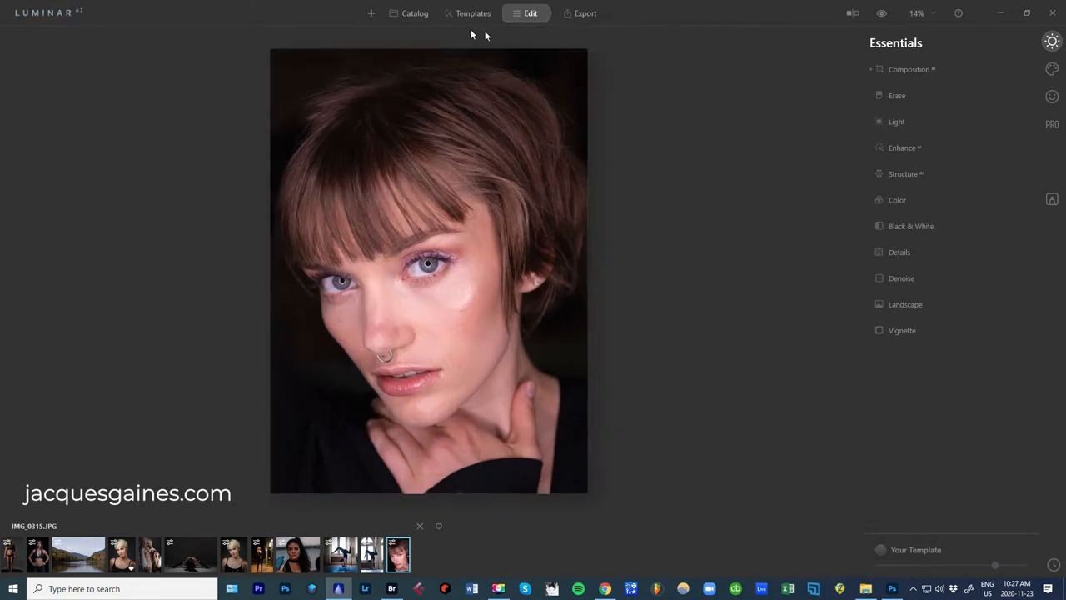
Open the Experimental template collection and apply the Celebrate look.
{"action": "left_click", "coordinate": [473, 13]}
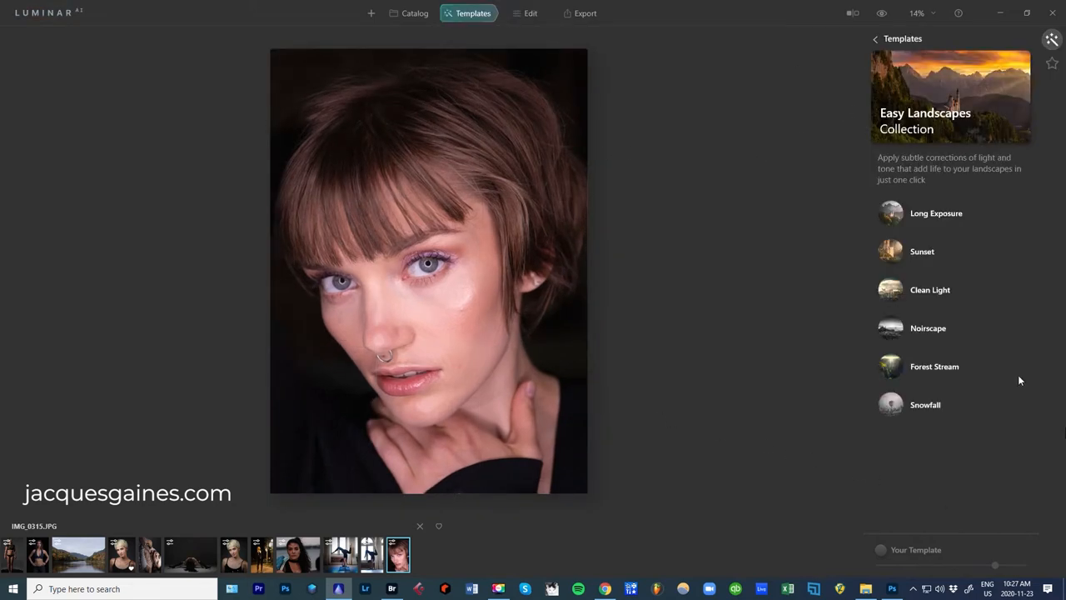
{"action": "left_click", "coordinate": [872, 38]}
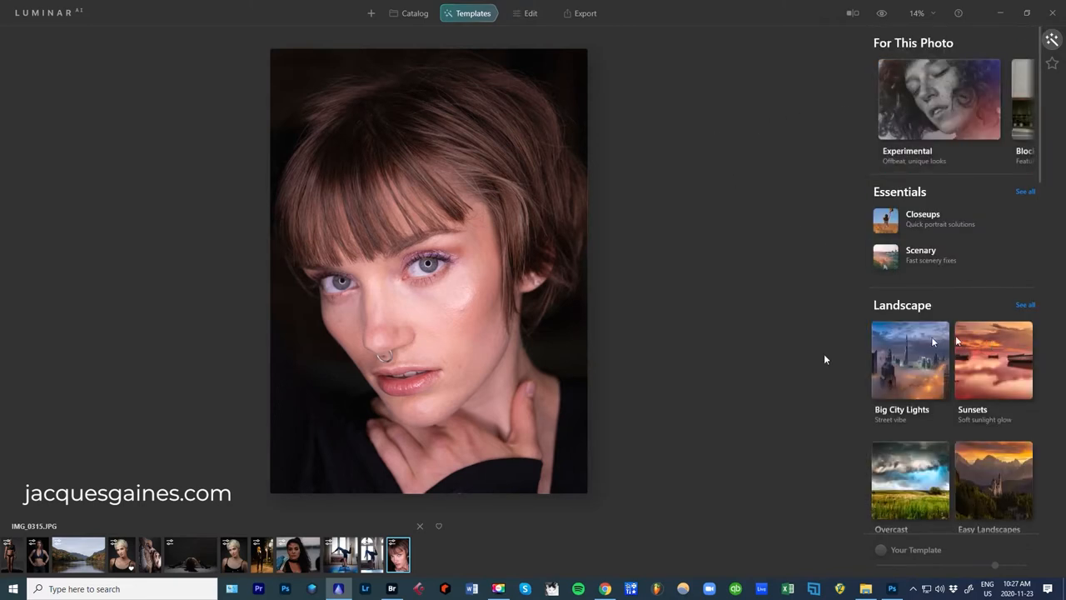
{"action": "mouse_move", "coordinate": [930, 177]}
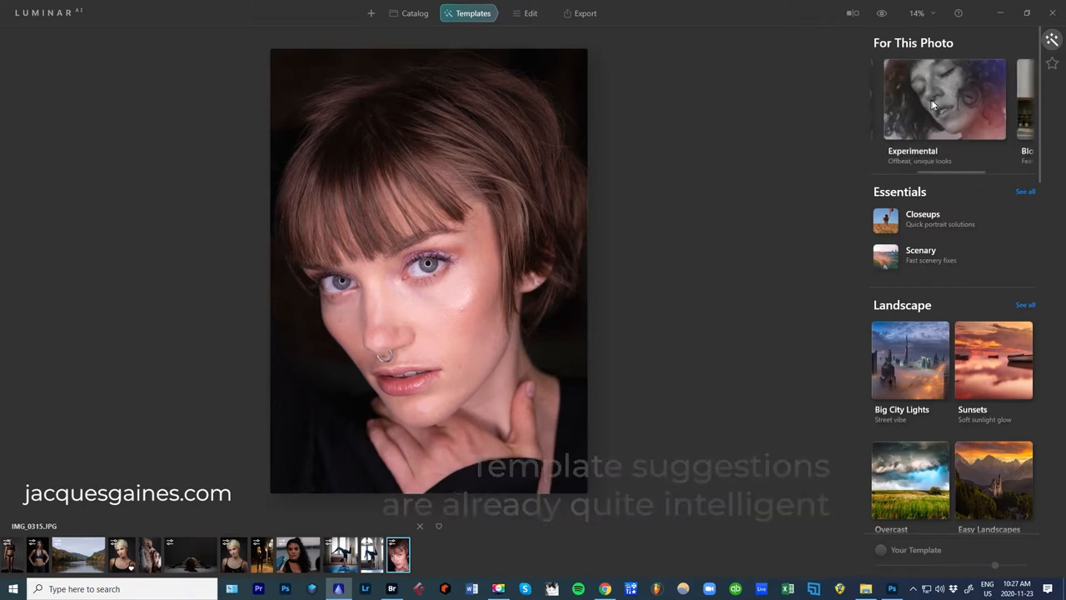
{"action": "left_click", "coordinate": [943, 98]}
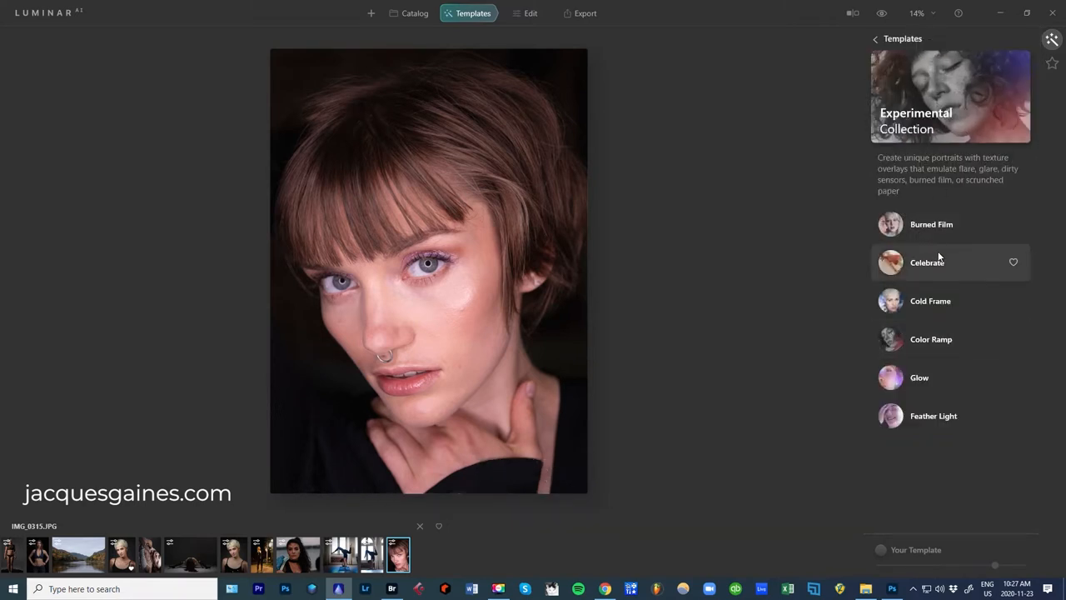
{"action": "left_click", "coordinate": [927, 262]}
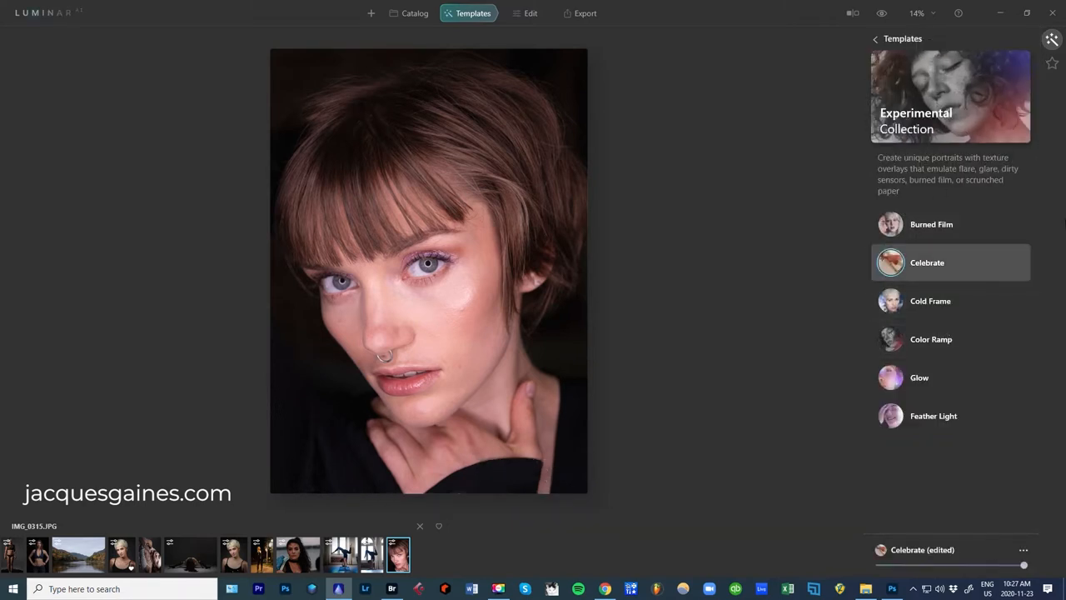
{"action": "left_click", "coordinate": [927, 262]}
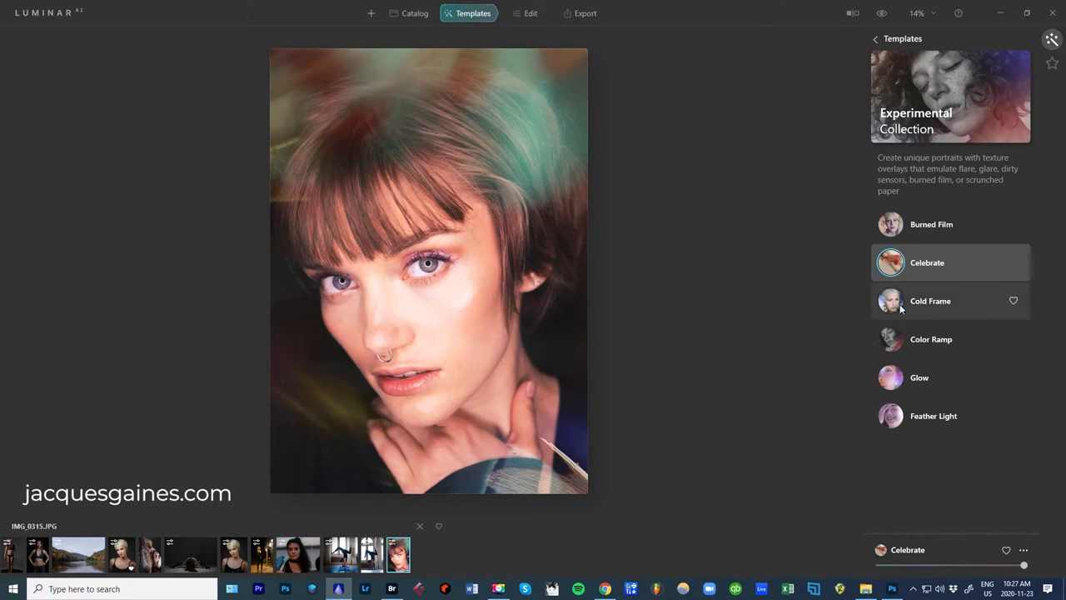
Try Cold Frame, Color Ramp and Glow, then settle on Feather Light.
{"action": "left_click", "coordinate": [930, 301]}
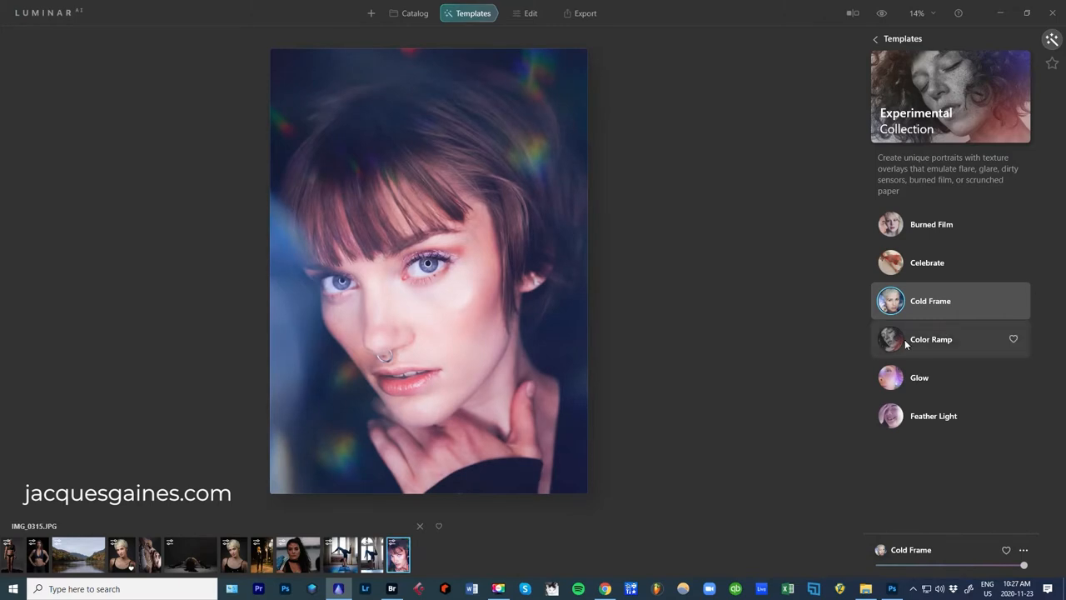
{"action": "left_click", "coordinate": [930, 339]}
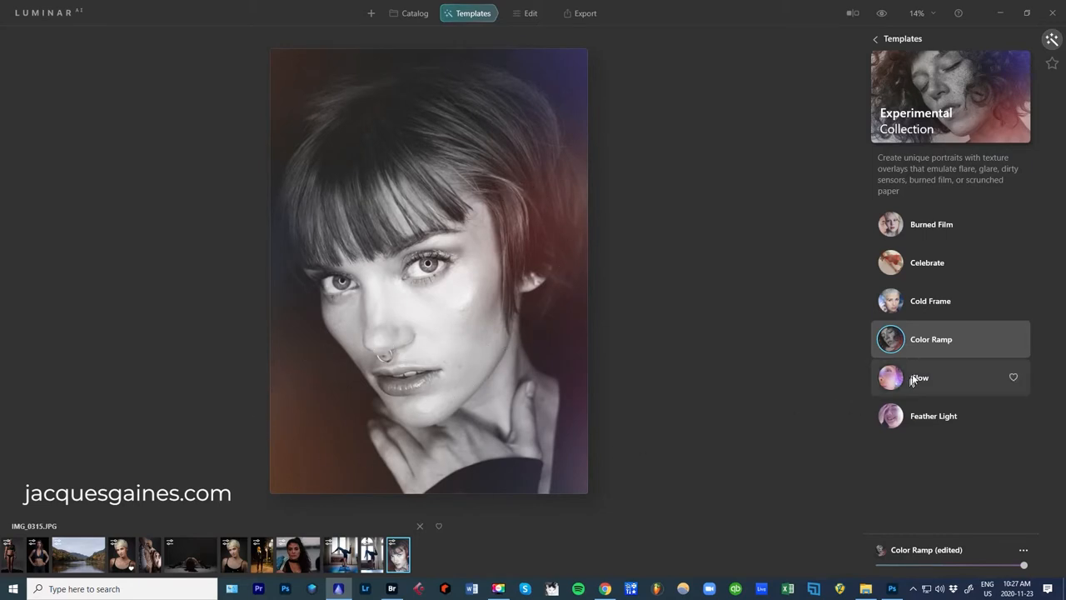
{"action": "left_click", "coordinate": [918, 377]}
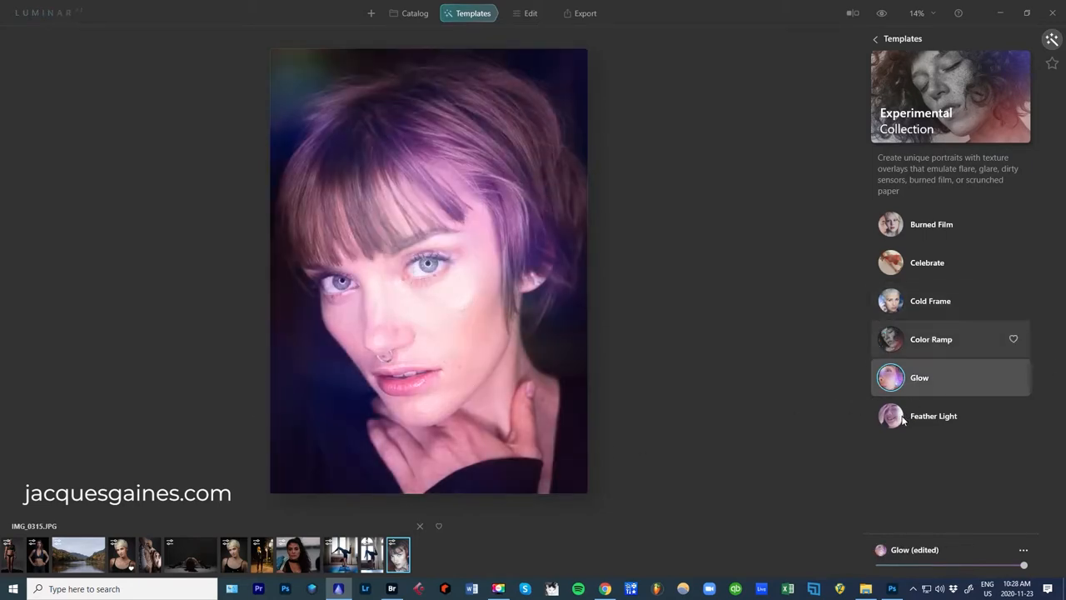
{"action": "left_click", "coordinate": [933, 416]}
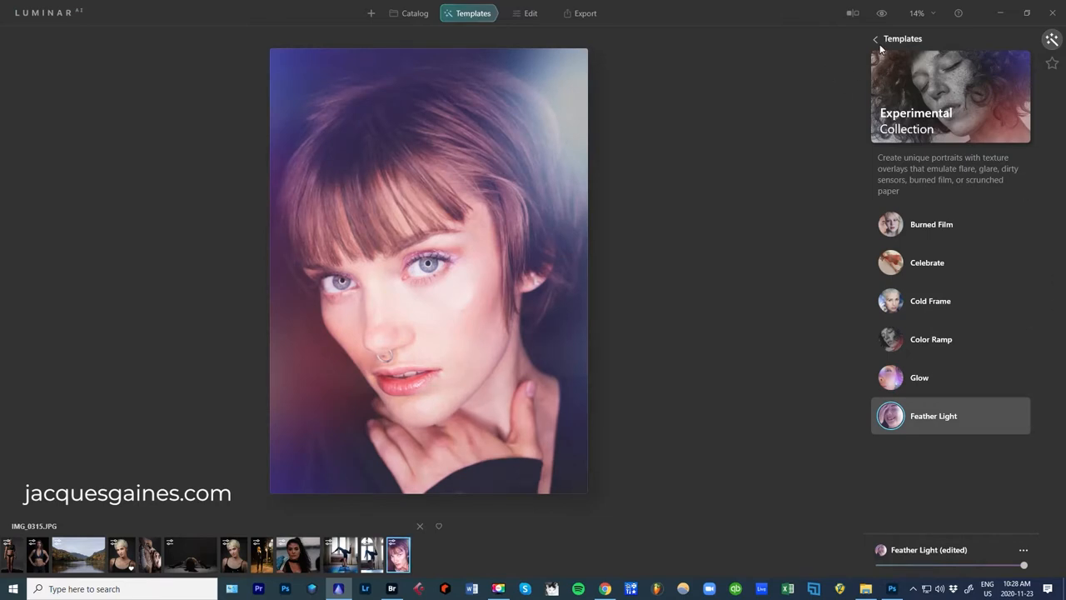
Briefly try the Monochrome Soulful template, then move to the Edit tools.
{"action": "left_click", "coordinate": [874, 38]}
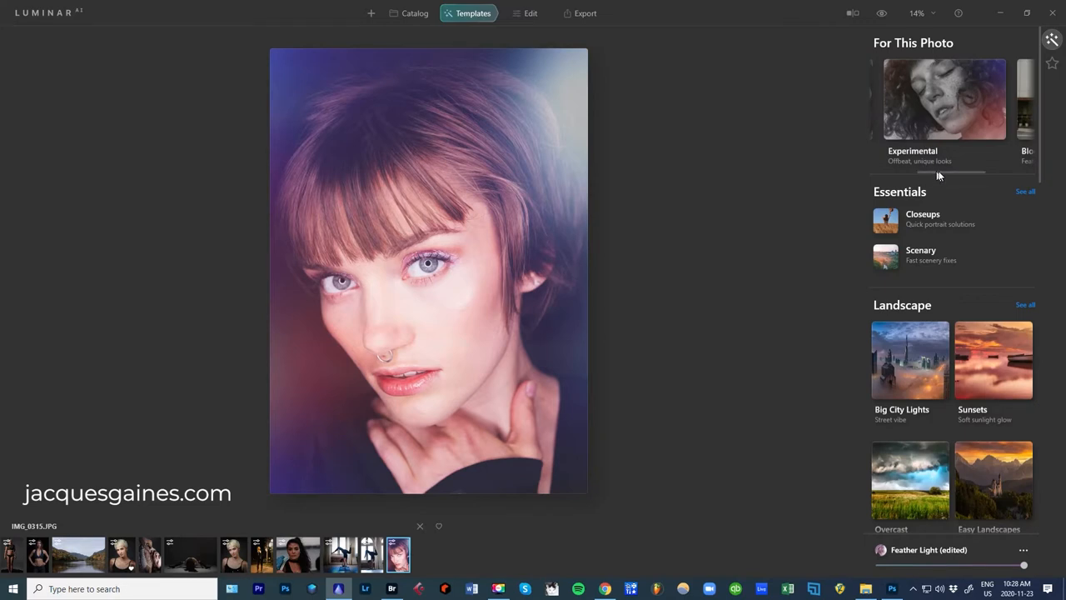
{"action": "mouse_move", "coordinate": [992, 175]}
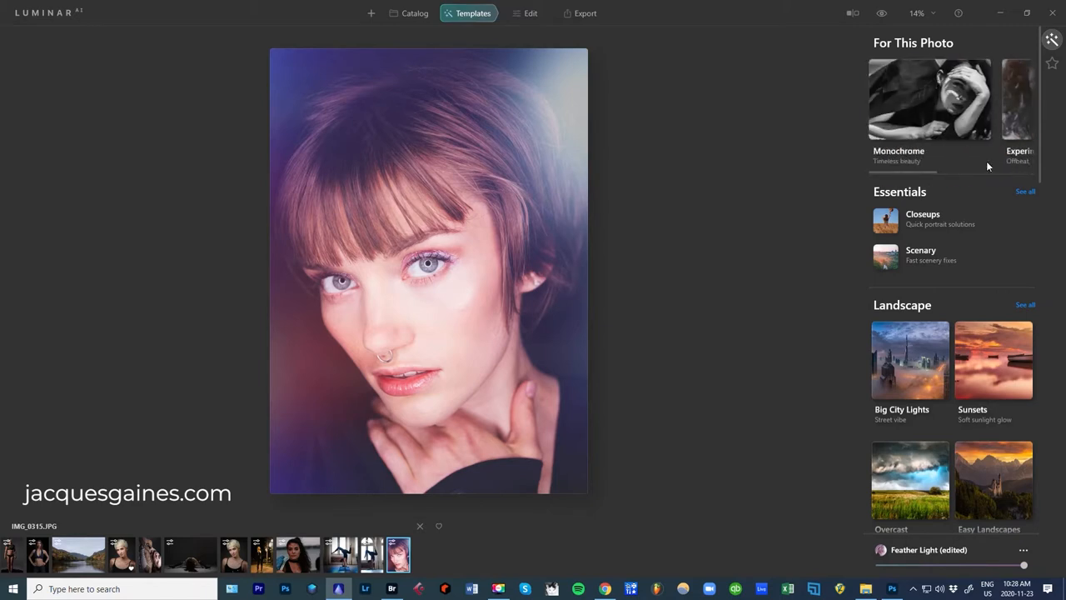
{"action": "left_click", "coordinate": [930, 100]}
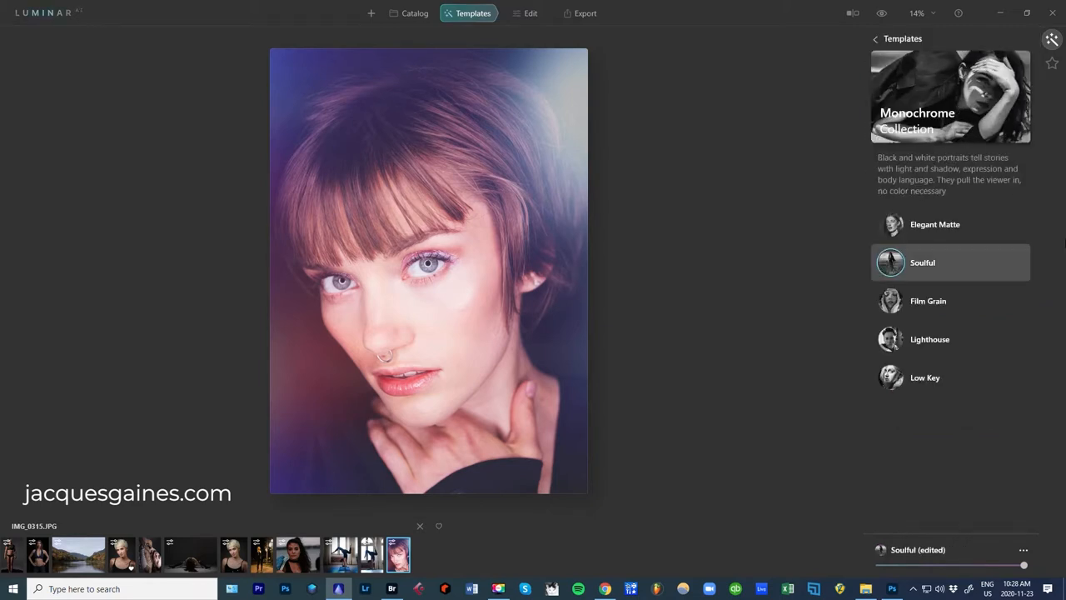
{"action": "left_click", "coordinate": [923, 263]}
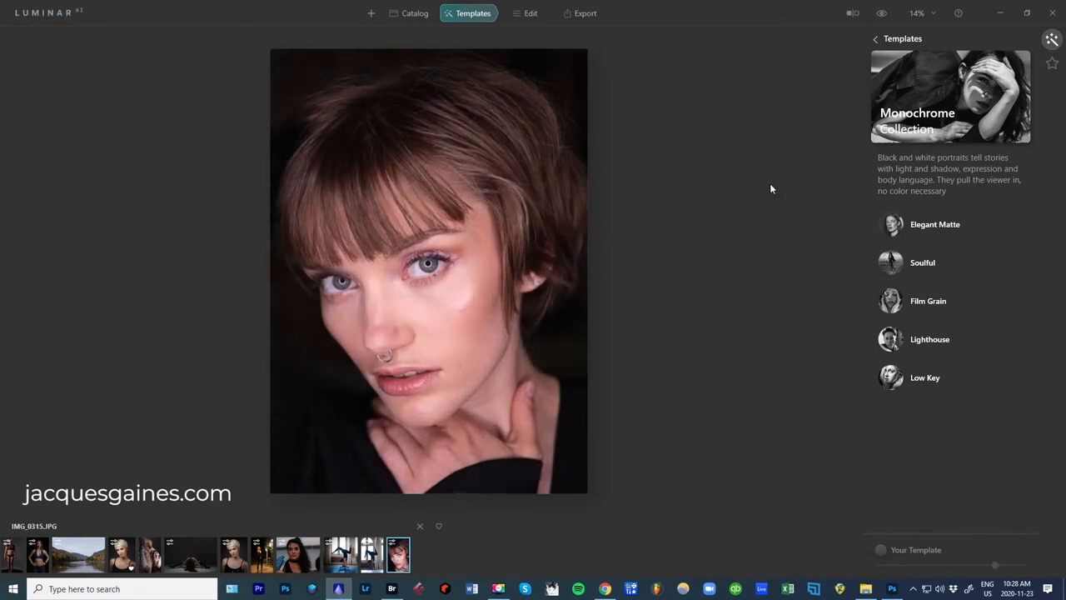
{"action": "left_click", "coordinate": [531, 12]}
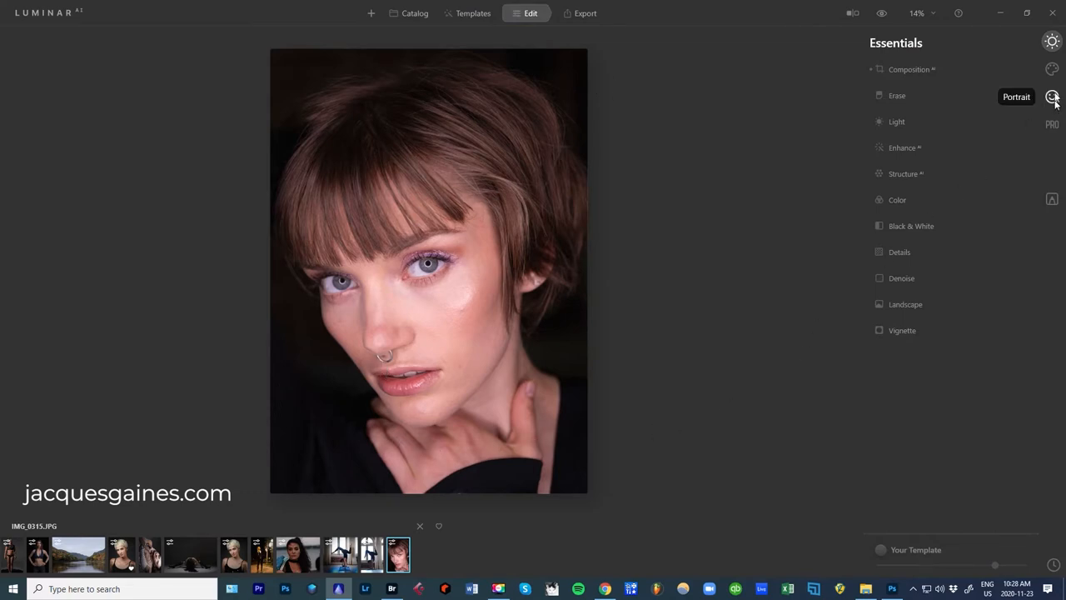
In Face AI, set Face Light to 30 and return Slim Face to 0.
{"action": "left_click", "coordinate": [1057, 97]}
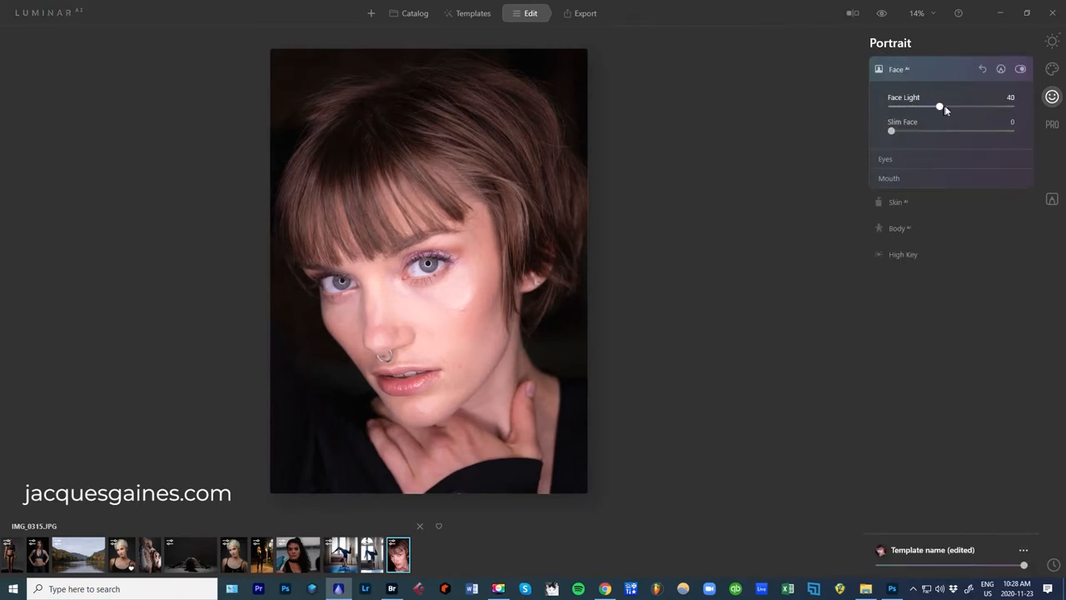
{"action": "left_click_drag", "start_coordinate": [940, 107], "coordinate": [929, 108]}
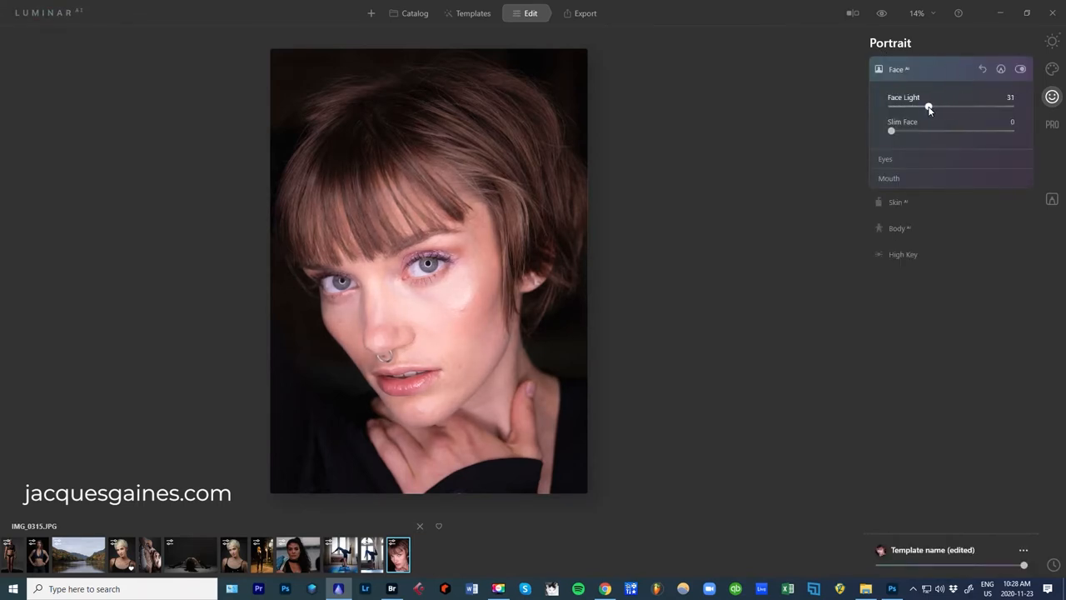
{"action": "left_click_drag", "start_coordinate": [892, 131], "coordinate": [930, 131]}
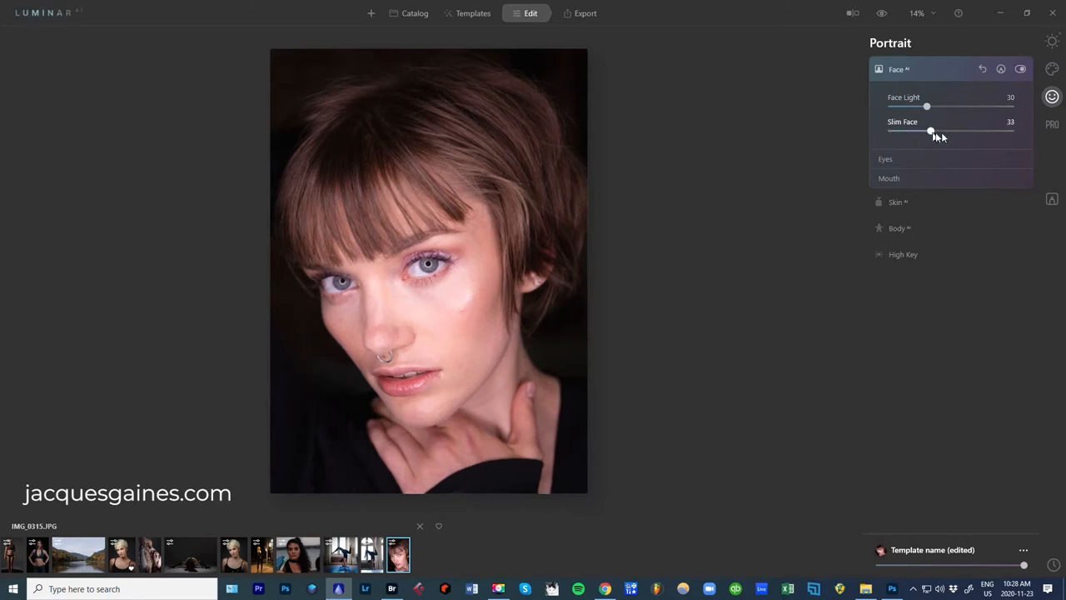
{"action": "left_click_drag", "start_coordinate": [930, 132], "coordinate": [966, 131]}
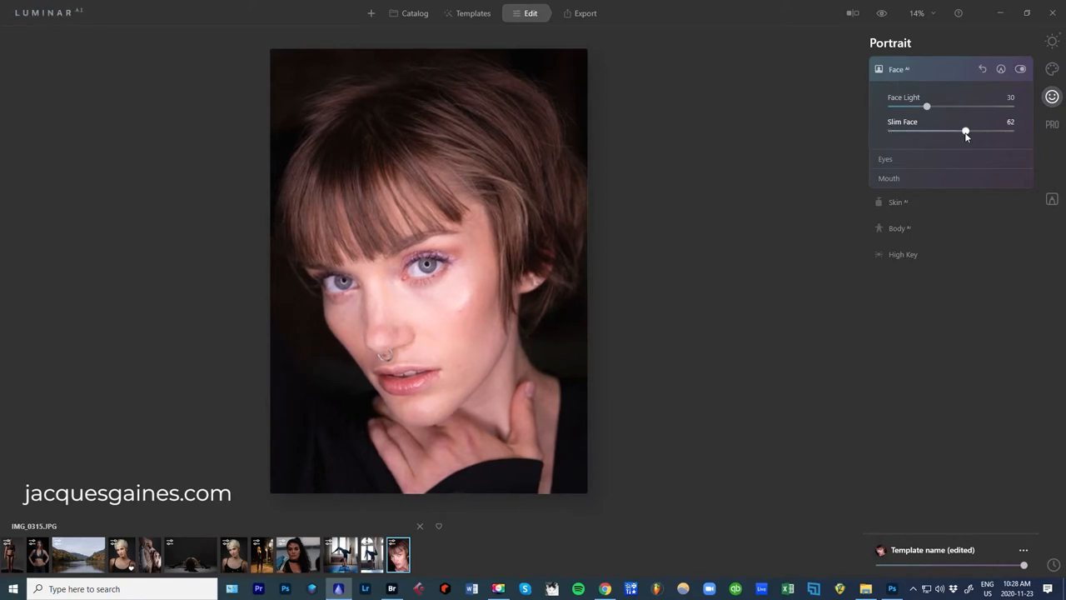
{"action": "left_click_drag", "start_coordinate": [966, 131], "coordinate": [891, 131]}
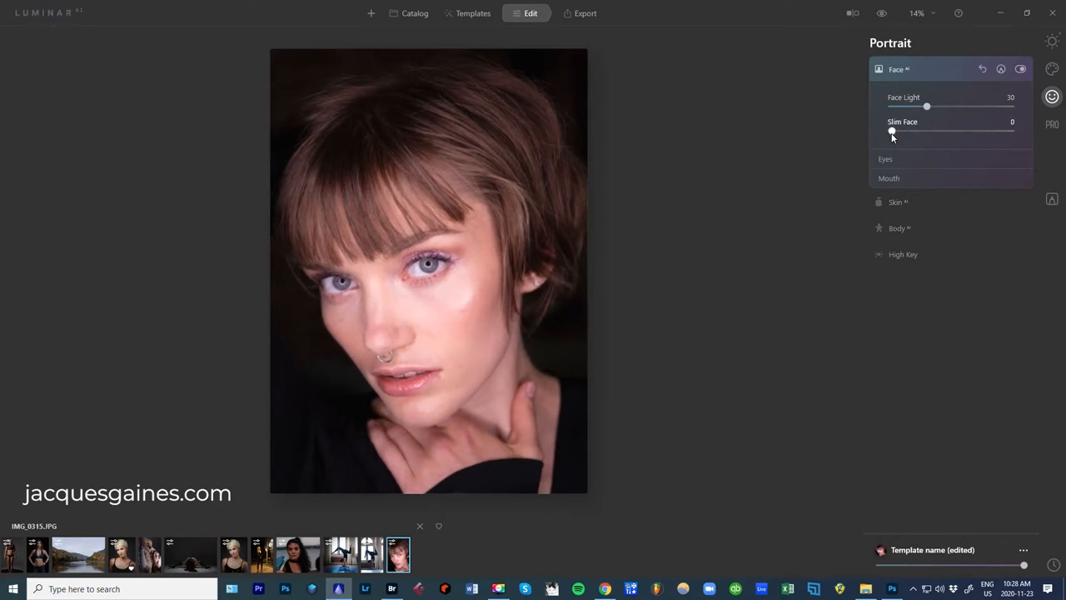
{"action": "left_click", "coordinate": [886, 158]}
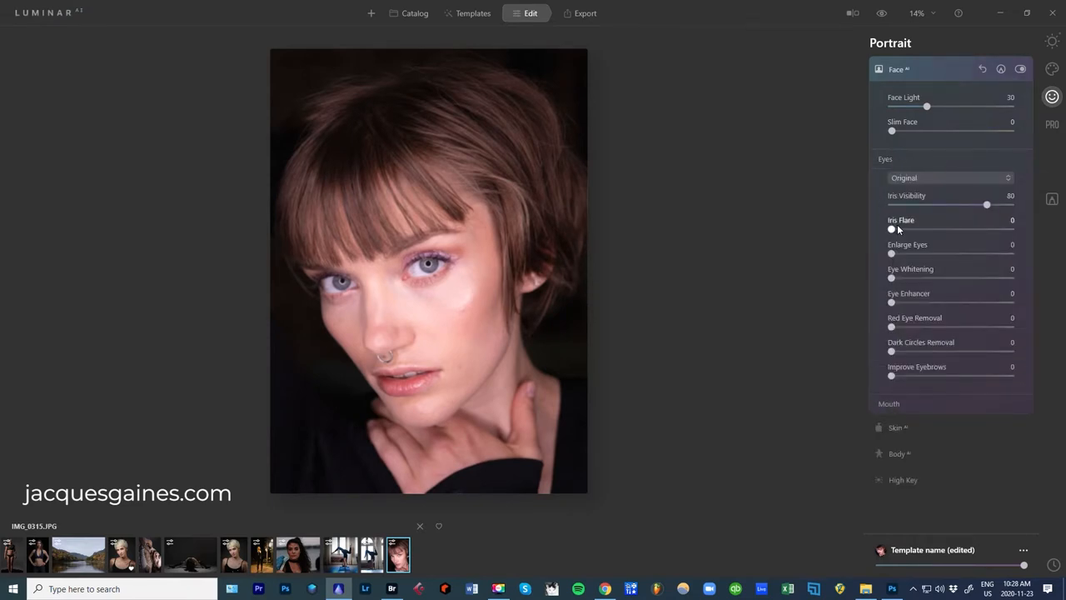
Set Iris Flare to 35, Eye Enhancer to 41 and Eye Whitening to 68.
{"action": "left_click_drag", "start_coordinate": [892, 229], "coordinate": [962, 229]}
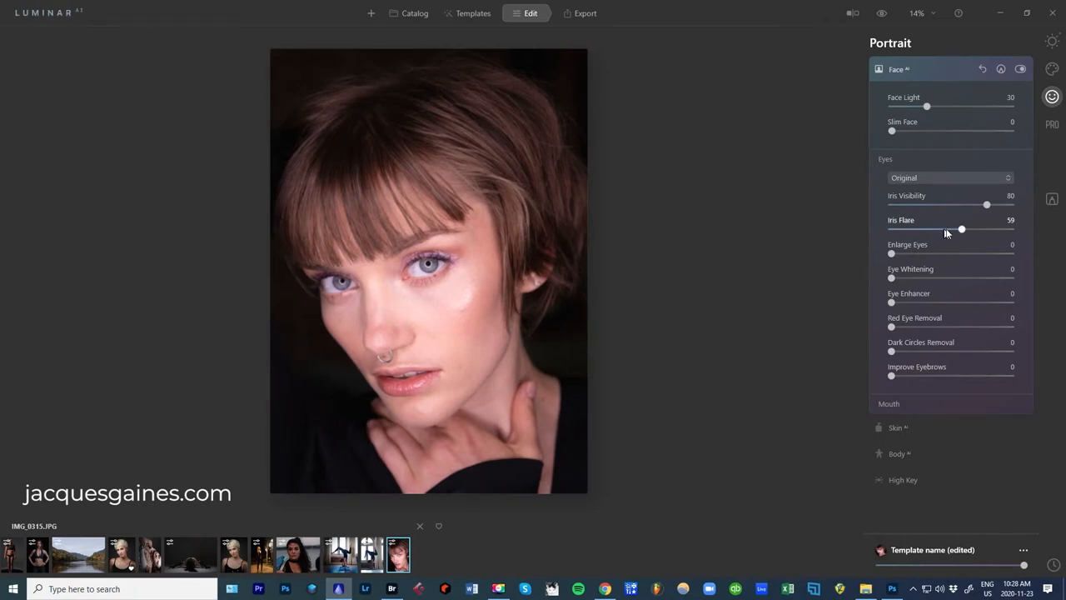
{"action": "left_click_drag", "start_coordinate": [962, 229], "coordinate": [933, 228]}
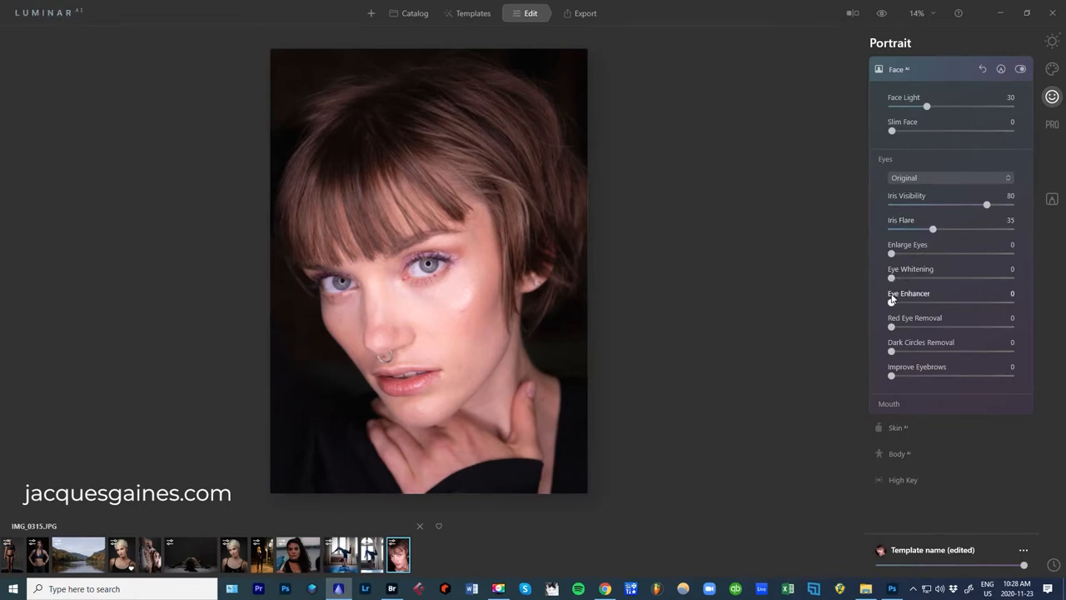
{"action": "left_click_drag", "start_coordinate": [892, 302], "coordinate": [965, 301]}
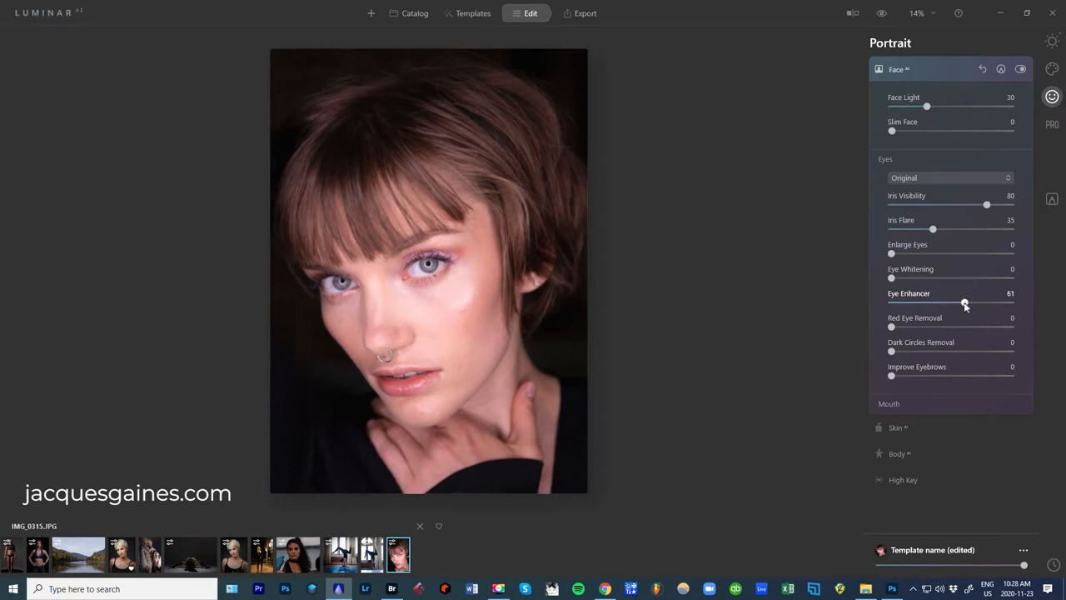
{"action": "left_click_drag", "start_coordinate": [965, 303], "coordinate": [940, 303]}
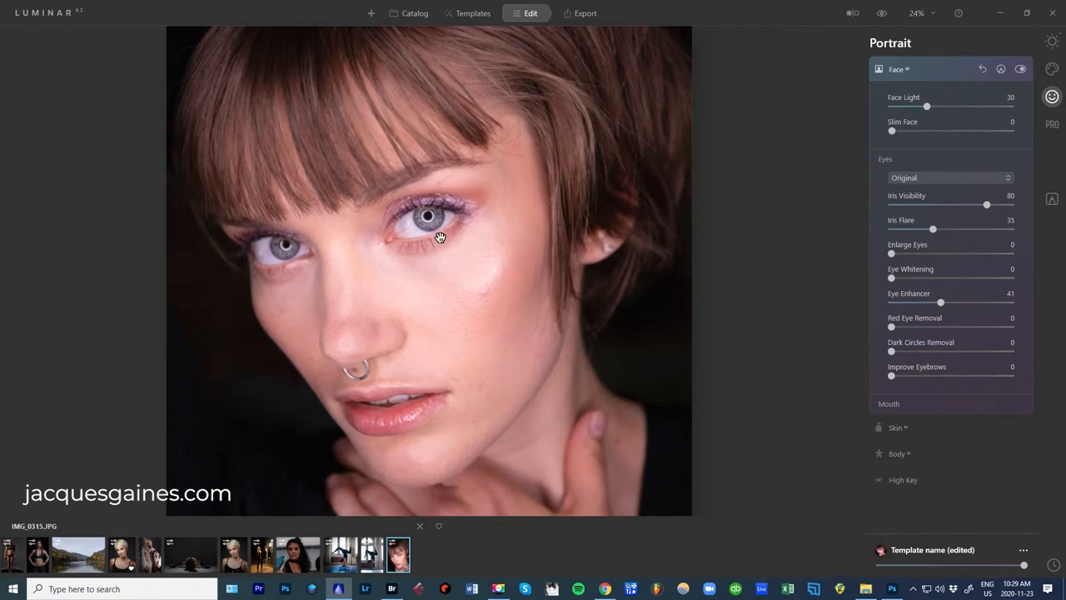
{"action": "mouse_move", "coordinate": [436, 248]}
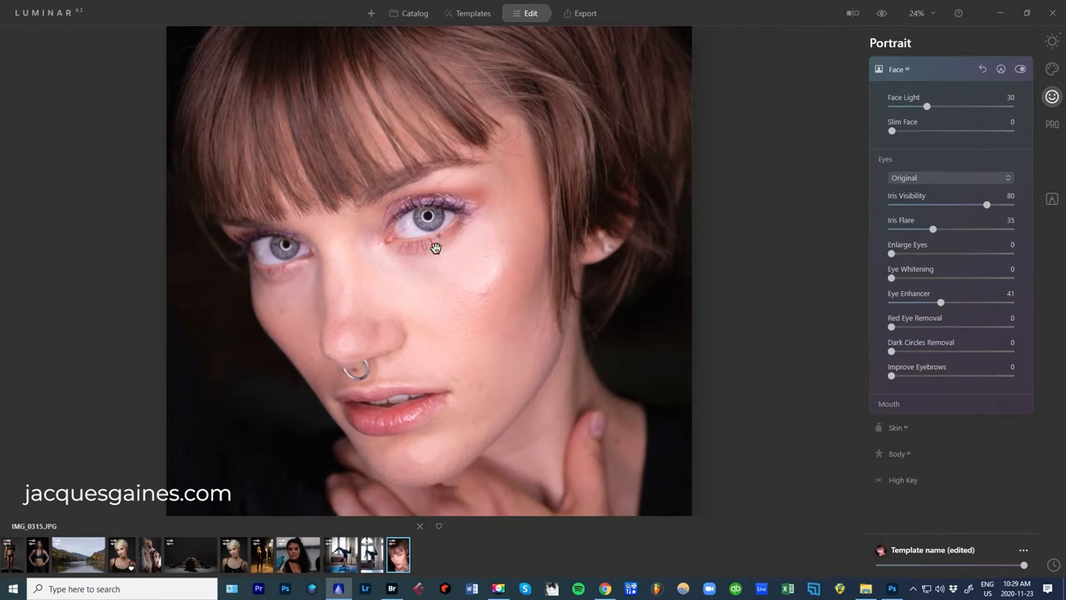
{"action": "mouse_move", "coordinate": [399, 224]}
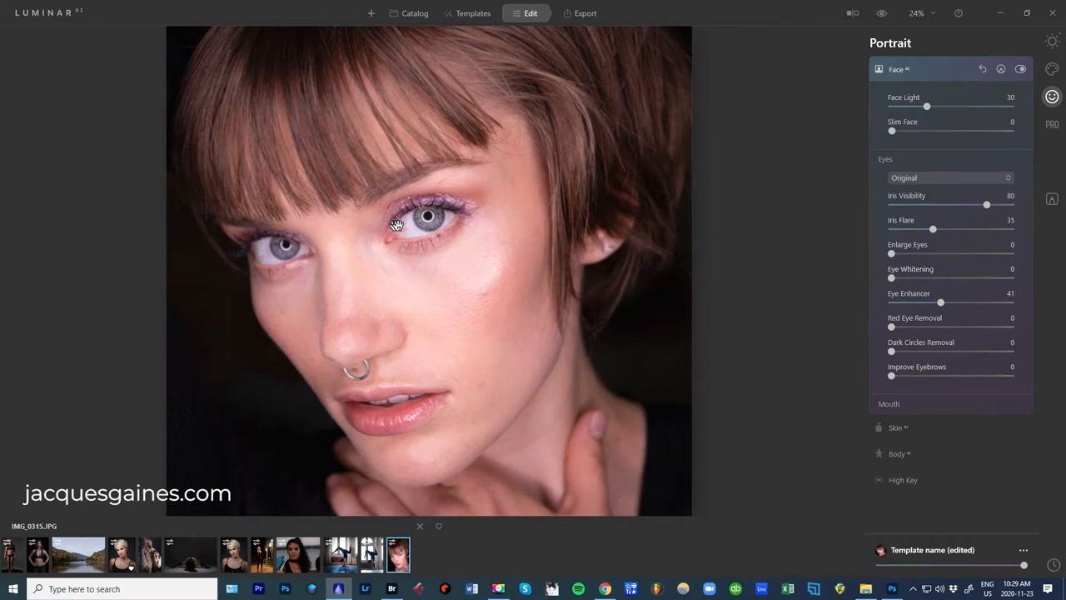
{"action": "left_click_drag", "start_coordinate": [891, 278], "coordinate": [991, 278]}
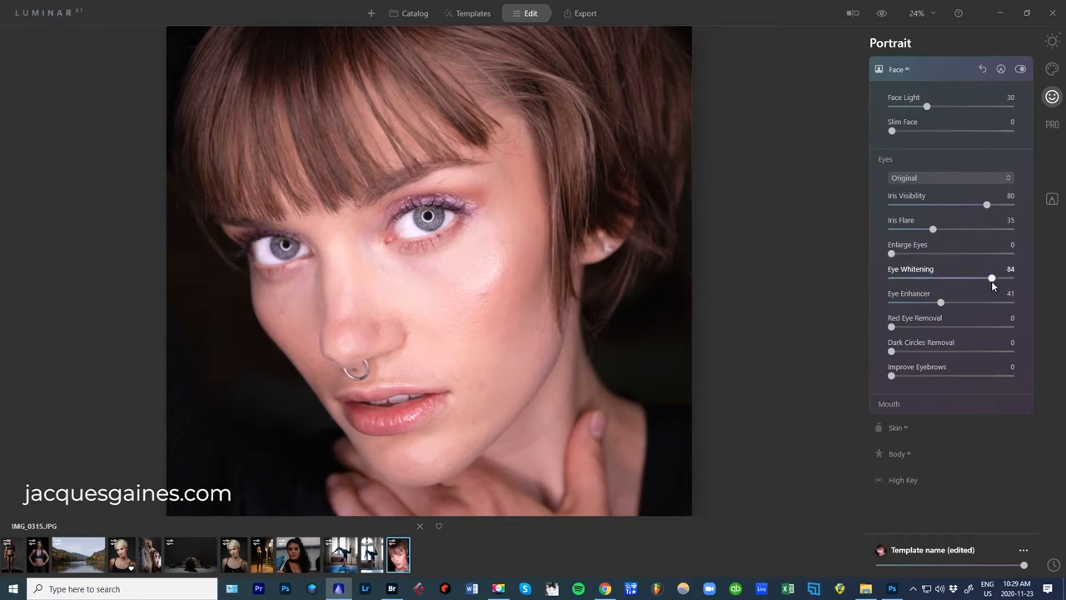
{"action": "left_click_drag", "start_coordinate": [990, 277], "coordinate": [972, 278]}
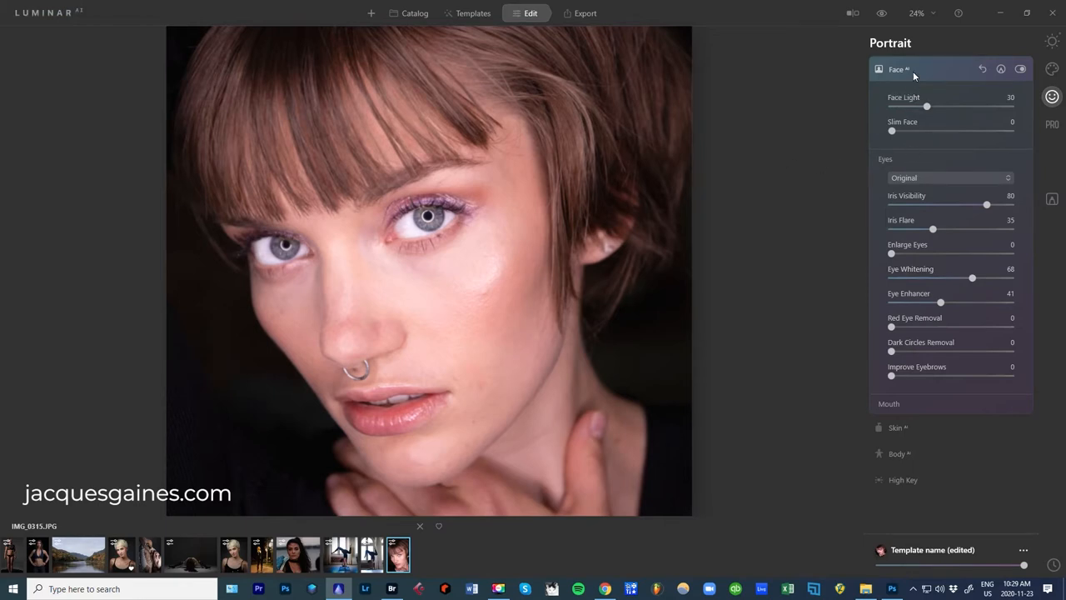
Open Skin AI and compare smoothing amounts, settling around 60.
{"action": "left_click", "coordinate": [901, 69]}
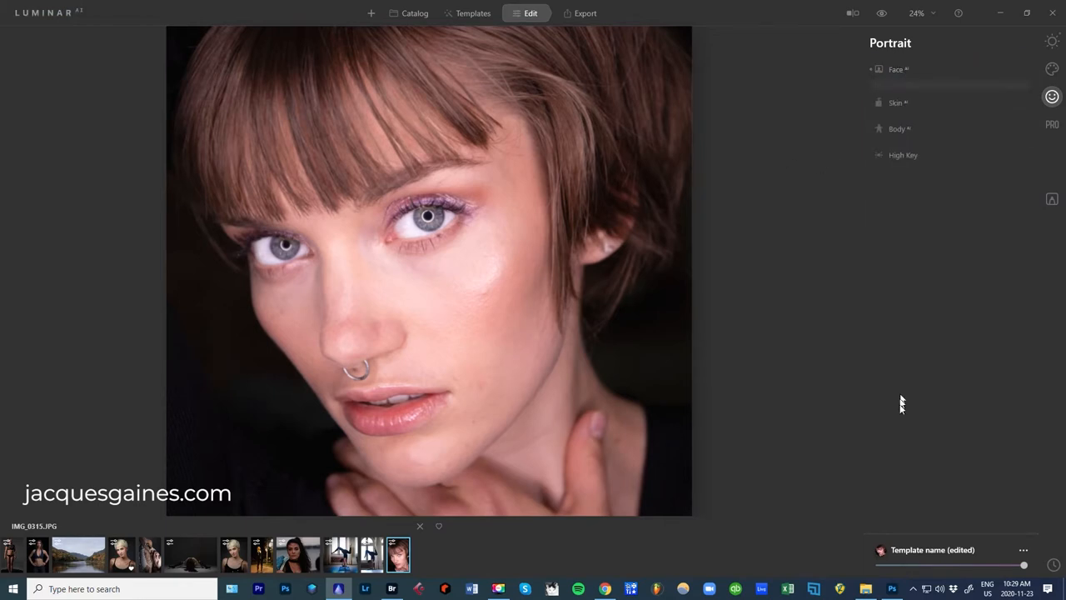
{"action": "left_click", "coordinate": [894, 102]}
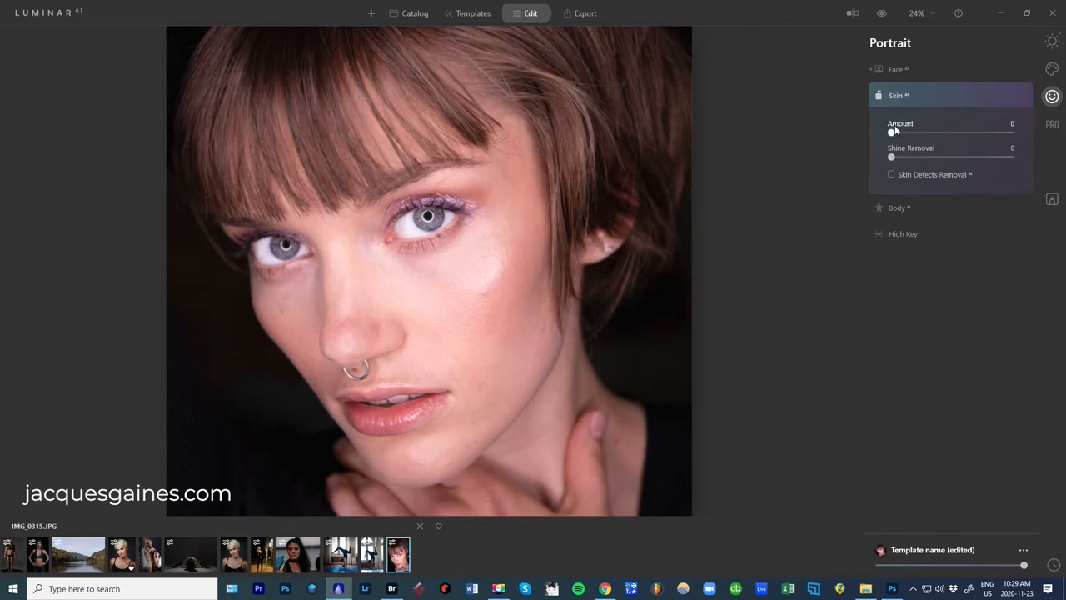
{"action": "left_click_drag", "start_coordinate": [892, 132], "coordinate": [987, 132]}
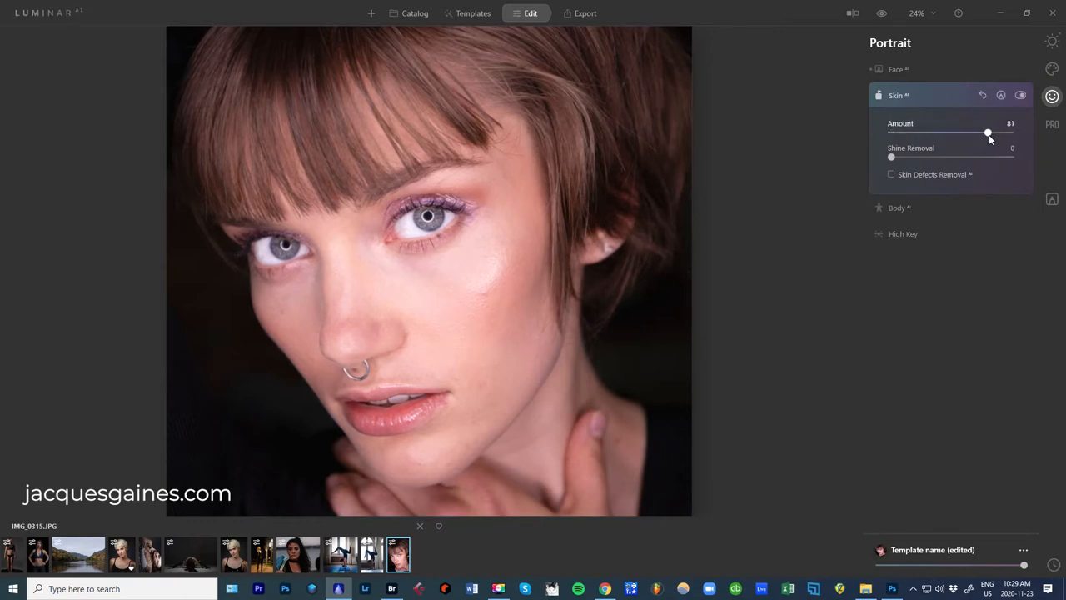
{"action": "left_click_drag", "start_coordinate": [987, 132], "coordinate": [1008, 132]}
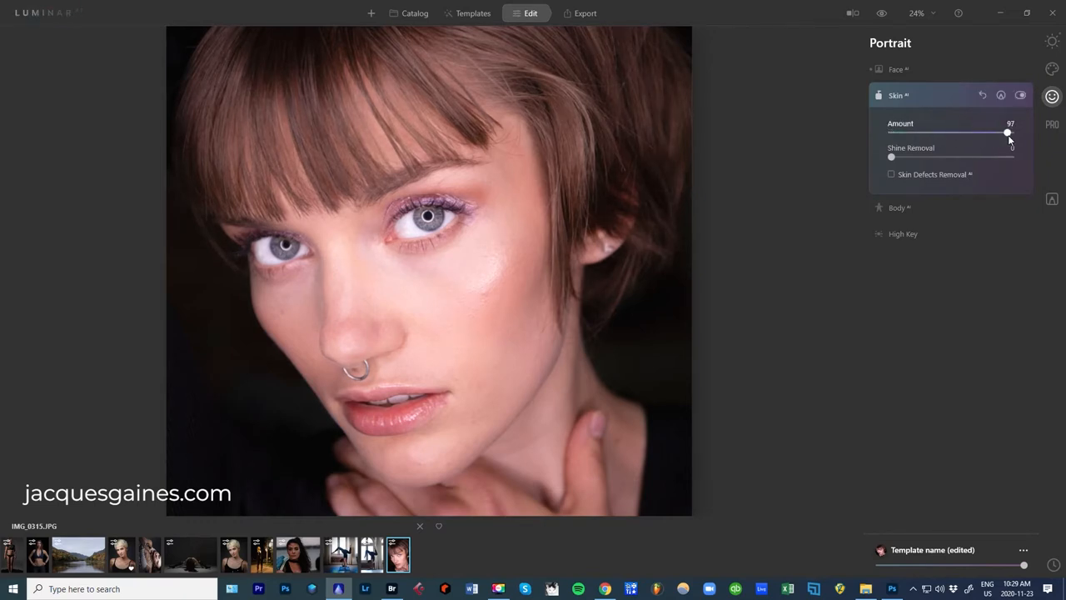
{"action": "left_click_drag", "start_coordinate": [1007, 133], "coordinate": [892, 133]}
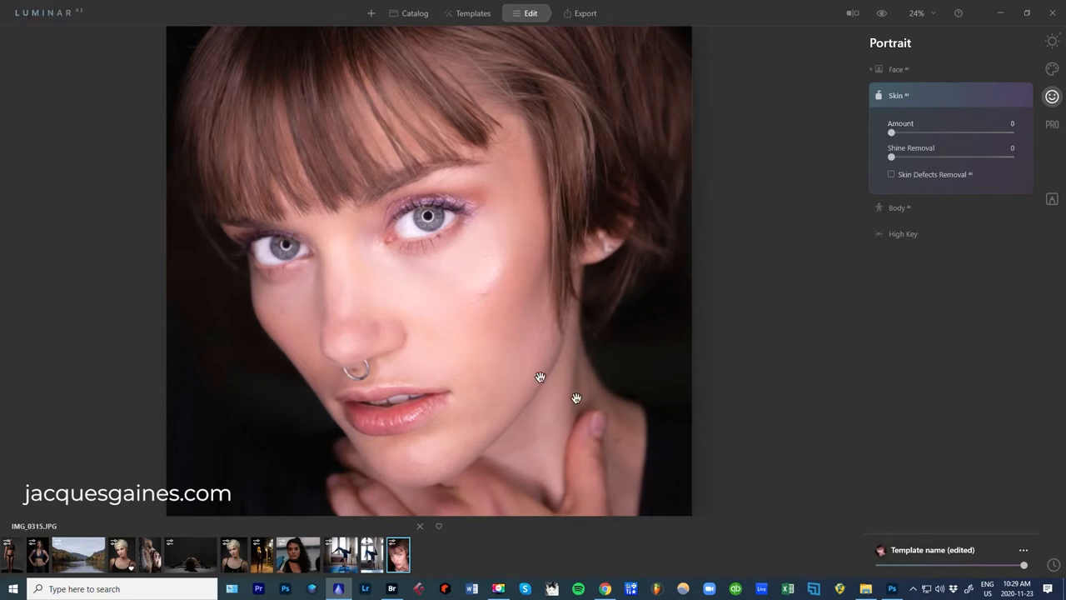
{"action": "left_click_drag", "start_coordinate": [892, 133], "coordinate": [1011, 133]}
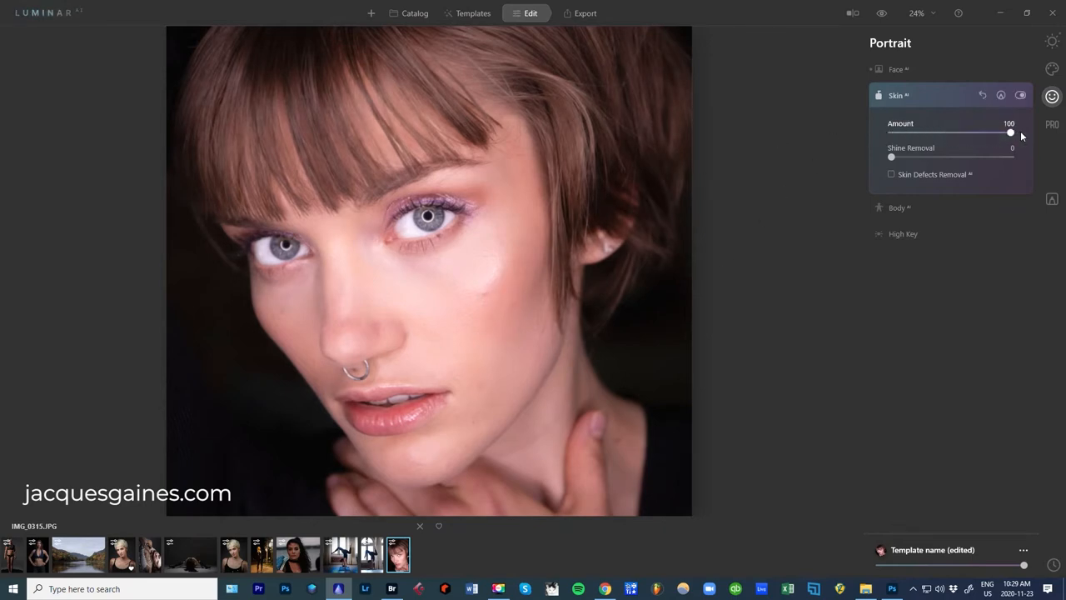
{"action": "left_click_drag", "start_coordinate": [1010, 133], "coordinate": [958, 133]}
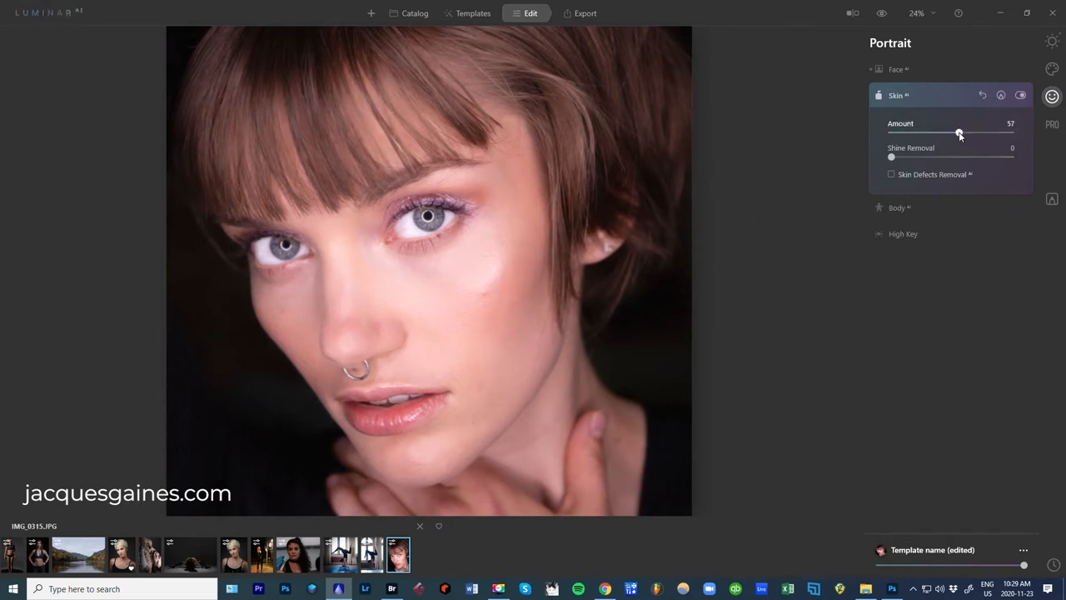
{"action": "left_click_drag", "start_coordinate": [958, 133], "coordinate": [964, 133]}
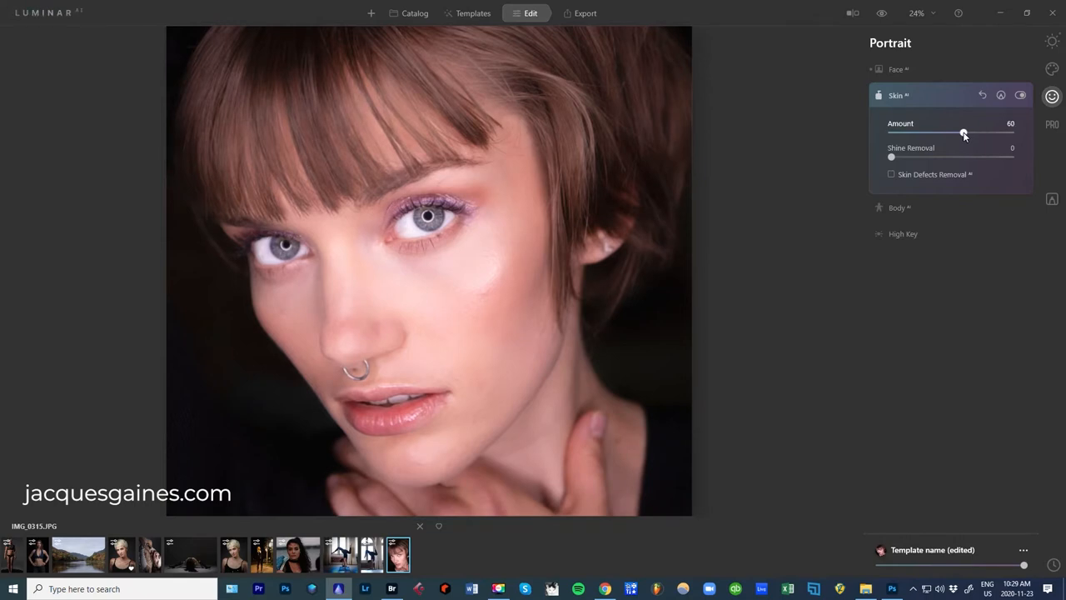
{"action": "mouse_move", "coordinate": [770, 192]}
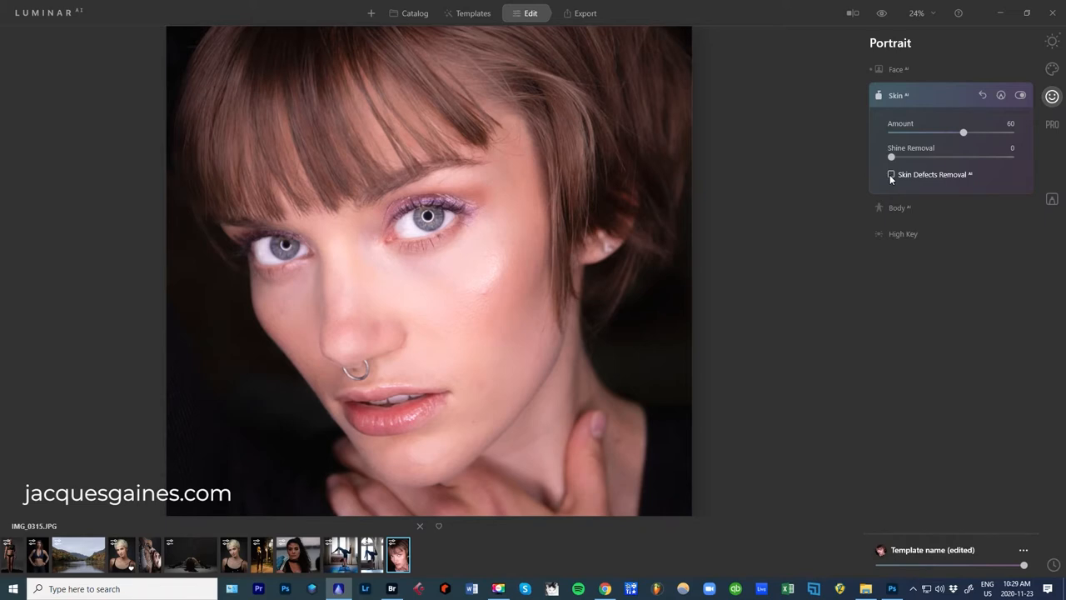
Toggle Skin Defects Removal on and off, and set Amount to 56.
{"action": "left_click", "coordinate": [890, 174]}
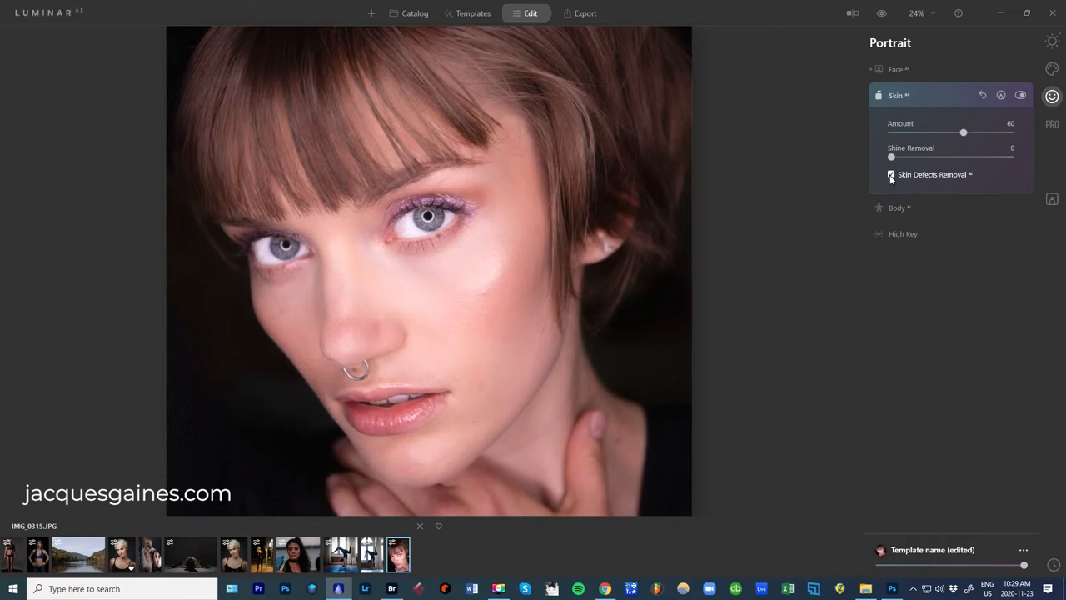
{"action": "left_click", "coordinate": [890, 174]}
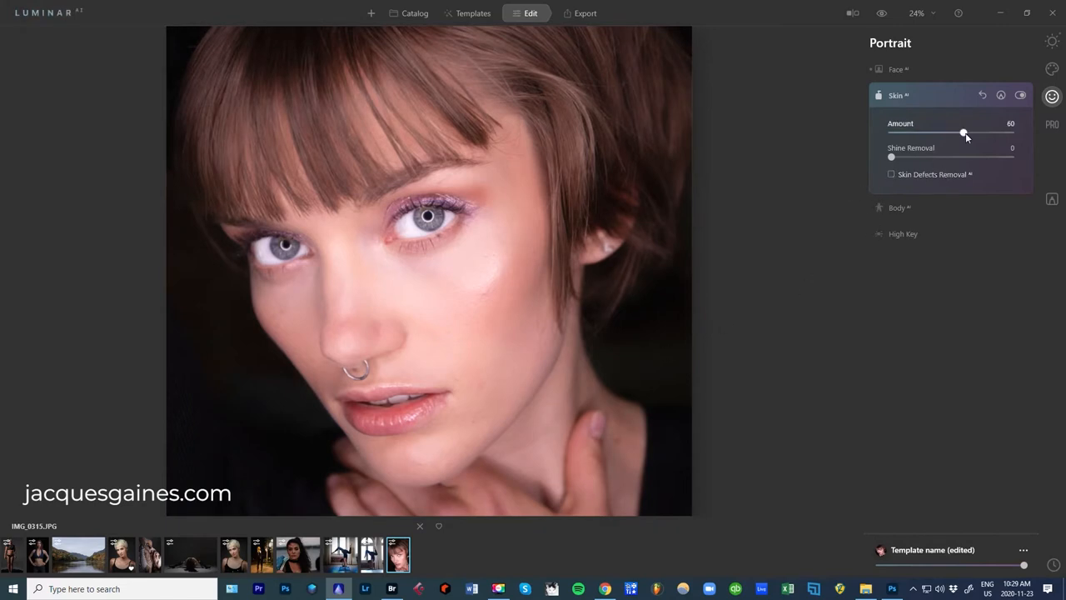
{"action": "left_click_drag", "start_coordinate": [964, 132], "coordinate": [958, 133]}
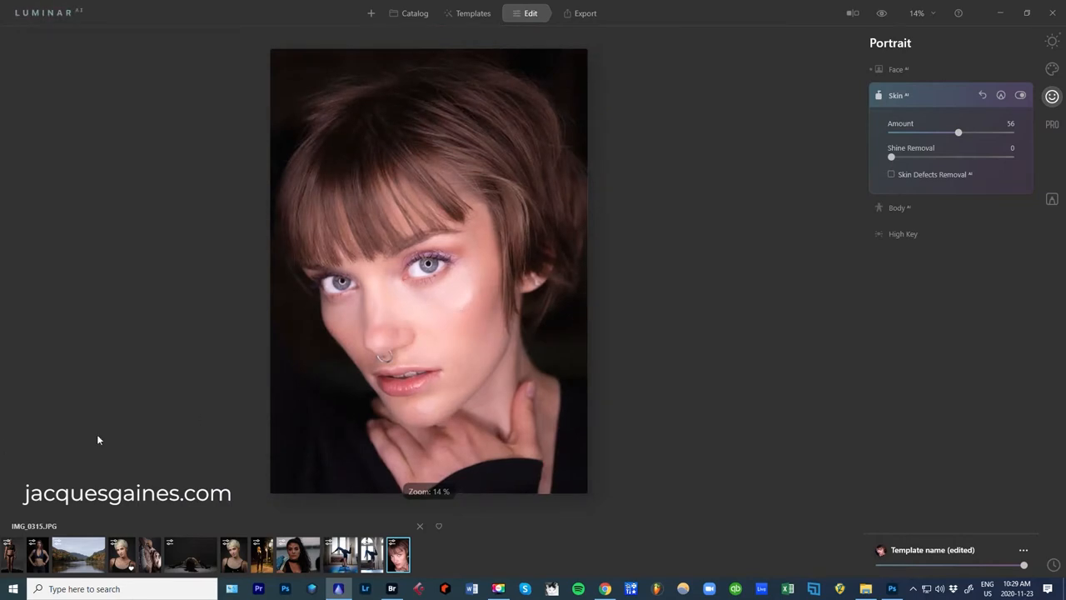
{"action": "mouse_move", "coordinate": [884, 213]}
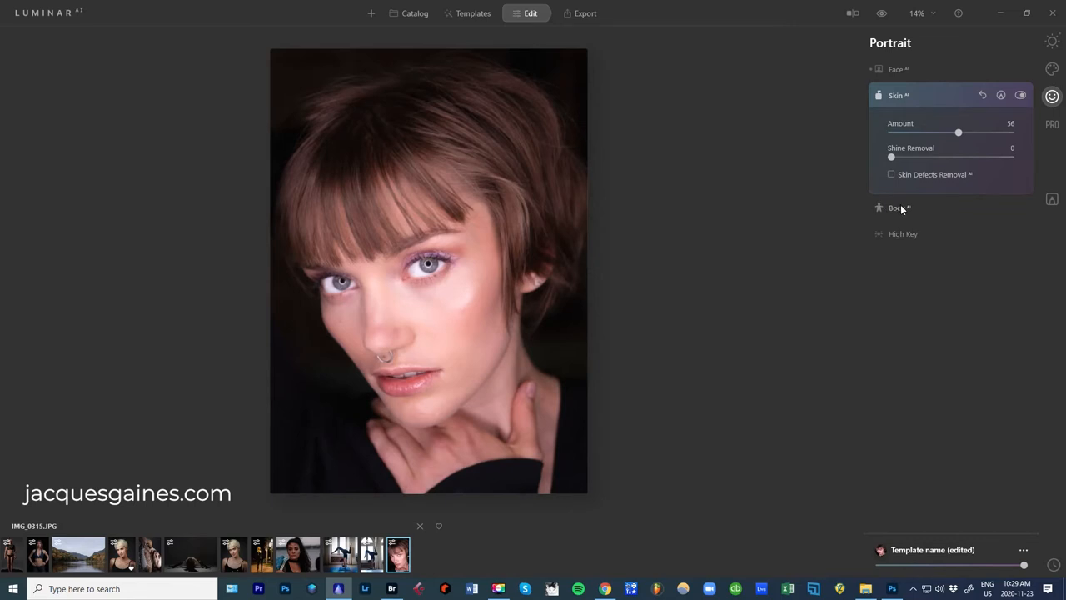
Reopen Face AI, try and reset Dark Circles Removal, then set Improve Eyebrows to 70.
{"action": "left_click", "coordinate": [894, 69]}
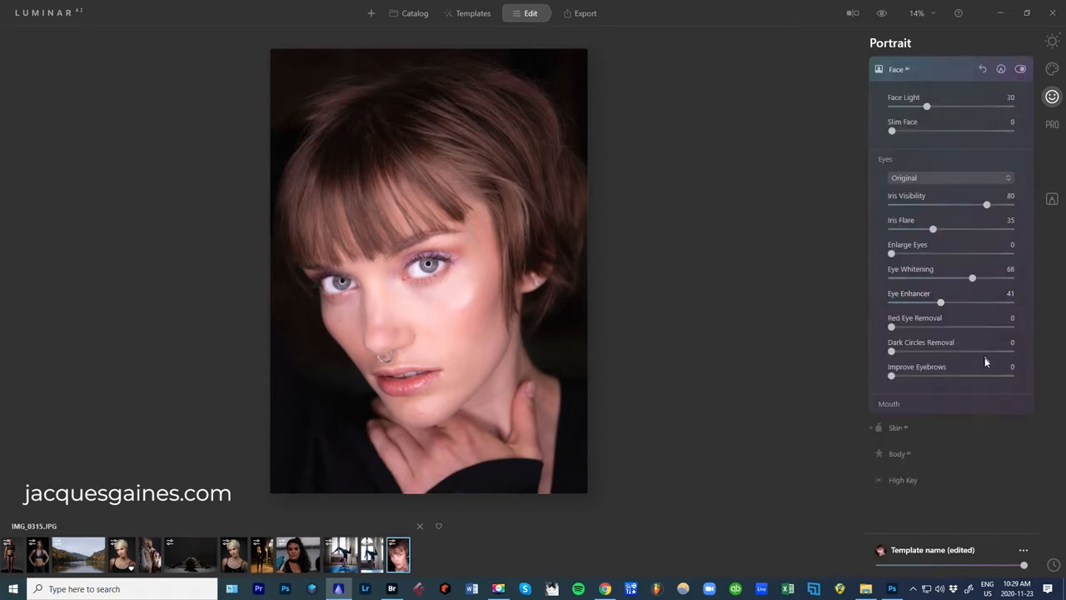
{"action": "mouse_move", "coordinate": [882, 358]}
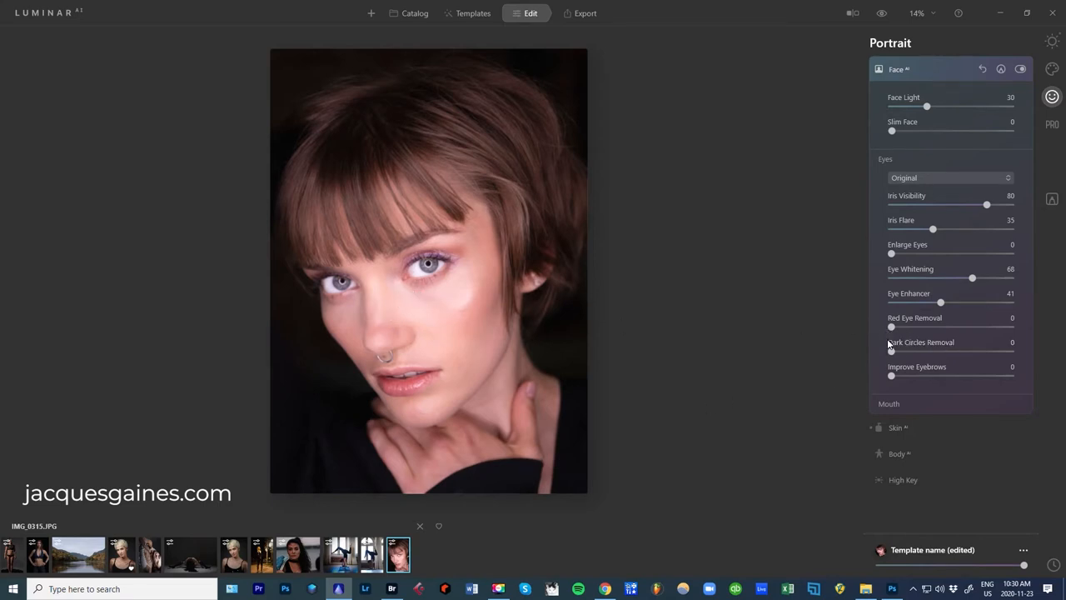
{"action": "left_click_drag", "start_coordinate": [891, 351], "coordinate": [991, 351]}
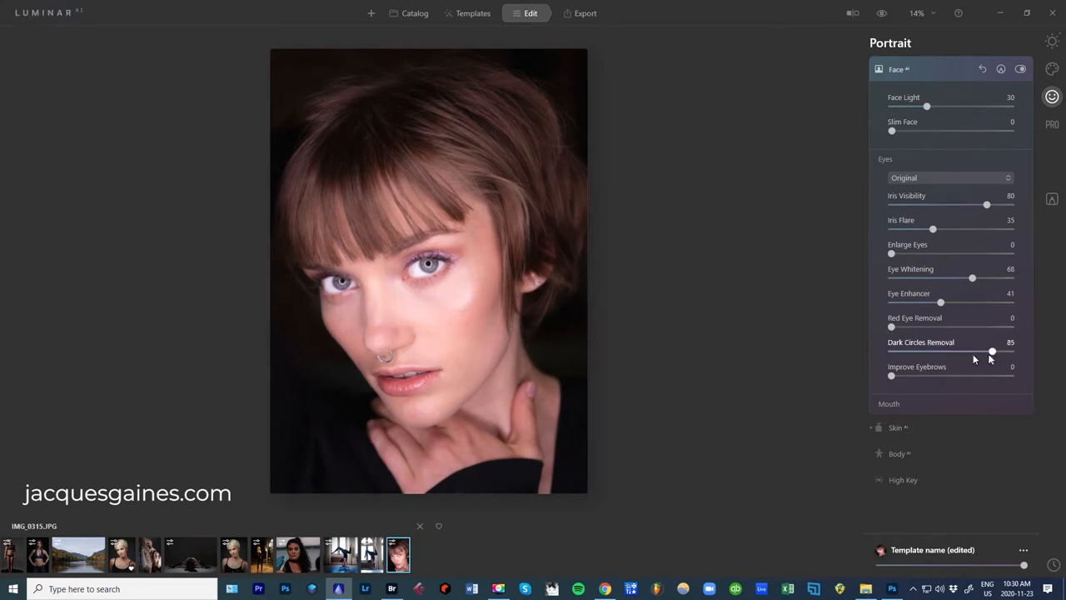
{"action": "left_click_drag", "start_coordinate": [992, 351], "coordinate": [891, 351]}
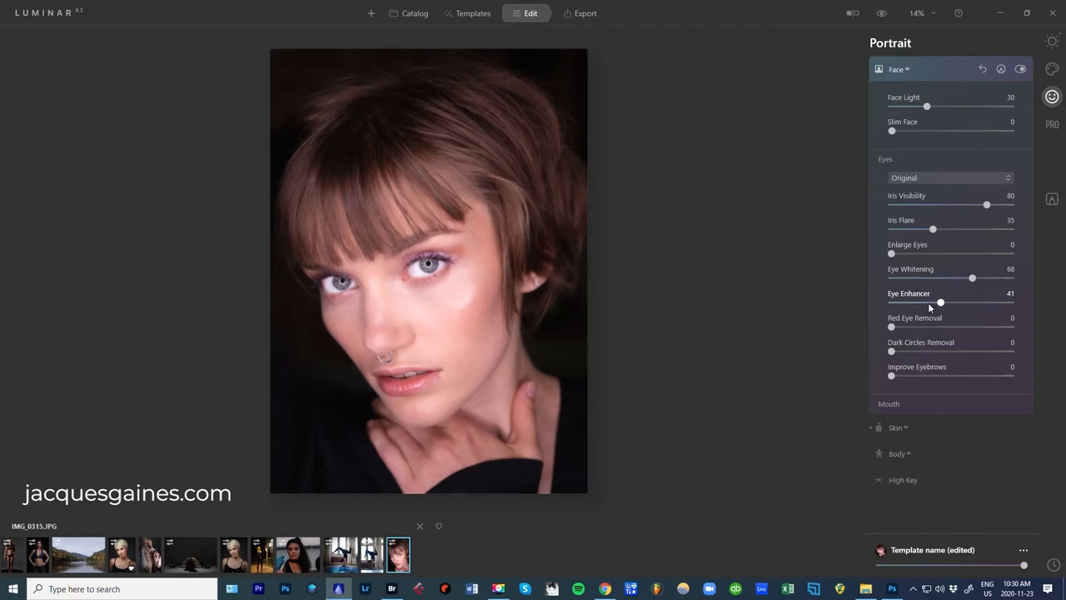
{"action": "mouse_move", "coordinate": [891, 352]}
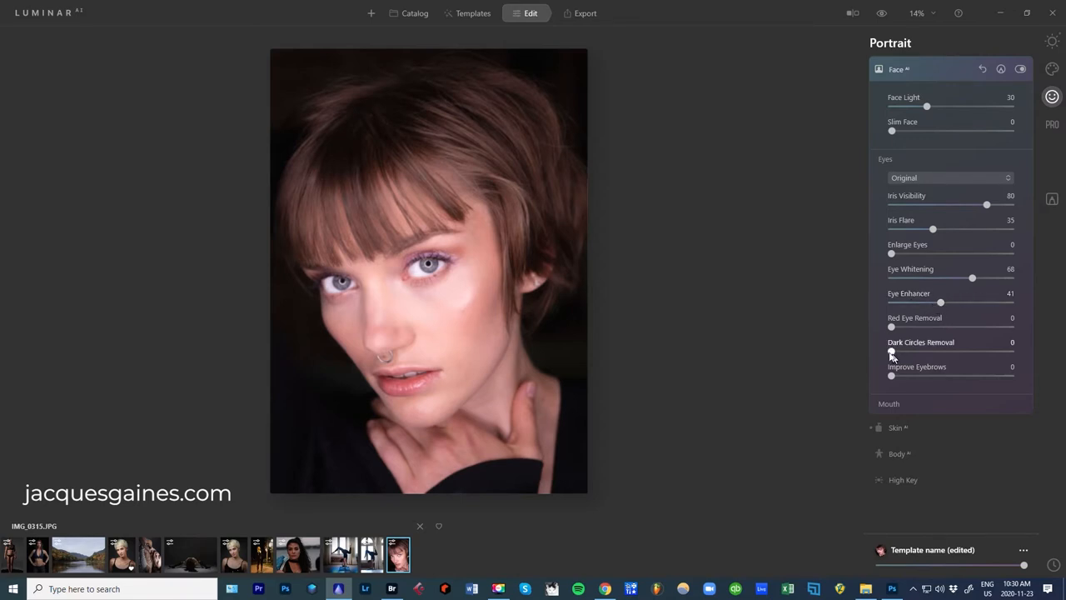
{"action": "mouse_move", "coordinate": [891, 378]}
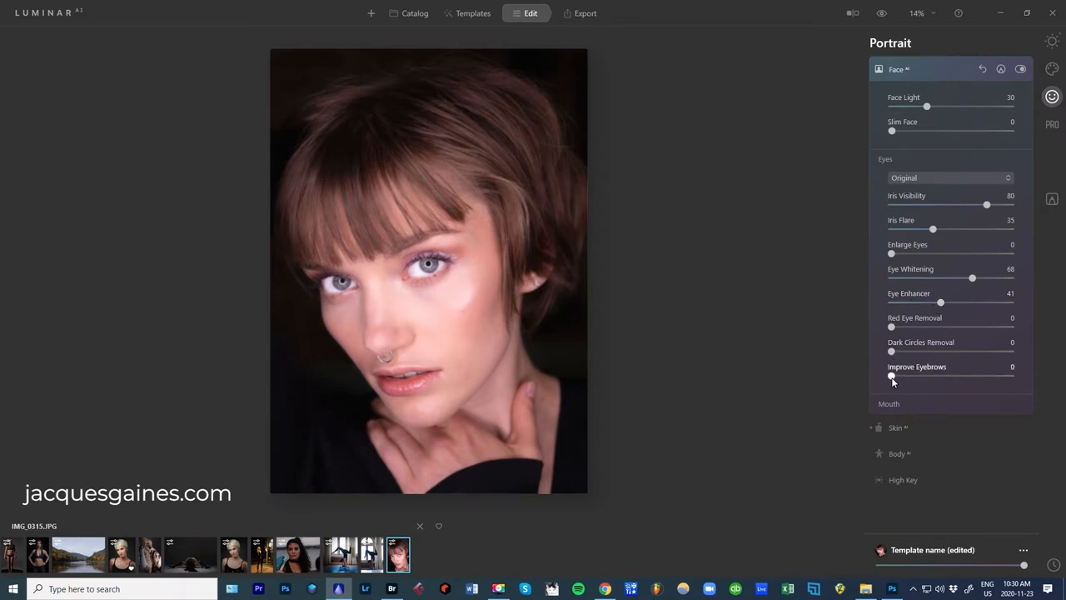
{"action": "left_click_drag", "start_coordinate": [891, 376], "coordinate": [935, 376]}
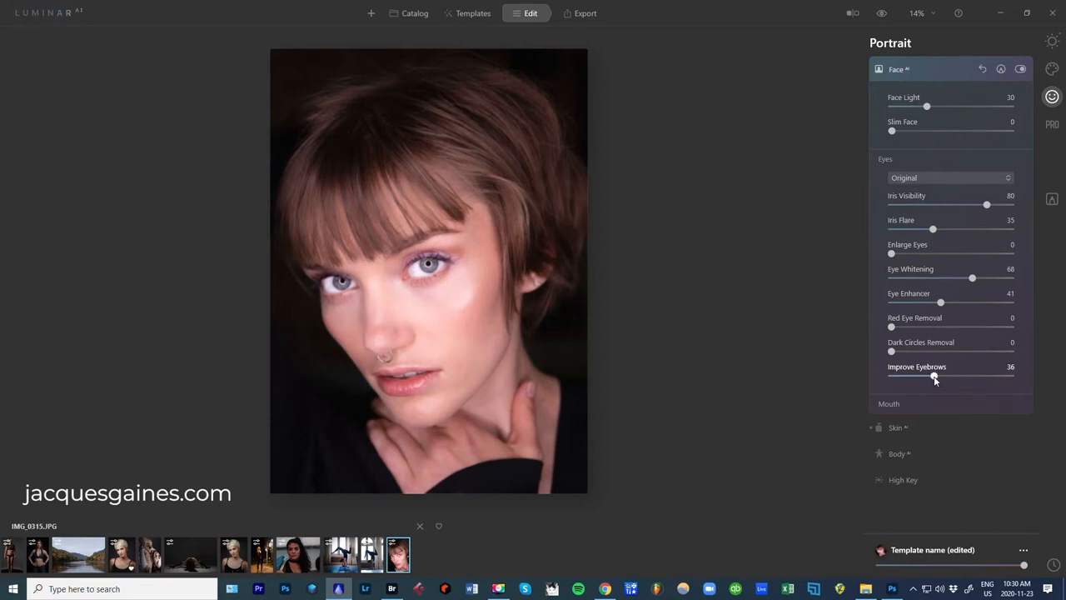
{"action": "left_click_drag", "start_coordinate": [934, 376], "coordinate": [975, 377]}
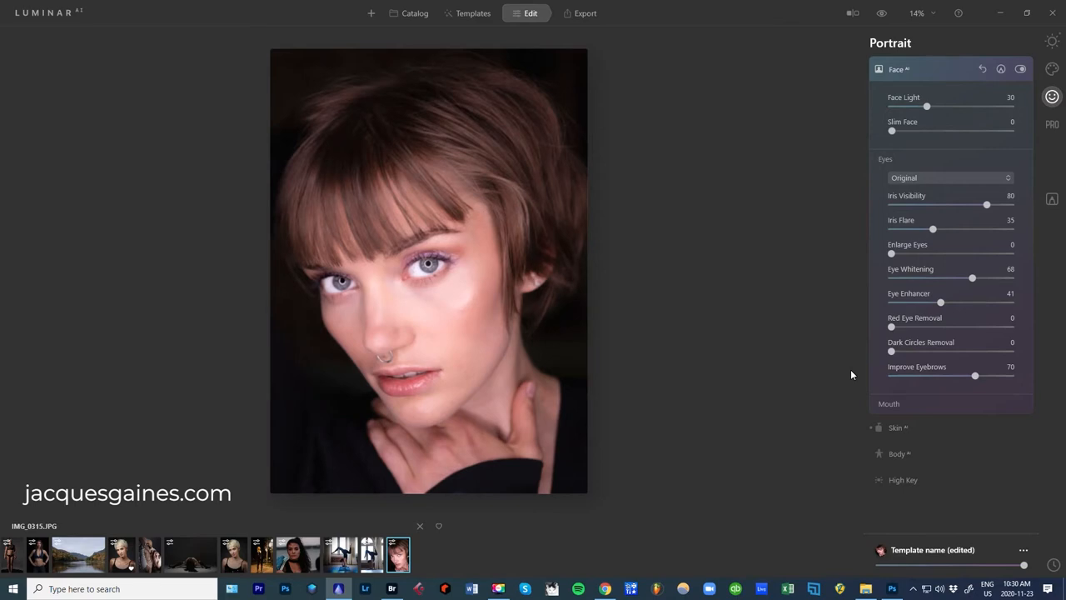
Reopen Skin AI and drag Shine Removal up to 89.
{"action": "left_click", "coordinate": [898, 427]}
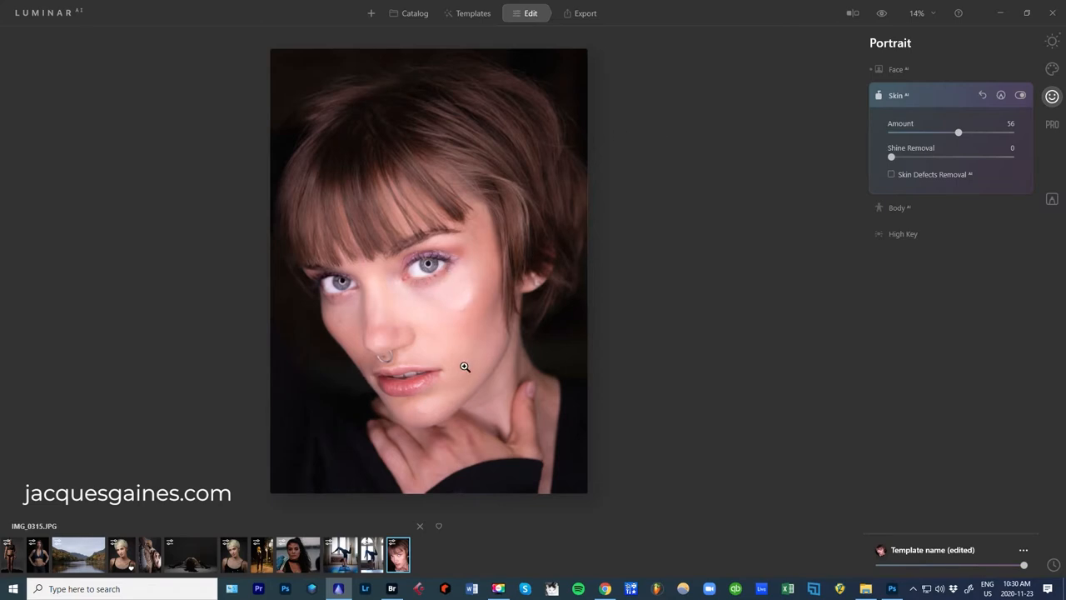
{"action": "mouse_move", "coordinate": [452, 310]}
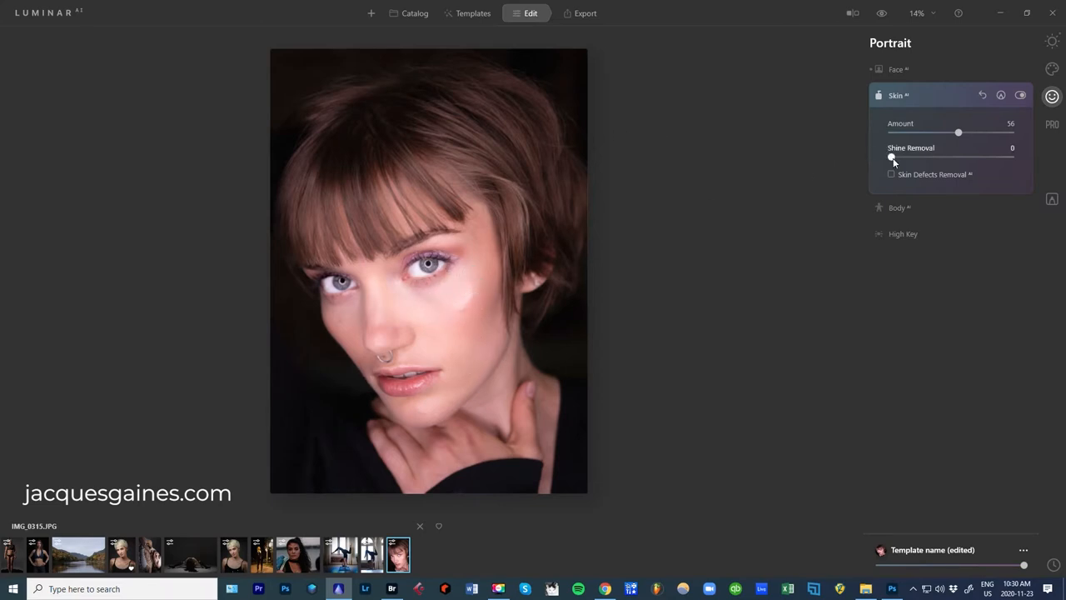
{"action": "left_click_drag", "start_coordinate": [892, 157], "coordinate": [998, 157]}
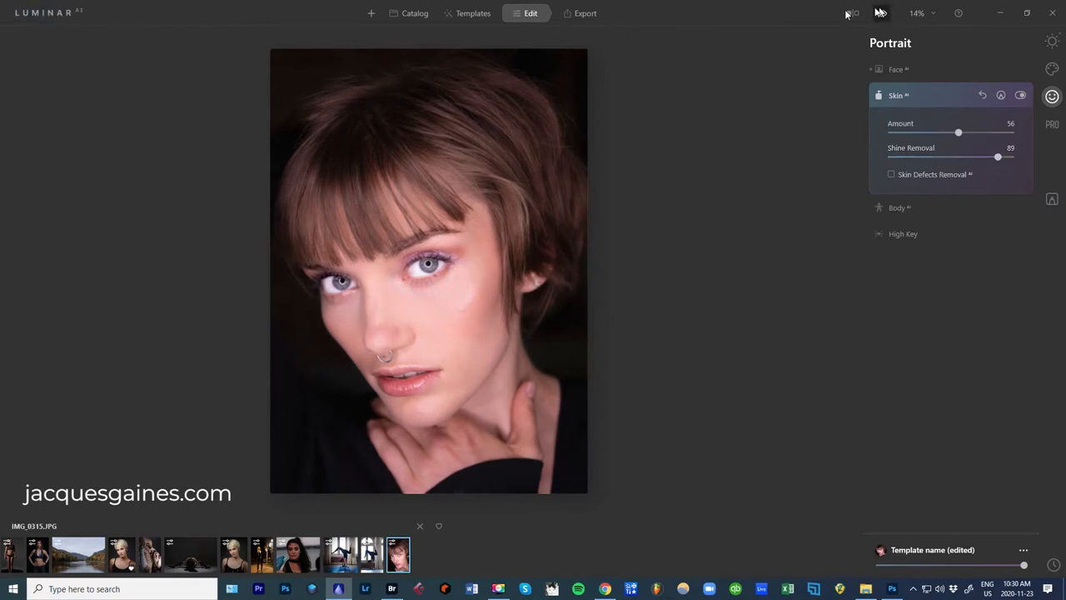
Compare edited and original faces in split view, resetting Shine Removal to 0.
{"action": "left_click", "coordinate": [846, 13]}
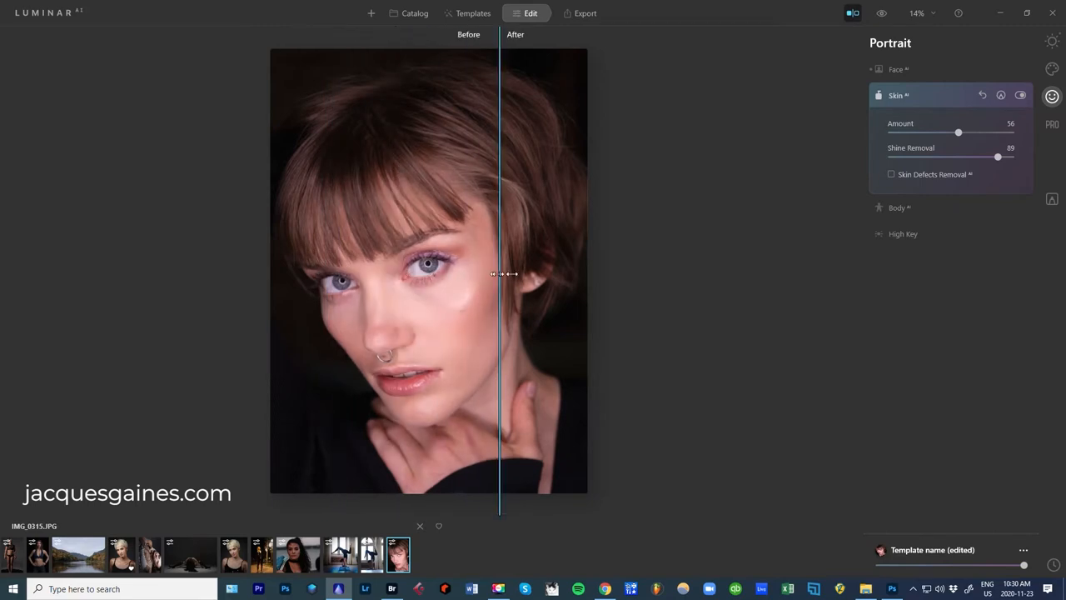
{"action": "left_click_drag", "start_coordinate": [499, 273], "coordinate": [325, 265]}
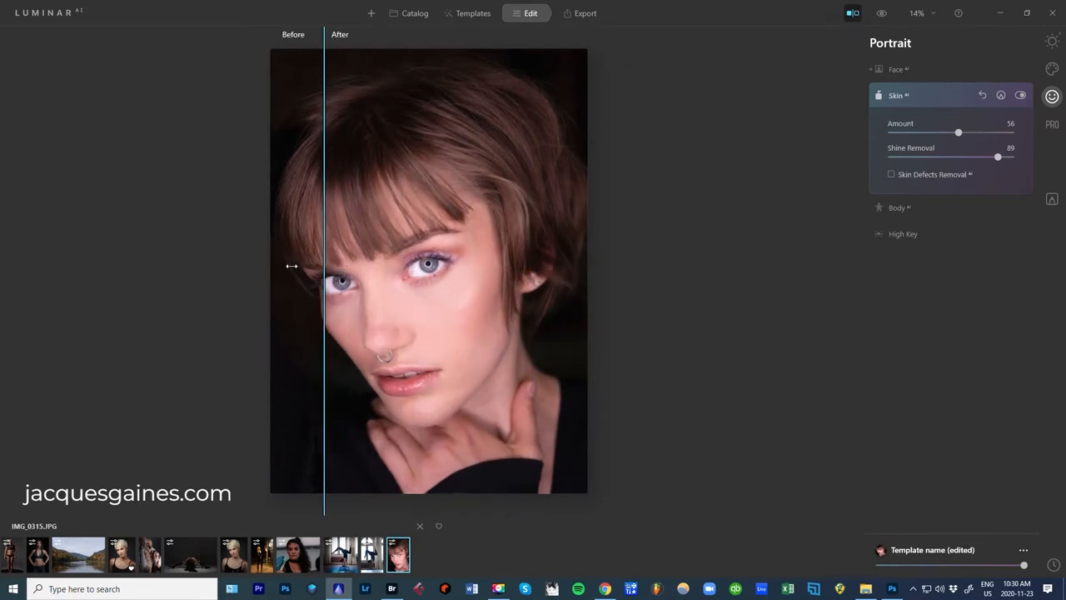
{"action": "left_click_drag", "start_coordinate": [998, 157], "coordinate": [993, 156]}
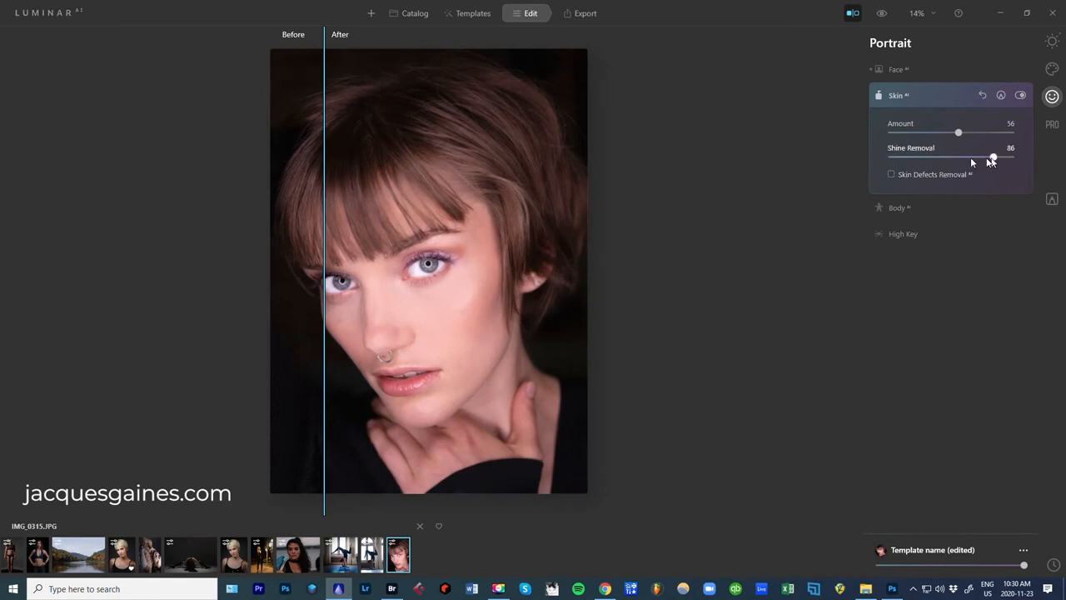
{"action": "left_click_drag", "start_coordinate": [993, 157], "coordinate": [892, 157]}
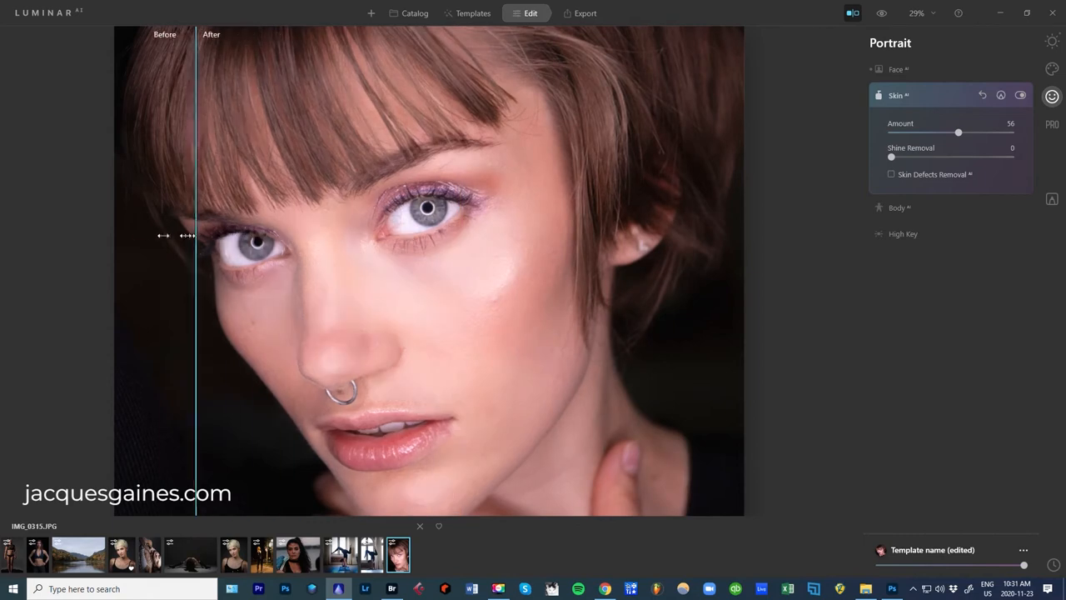
{"action": "left_click_drag", "start_coordinate": [196, 236], "coordinate": [645, 246]}
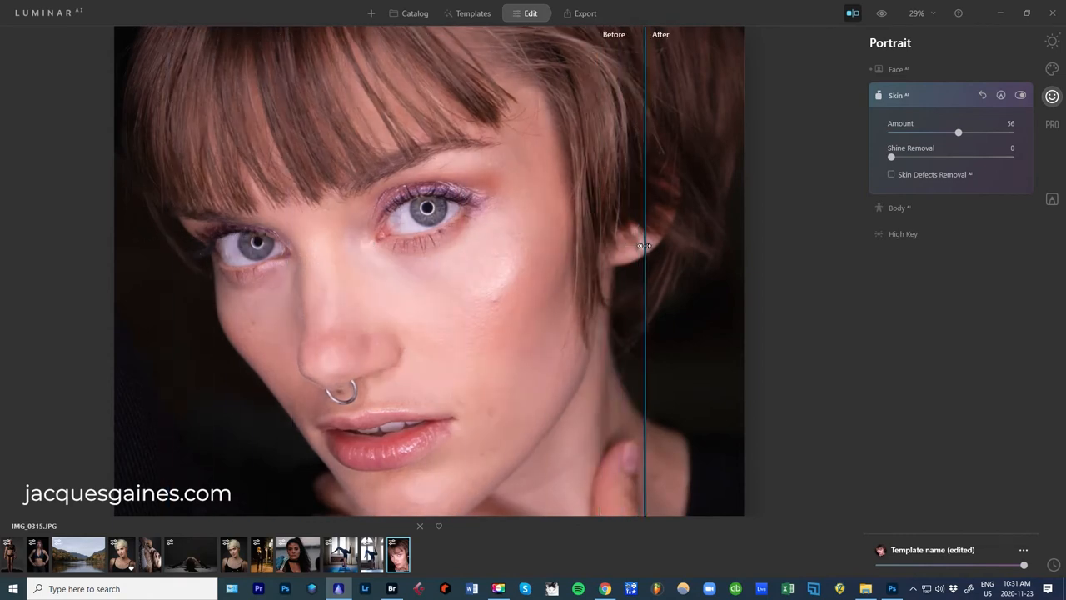
{"action": "left_click_drag", "start_coordinate": [646, 242], "coordinate": [166, 237]}
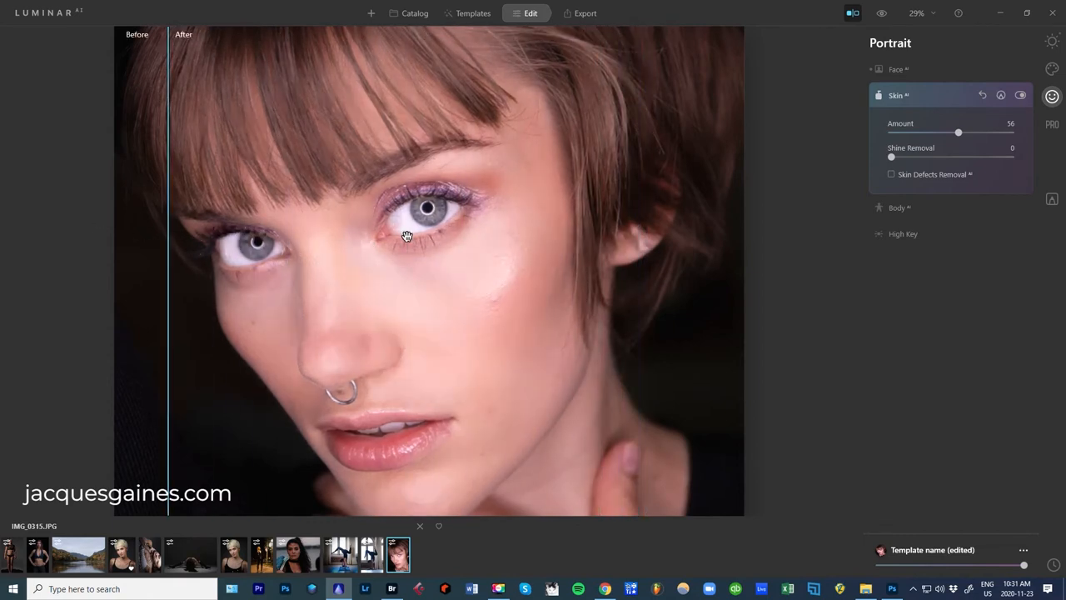
{"action": "scroll", "scroll_direction": "down", "scroll_amount": 3}
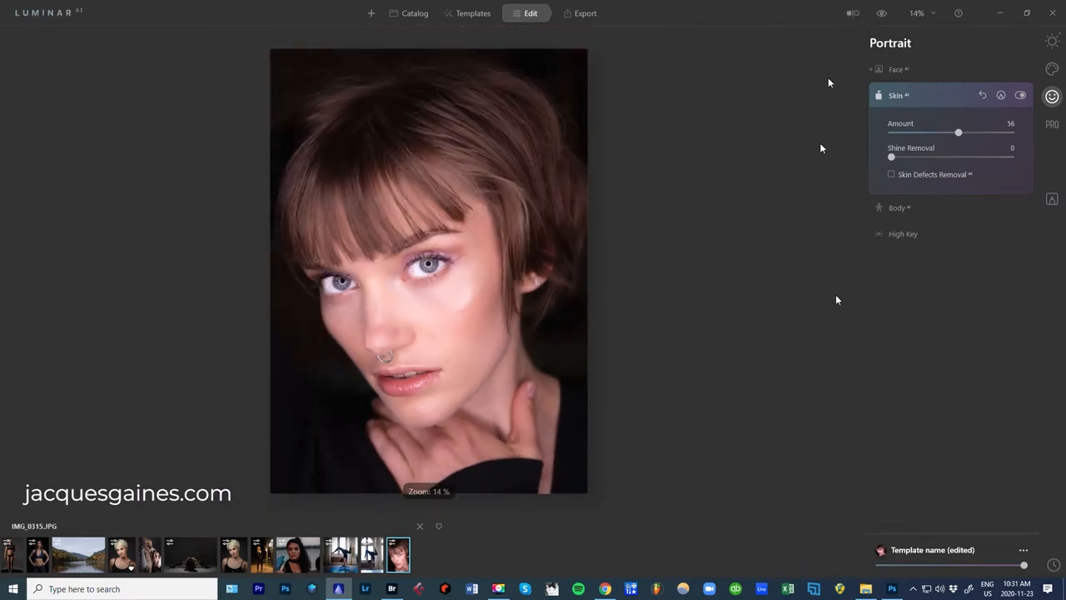
Set Face AI Mouth to Lips Saturation 27, Redness 0 and Darkening 1.
{"action": "left_click", "coordinate": [1051, 68]}
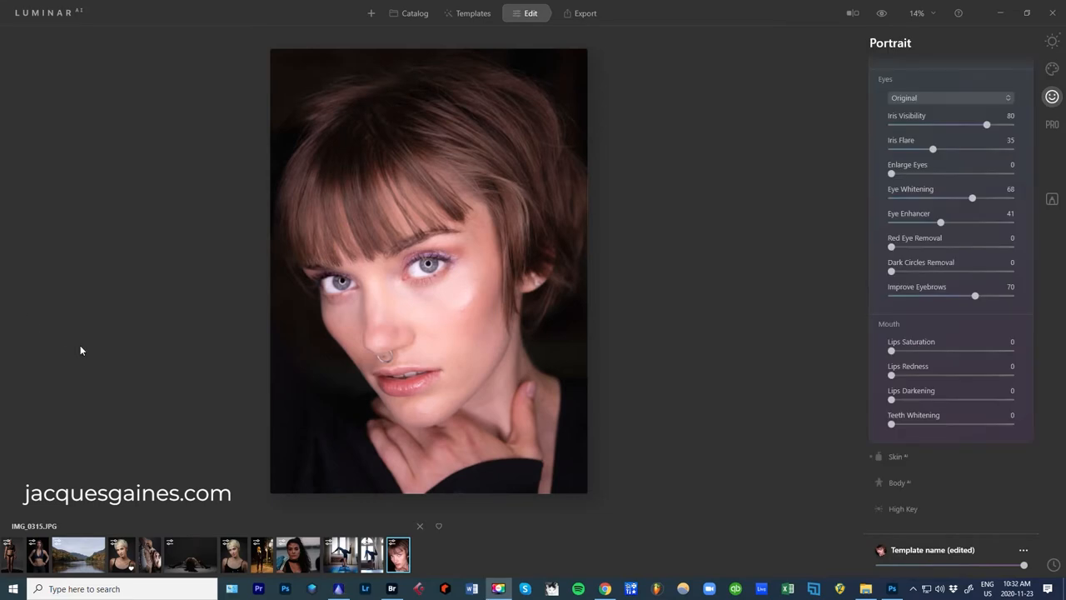
{"action": "mouse_move", "coordinate": [934, 395]}
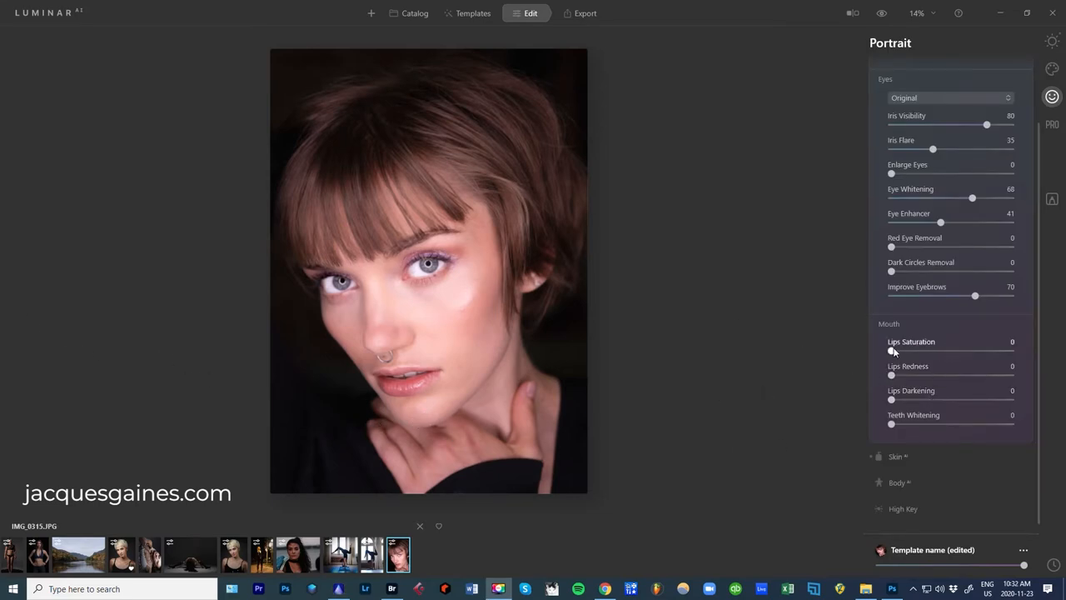
{"action": "left_click_drag", "start_coordinate": [891, 350], "coordinate": [955, 350]}
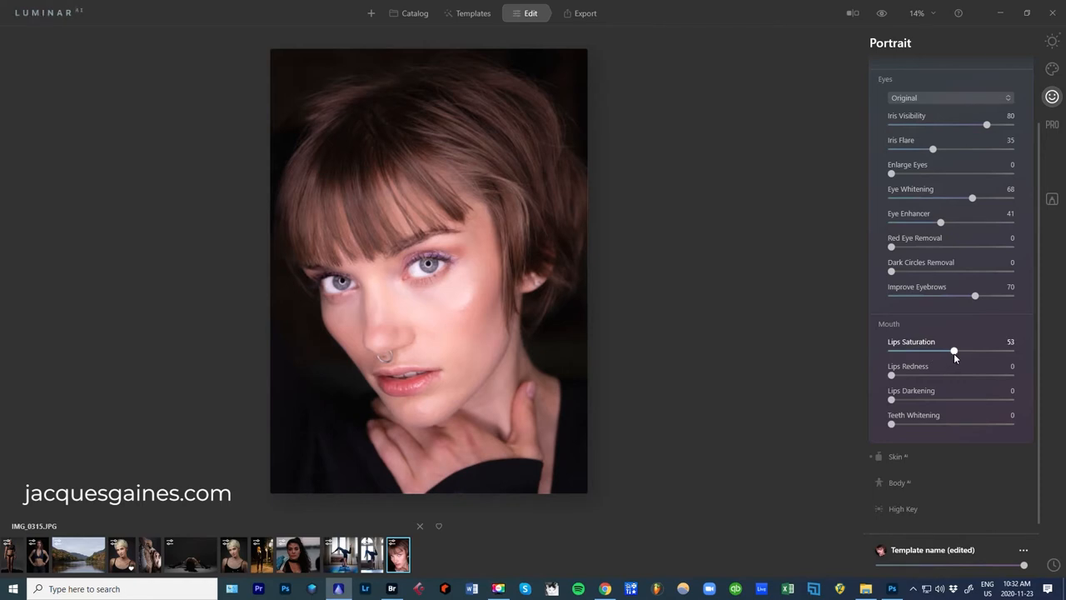
{"action": "left_click_drag", "start_coordinate": [955, 351], "coordinate": [934, 351]}
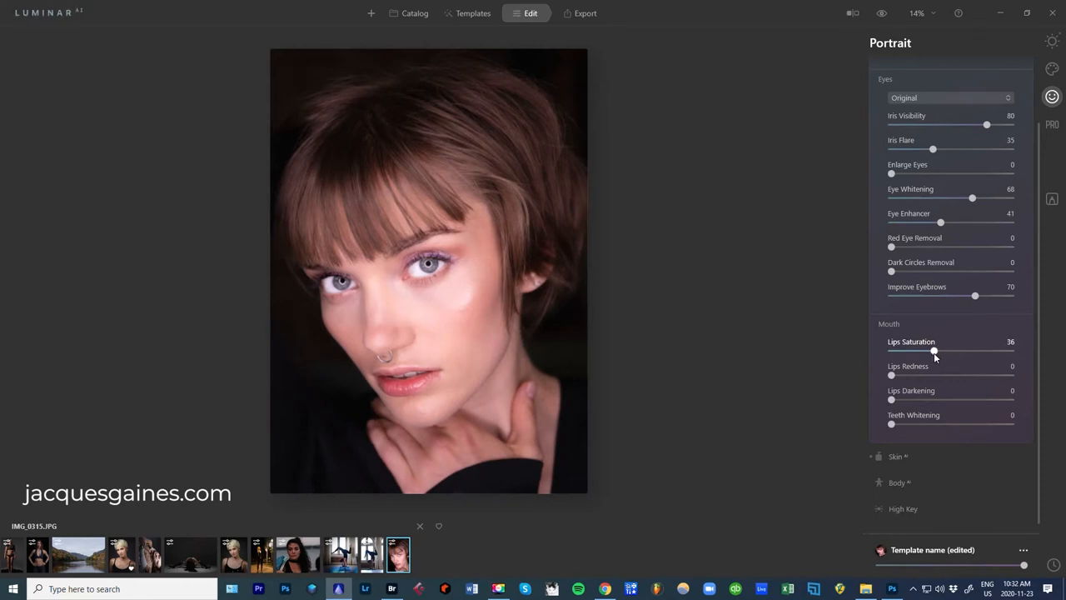
{"action": "left_click_drag", "start_coordinate": [891, 375], "coordinate": [979, 375]}
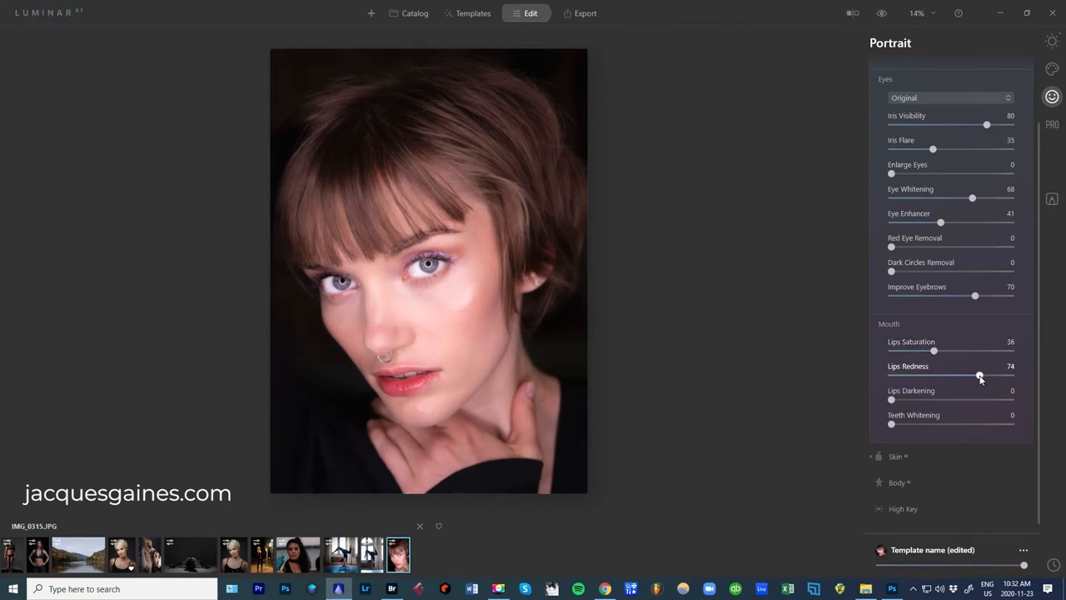
{"action": "left_click_drag", "start_coordinate": [980, 375], "coordinate": [891, 375]}
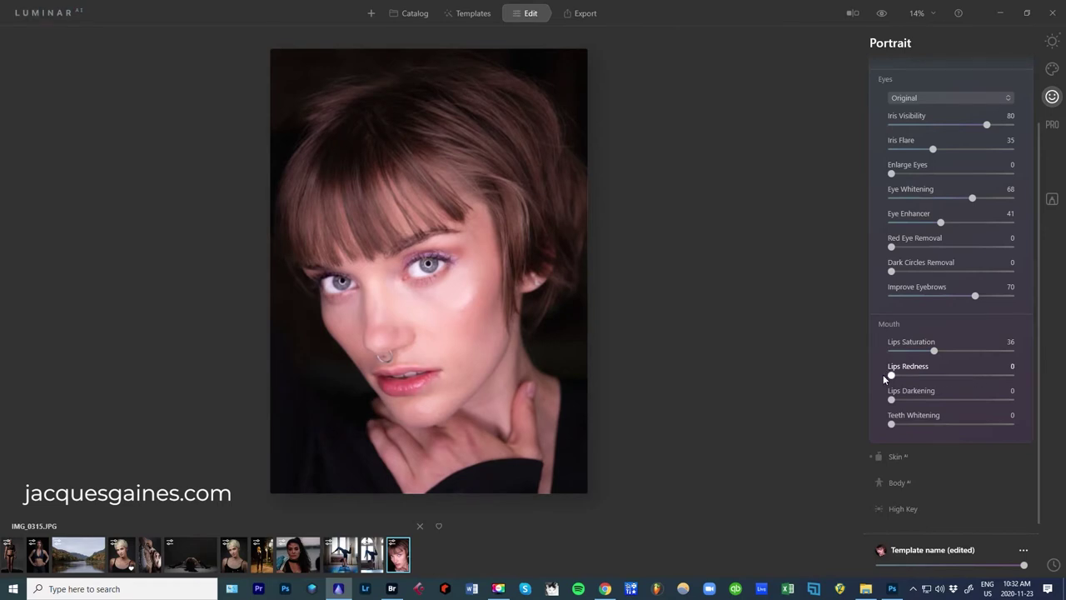
{"action": "left_click_drag", "start_coordinate": [934, 350], "coordinate": [923, 349]}
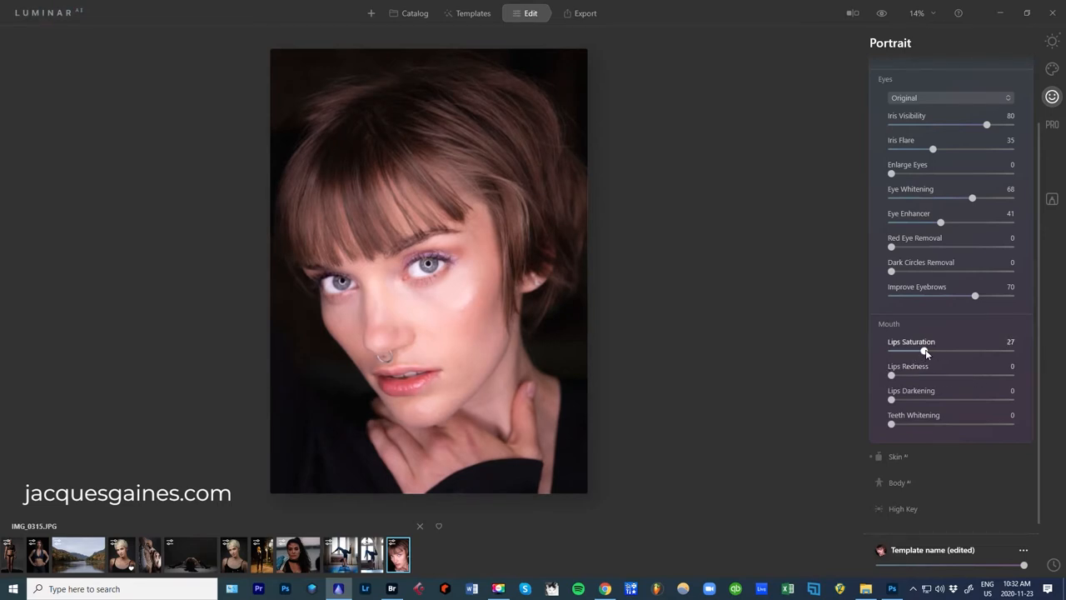
{"action": "left_click_drag", "start_coordinate": [891, 400], "coordinate": [955, 399]}
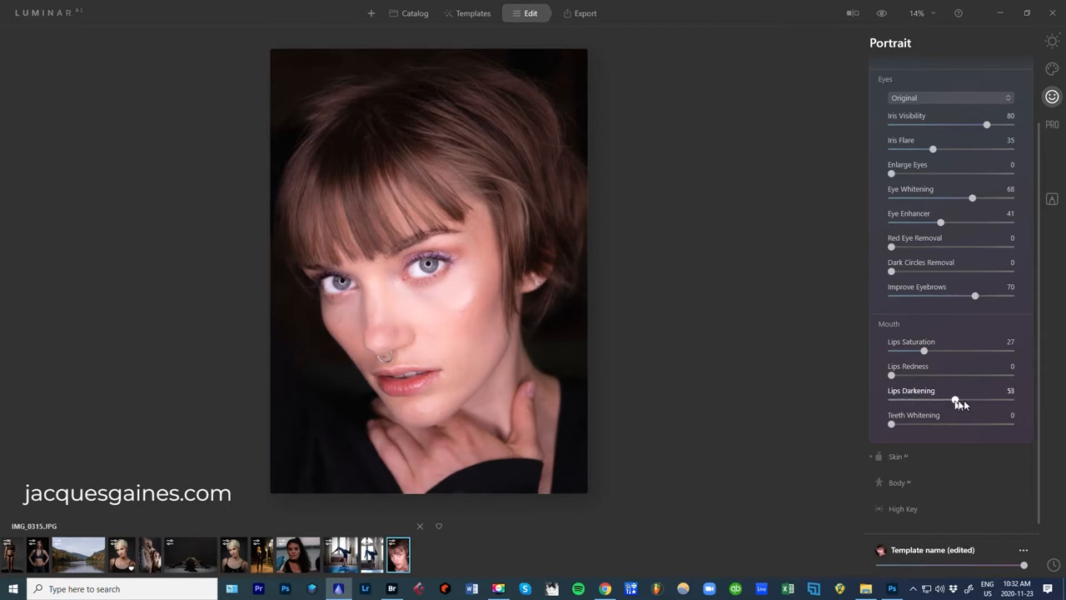
{"action": "left_click_drag", "start_coordinate": [956, 401], "coordinate": [892, 401]}
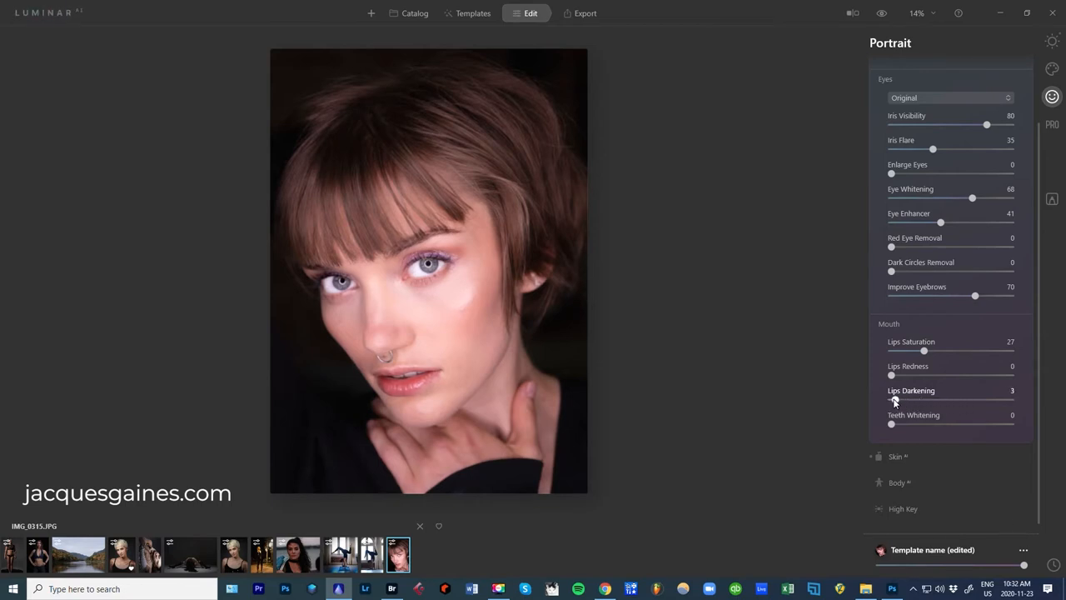
{"action": "left_click_drag", "start_coordinate": [899, 400], "coordinate": [891, 399]}
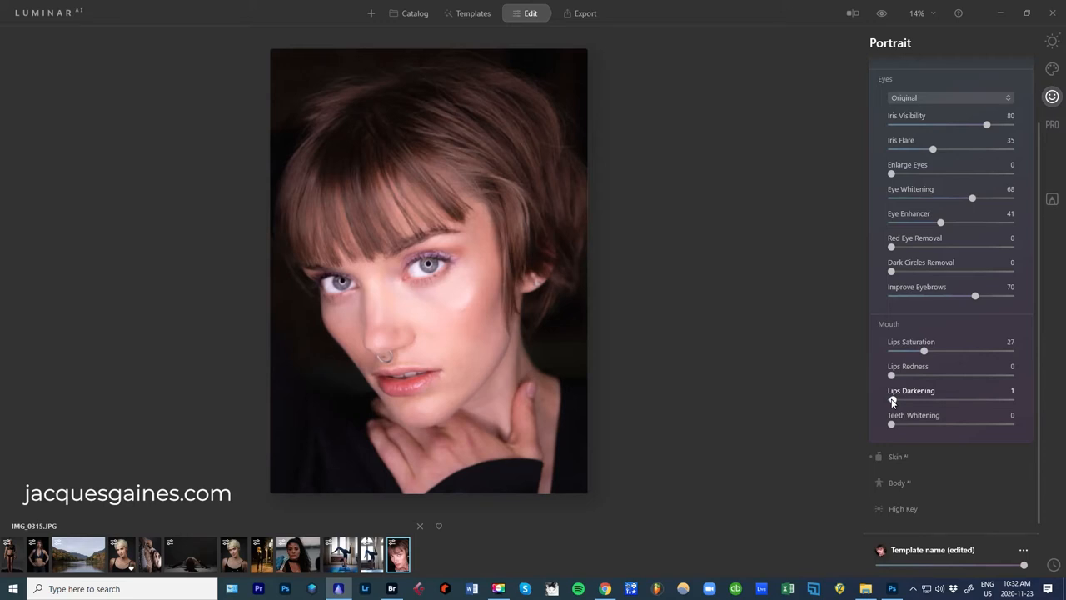
{"action": "mouse_move", "coordinate": [909, 433]}
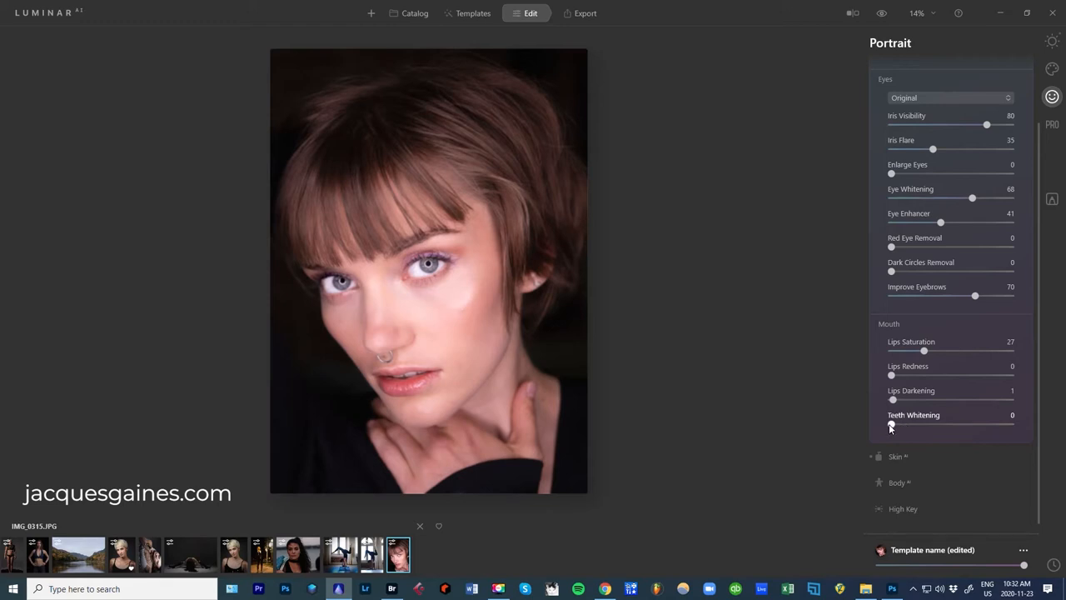
{"action": "left_click_drag", "start_coordinate": [891, 425], "coordinate": [916, 425]}
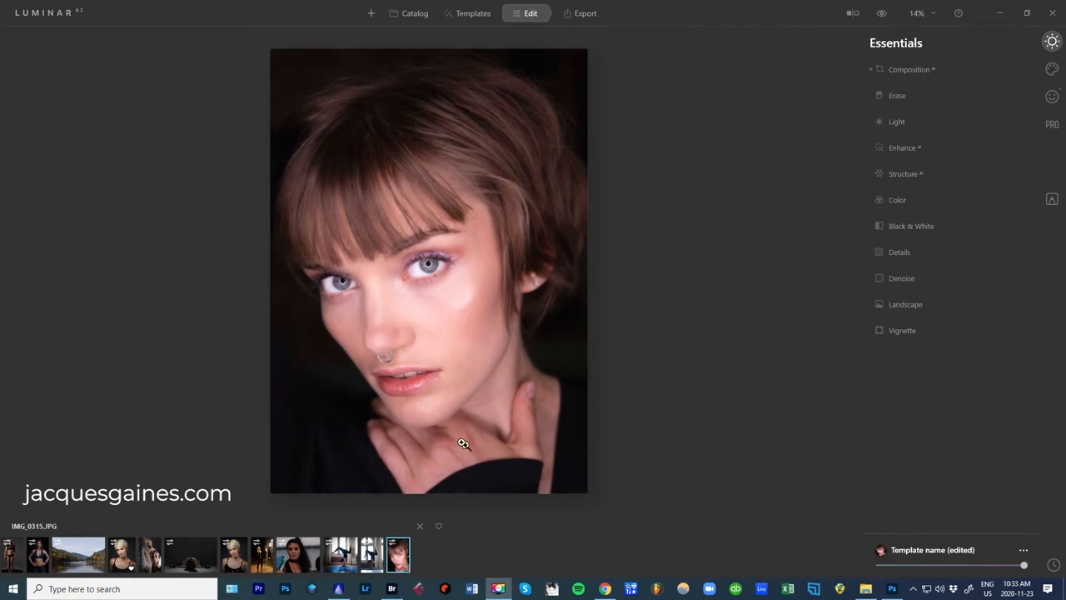
{"action": "mouse_move", "coordinate": [660, 320]}
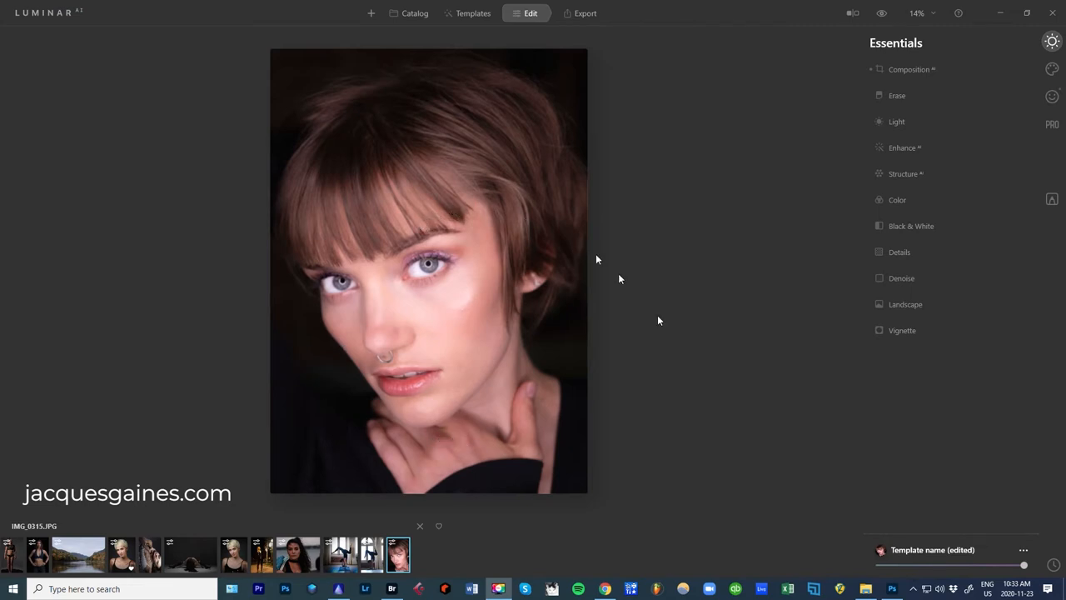
{"action": "mouse_move", "coordinate": [780, 338]}
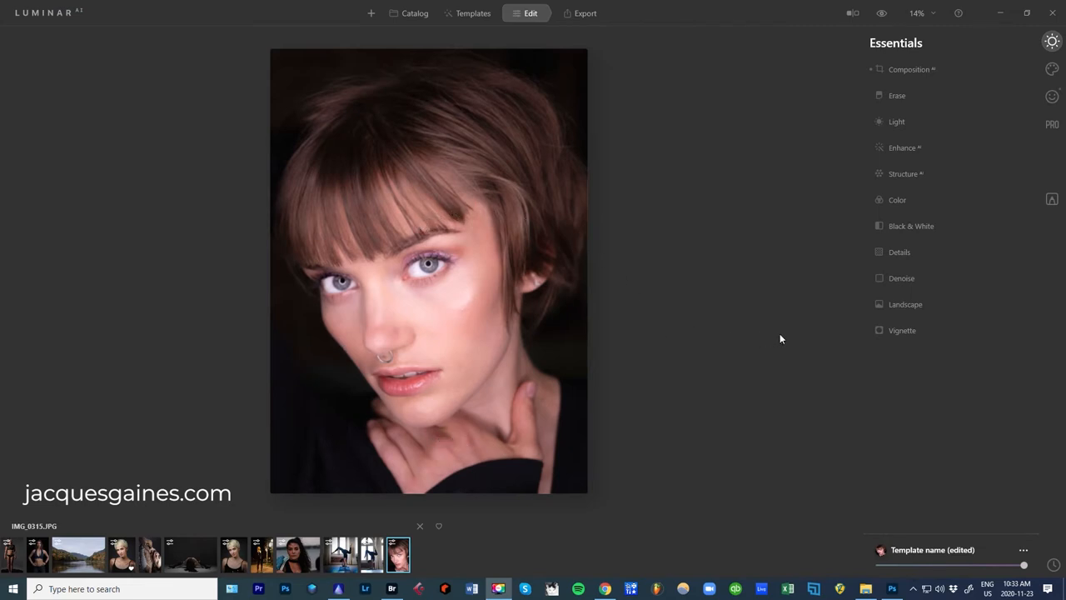
Set the Vignette Amount to -47 and centre the vignette on the face.
{"action": "left_click", "coordinate": [901, 330]}
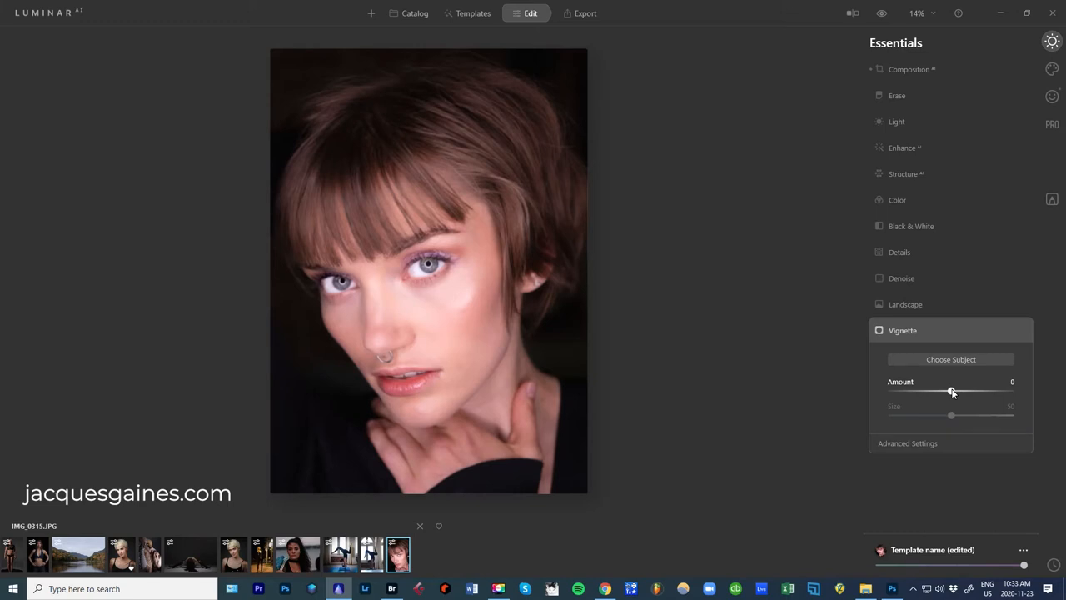
{"action": "left_click_drag", "start_coordinate": [952, 391], "coordinate": [1001, 392]}
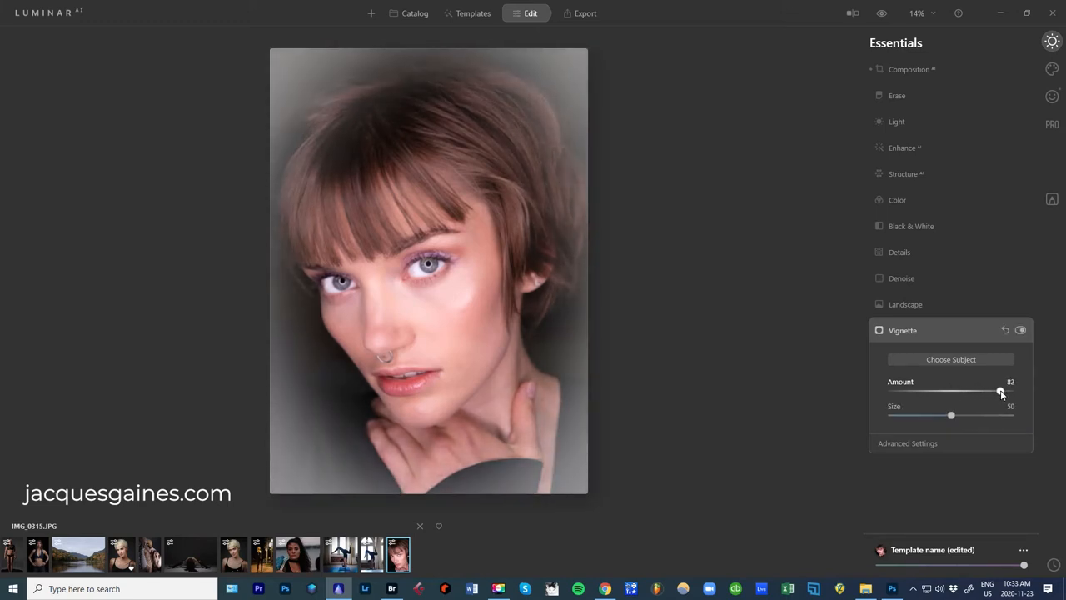
{"action": "left_click_drag", "start_coordinate": [1001, 392], "coordinate": [901, 392]}
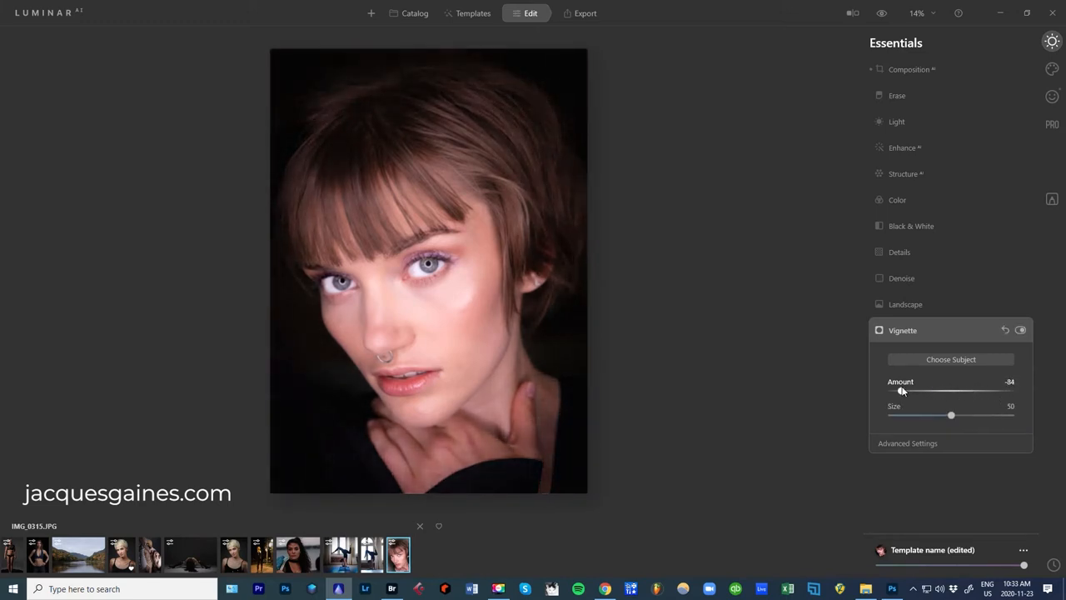
{"action": "left_click_drag", "start_coordinate": [902, 392], "coordinate": [912, 391]}
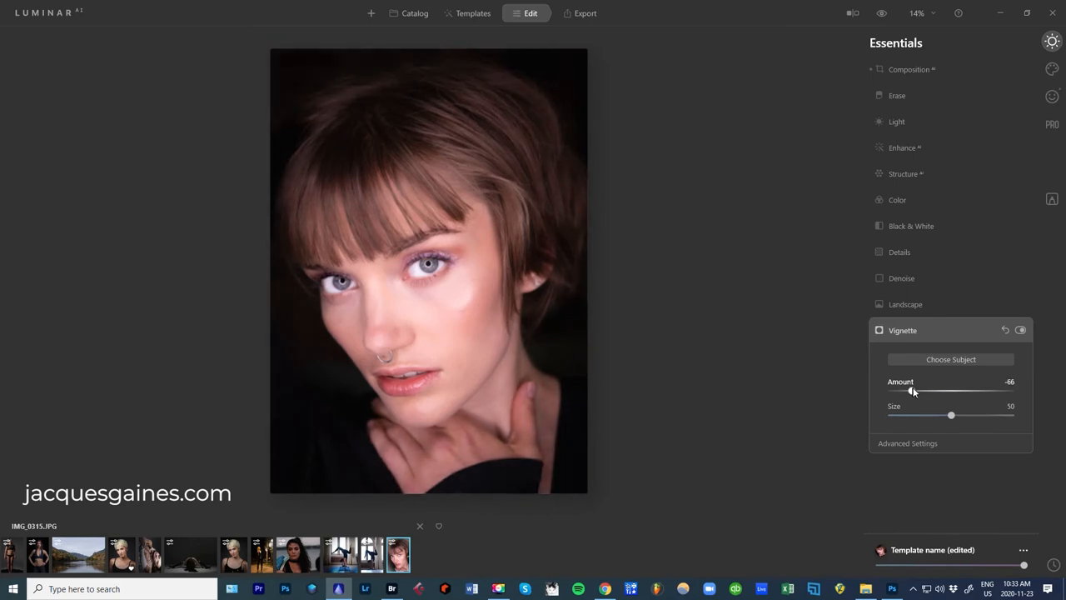
{"action": "left_click_drag", "start_coordinate": [912, 391], "coordinate": [922, 392]}
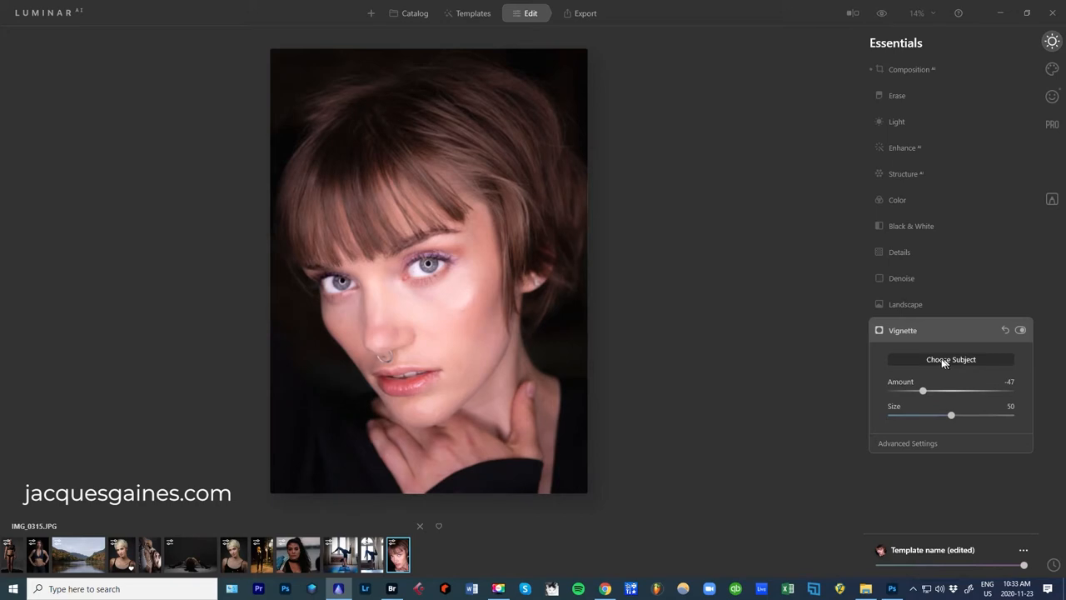
{"action": "mouse_move", "coordinate": [388, 267]}
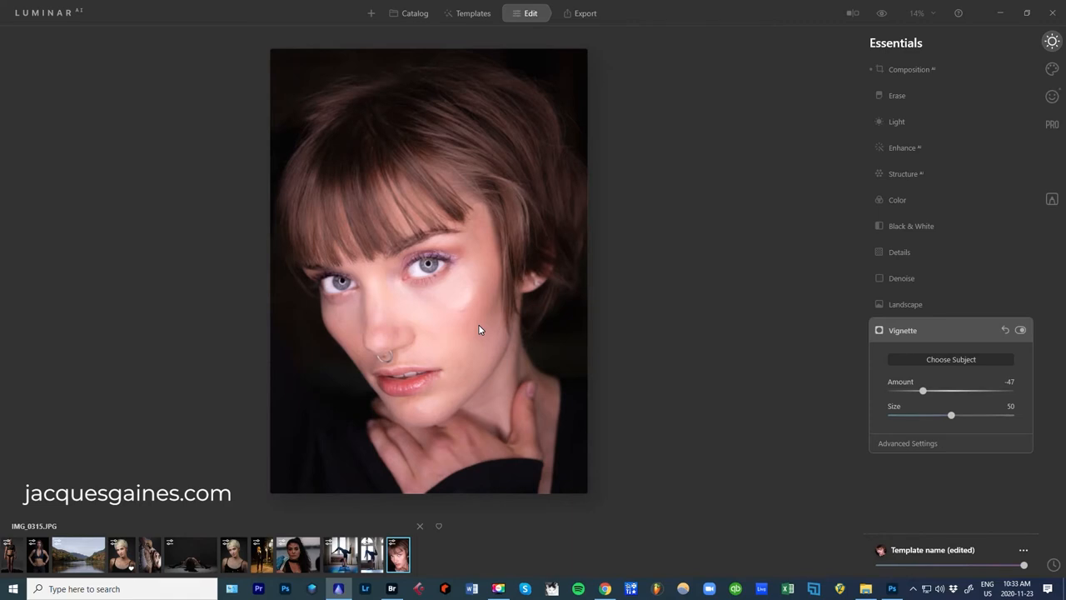
{"action": "left_click", "coordinate": [908, 443]}
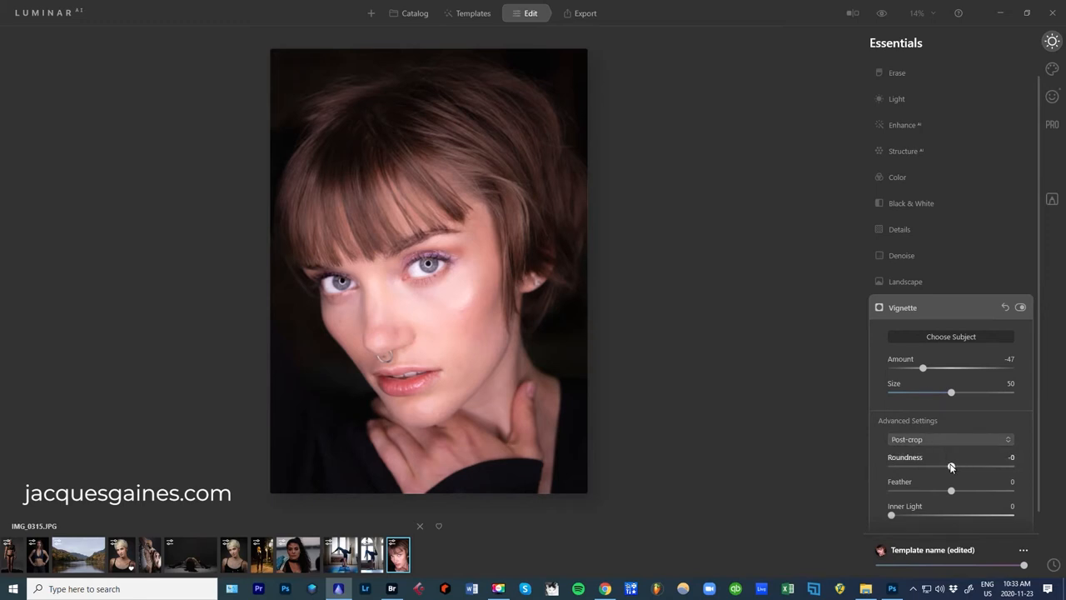
Set the vignette to Amount -92, Roundness 21, Feather 16, Inner Light 11, then collapse it.
{"action": "left_click_drag", "start_coordinate": [923, 368], "coordinate": [969, 368]}
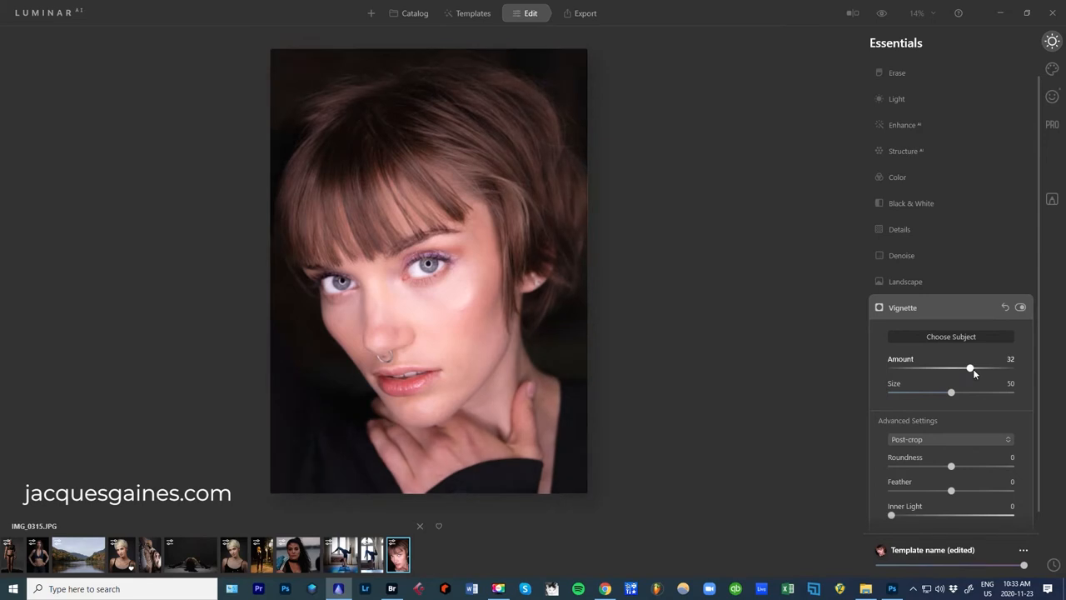
{"action": "left_click_drag", "start_coordinate": [970, 368], "coordinate": [901, 368]}
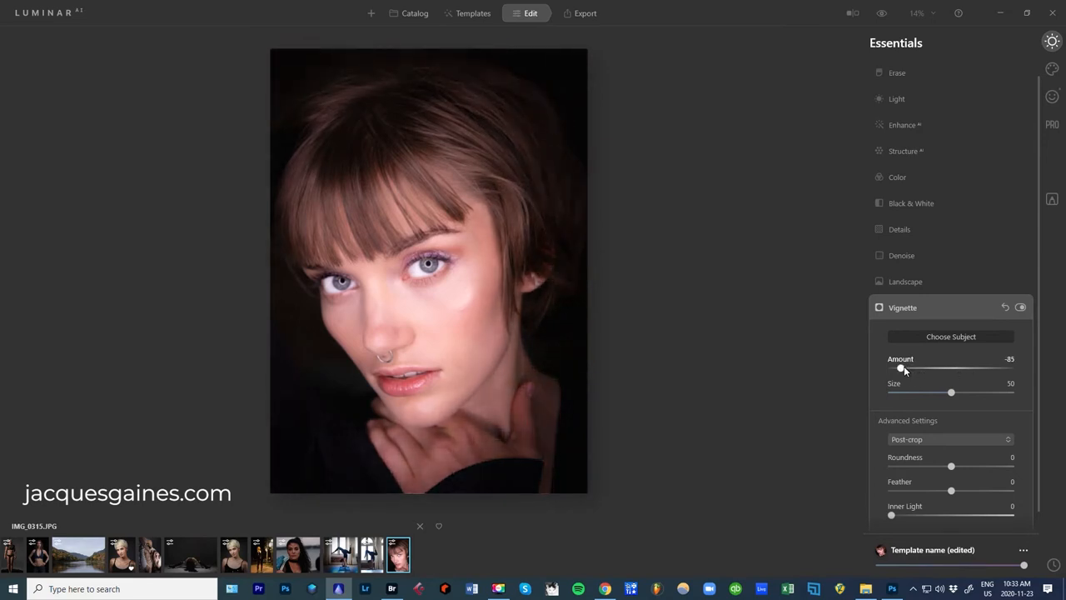
{"action": "left_click_drag", "start_coordinate": [901, 369], "coordinate": [896, 368]}
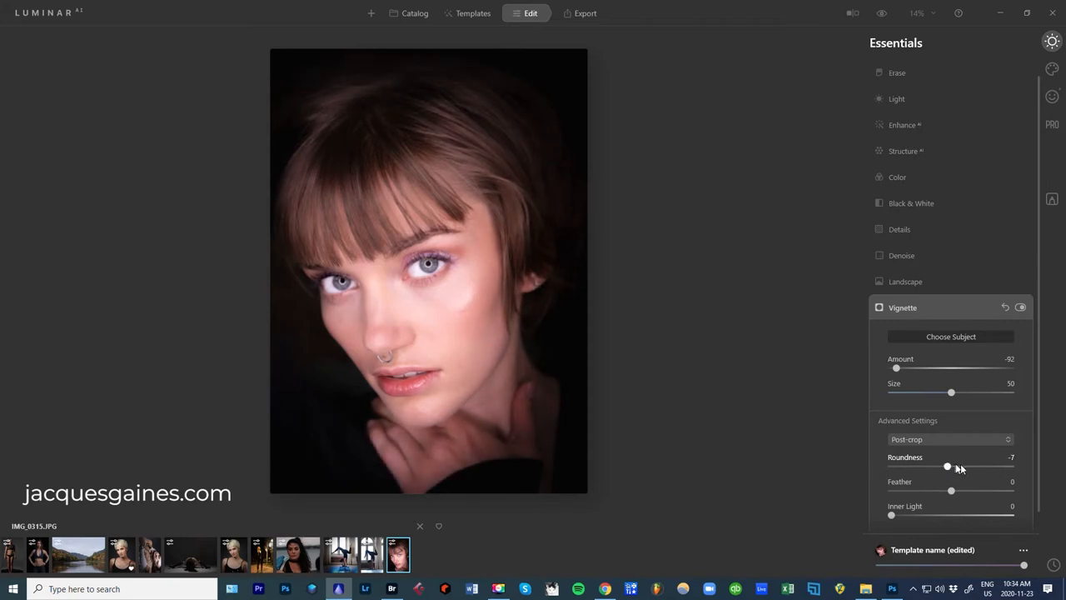
{"action": "left_click_drag", "start_coordinate": [947, 467], "coordinate": [964, 466]}
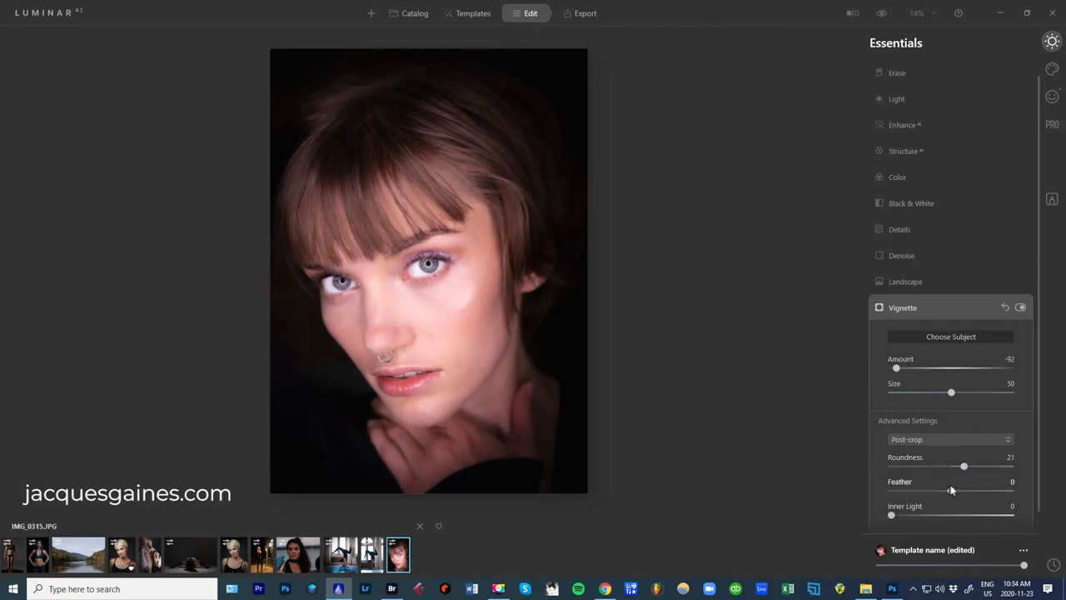
{"action": "left_click_drag", "start_coordinate": [952, 489], "coordinate": [950, 491]}
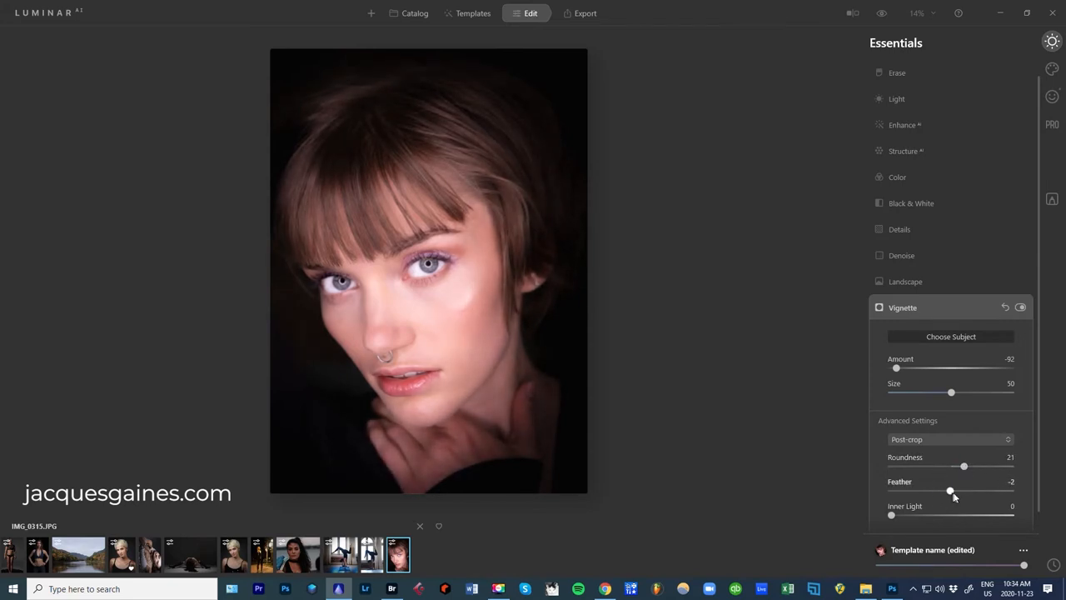
{"action": "left_click_drag", "start_coordinate": [950, 491], "coordinate": [961, 491]}
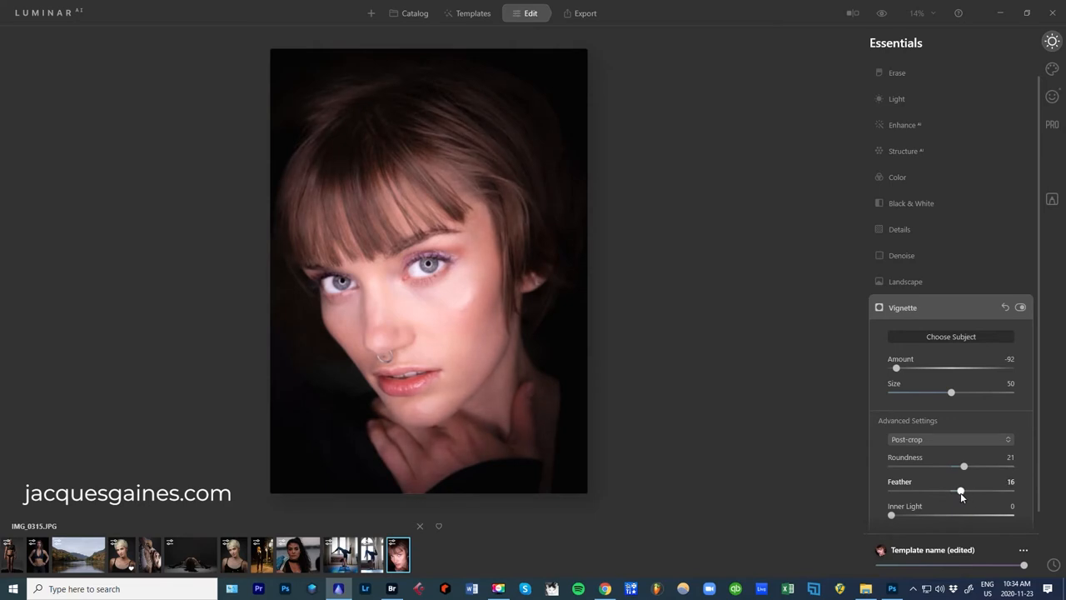
{"action": "left_click_drag", "start_coordinate": [892, 515], "coordinate": [943, 515]}
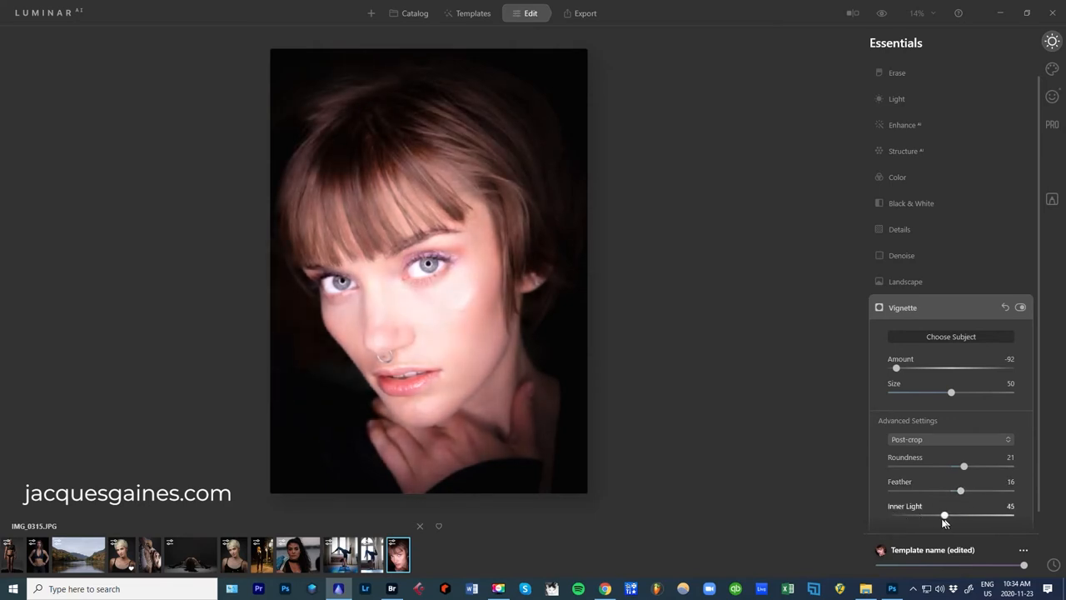
{"action": "left_click_drag", "start_coordinate": [944, 514], "coordinate": [903, 515]}
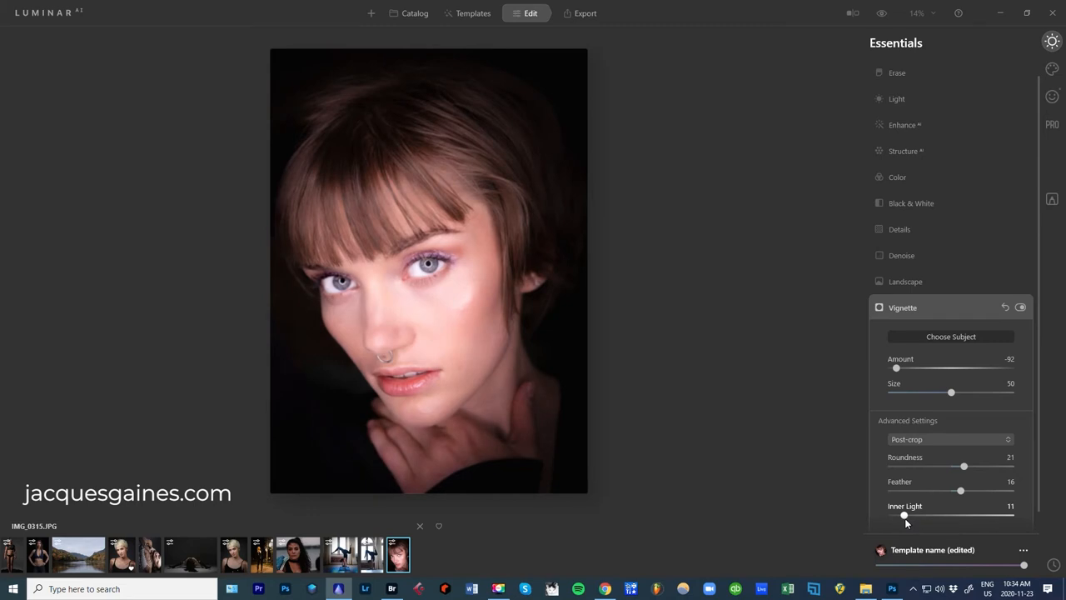
{"action": "mouse_move", "coordinate": [912, 333]}
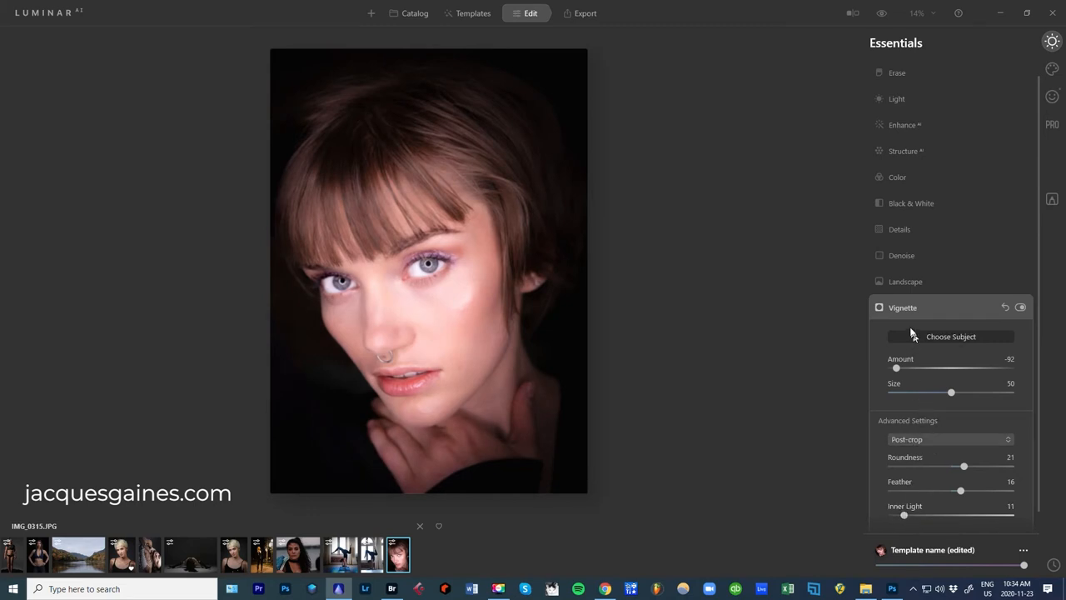
{"action": "left_click", "coordinate": [902, 307]}
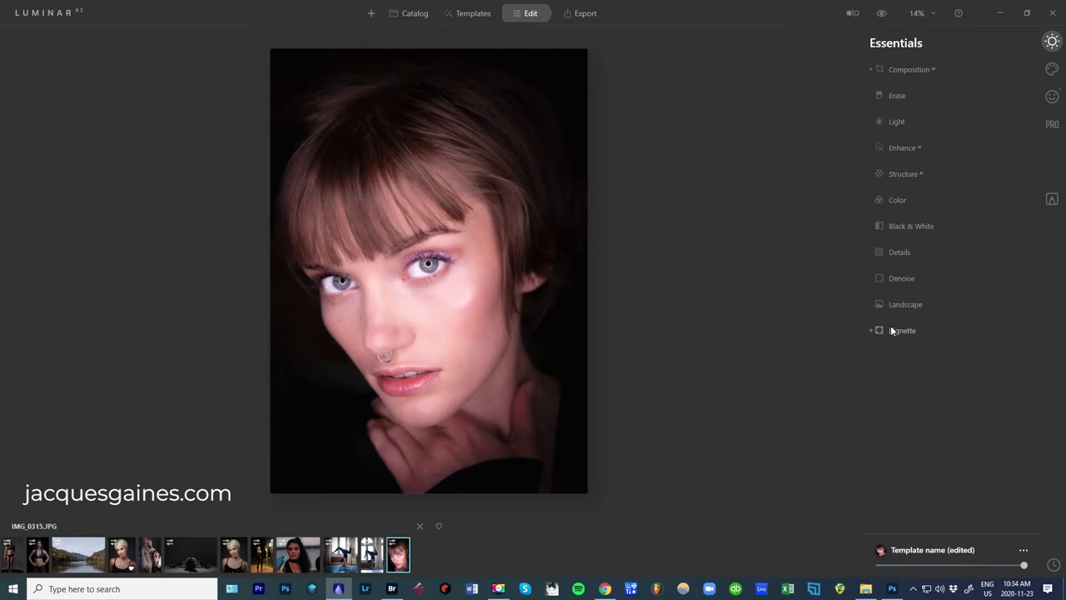
{"action": "mouse_move", "coordinate": [744, 290]}
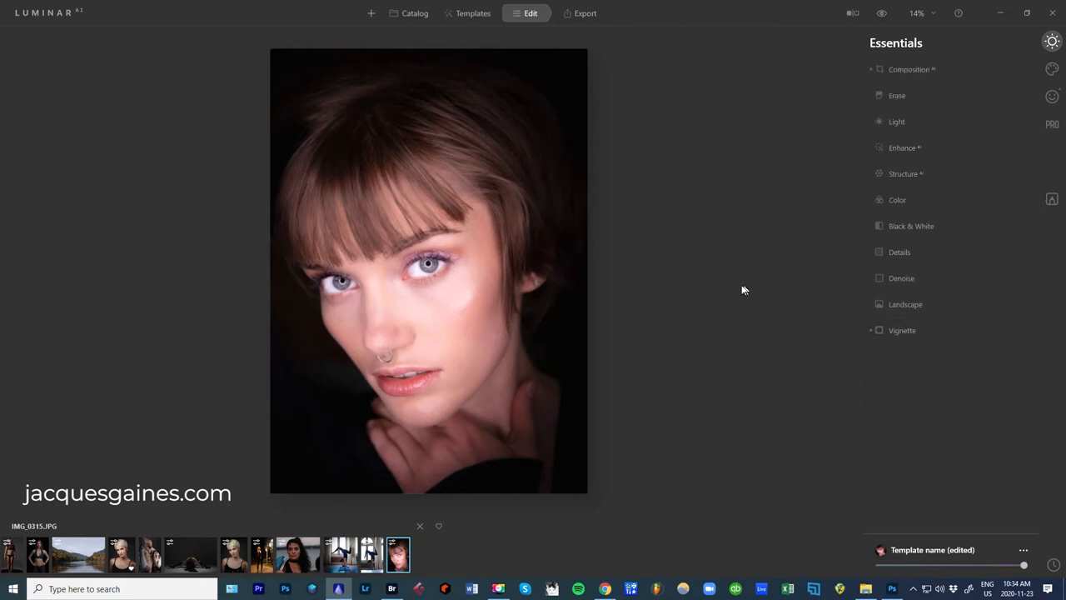
{"action": "mouse_move", "coordinate": [1060, 403]}
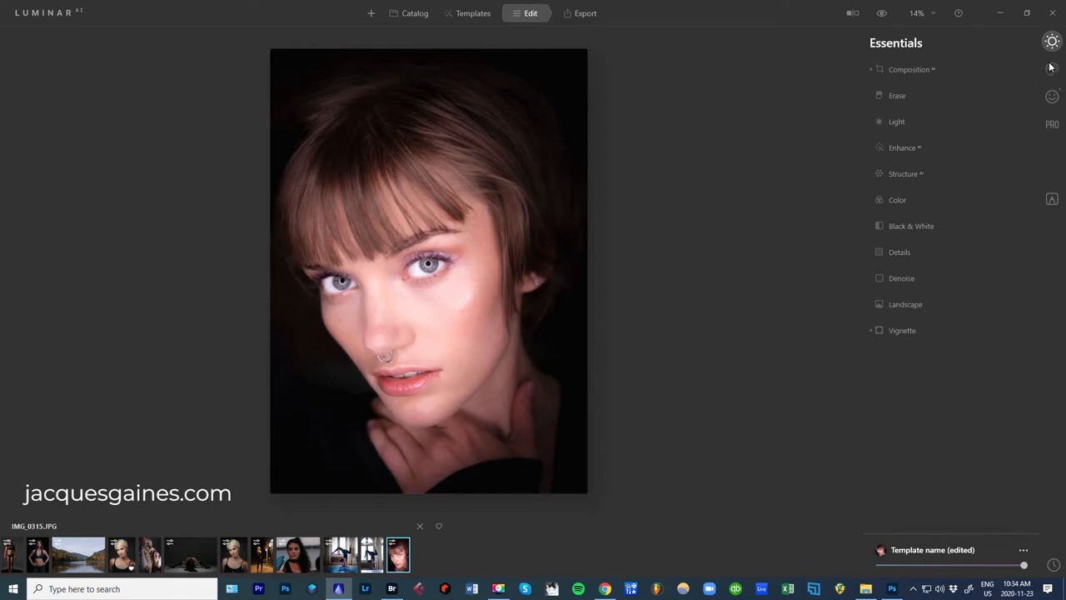
Add the Mystical glow from the Creative tools at Amount 75.
{"action": "left_click", "coordinate": [1050, 68]}
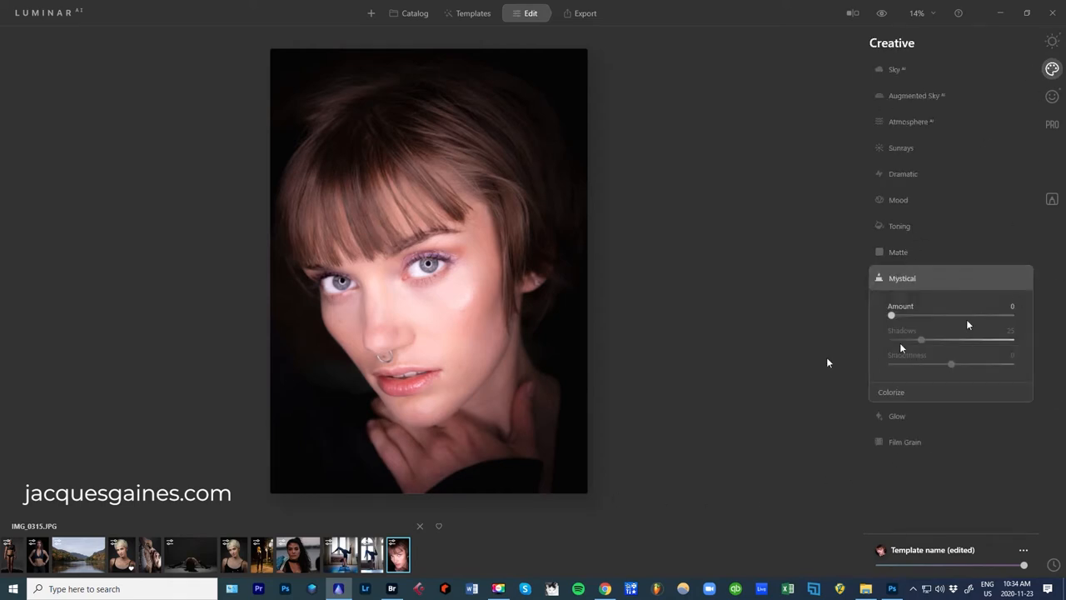
{"action": "left_click_drag", "start_coordinate": [892, 315], "coordinate": [936, 315]}
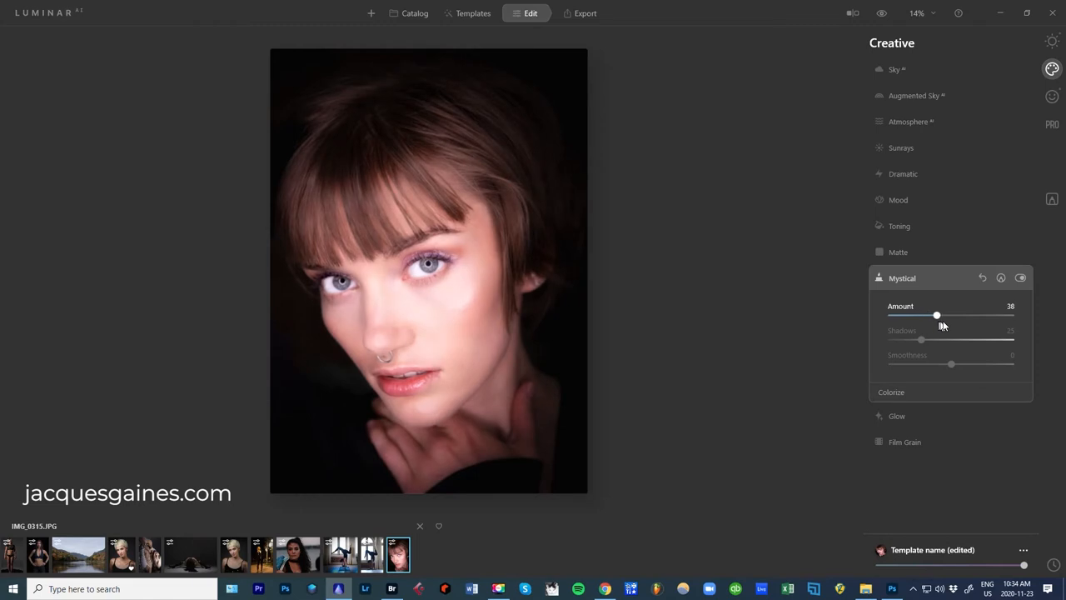
{"action": "left_click_drag", "start_coordinate": [936, 315], "coordinate": [955, 314]}
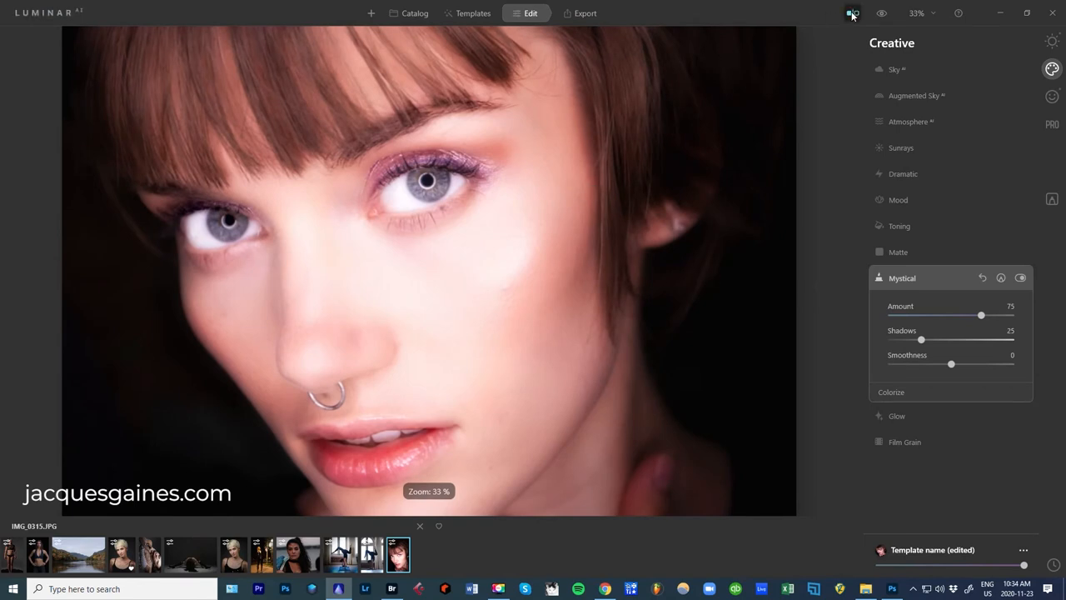
Compare the glowing portrait with the original using the before/after divider.
{"action": "left_click", "coordinate": [850, 14]}
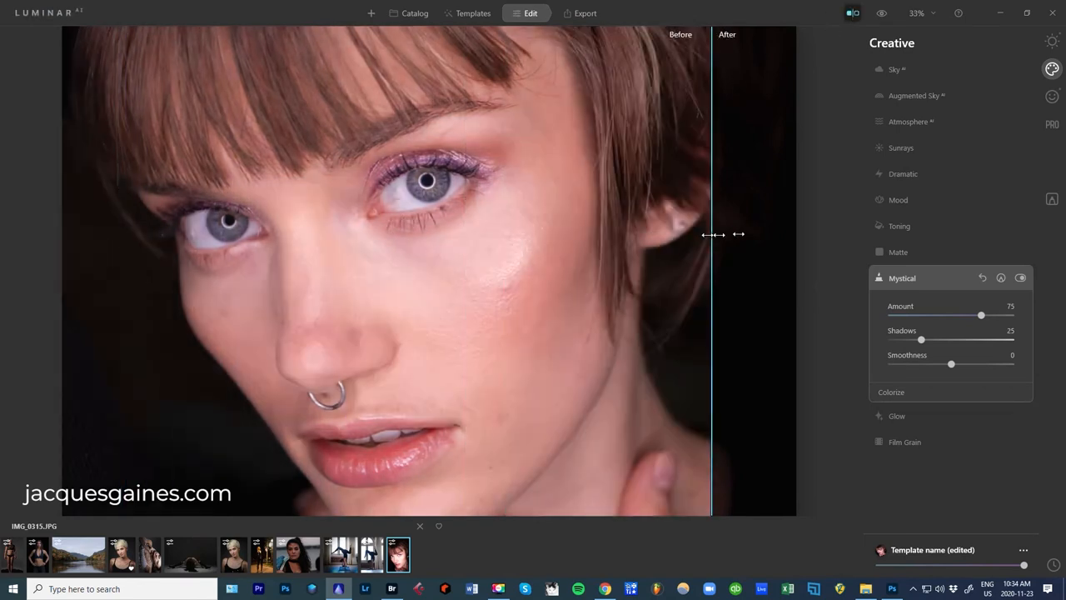
{"action": "left_click_drag", "start_coordinate": [712, 236], "coordinate": [252, 235]}
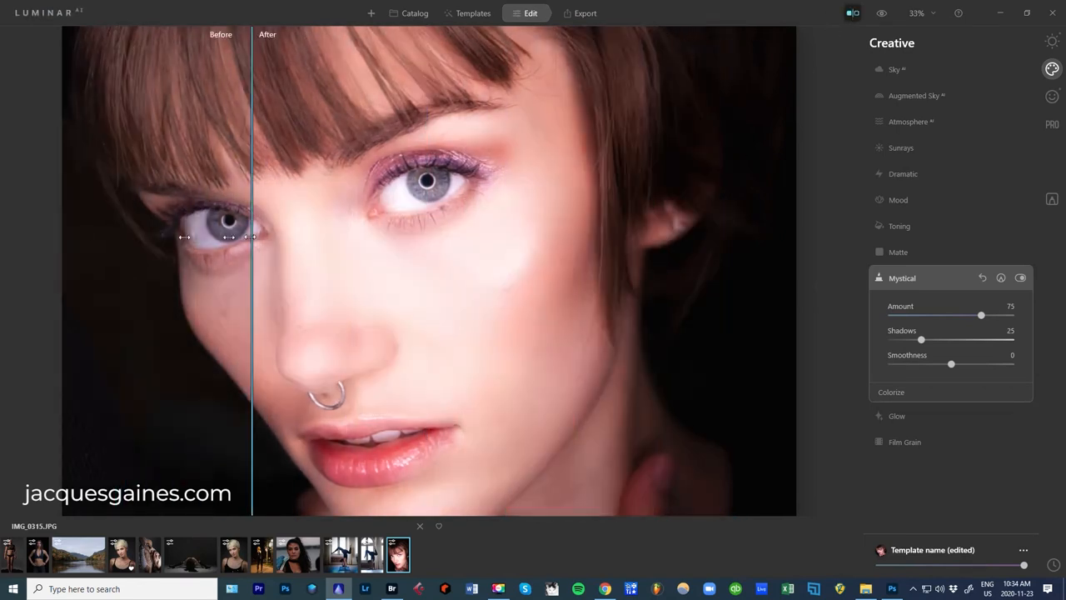
{"action": "left_click_drag", "start_coordinate": [252, 242], "coordinate": [115, 241]}
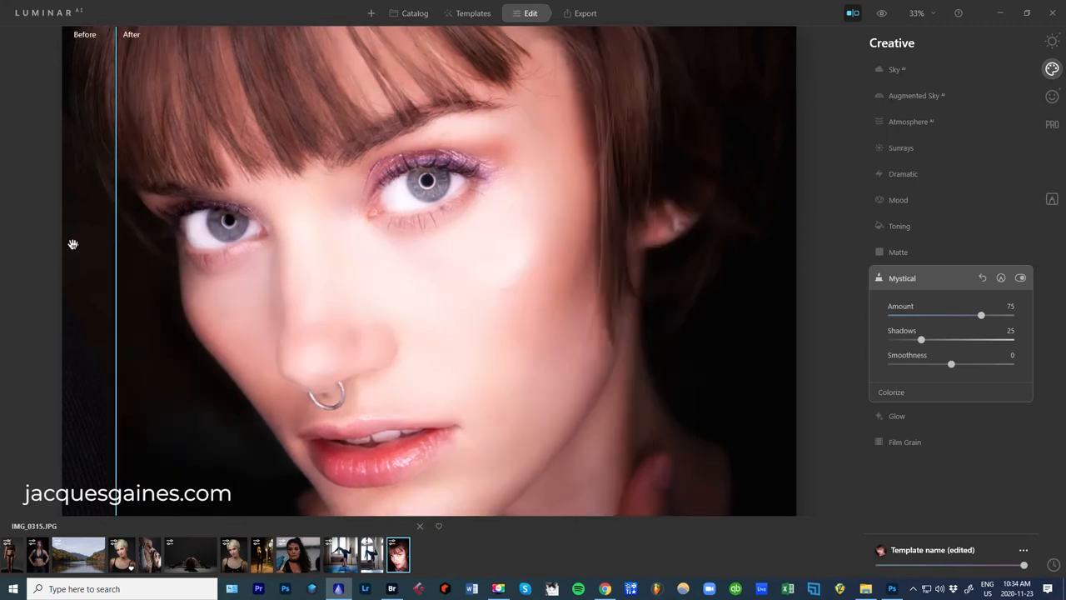
{"action": "scroll", "scroll_direction": "down", "scroll_amount": 3}
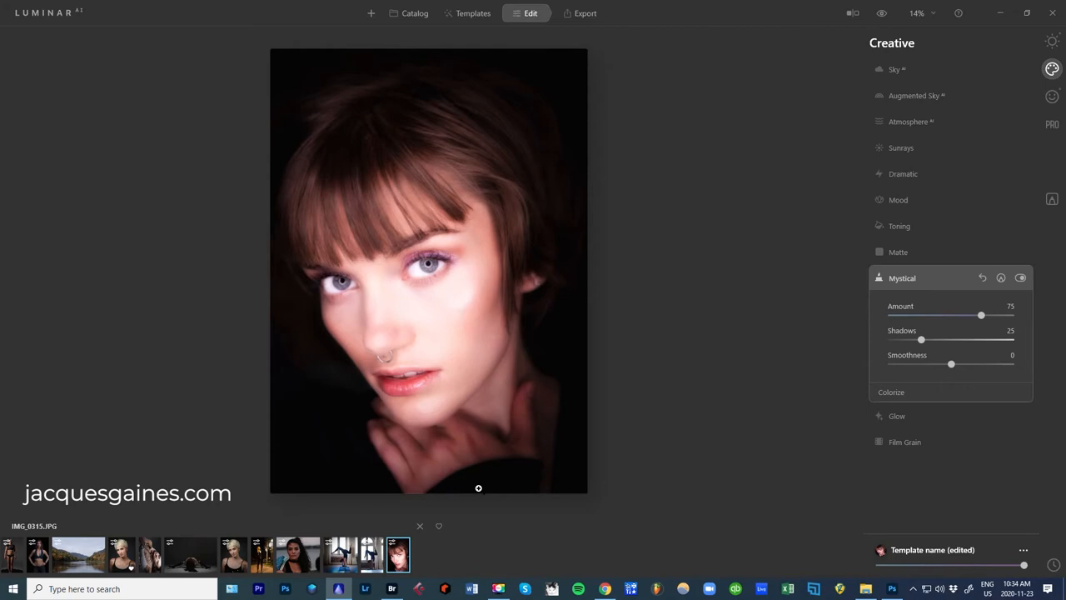
Raise Mystical to 82 and paint the glow mask over the top-left hair and edge.
{"action": "left_click_drag", "start_coordinate": [982, 315], "coordinate": [990, 315]}
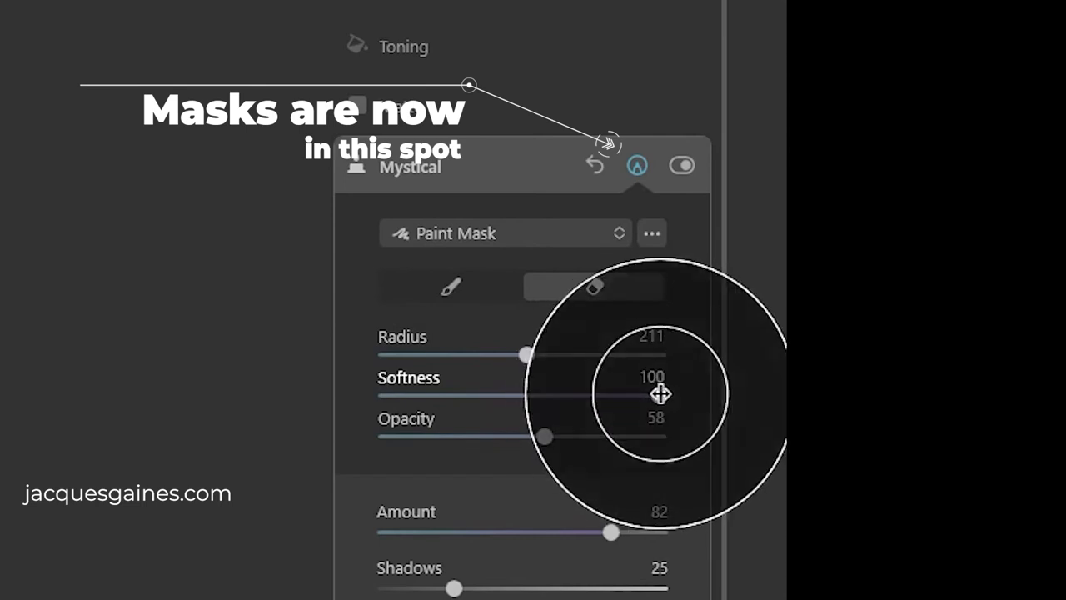
{"action": "left_click_drag", "start_coordinate": [544, 436], "coordinate": [506, 437]}
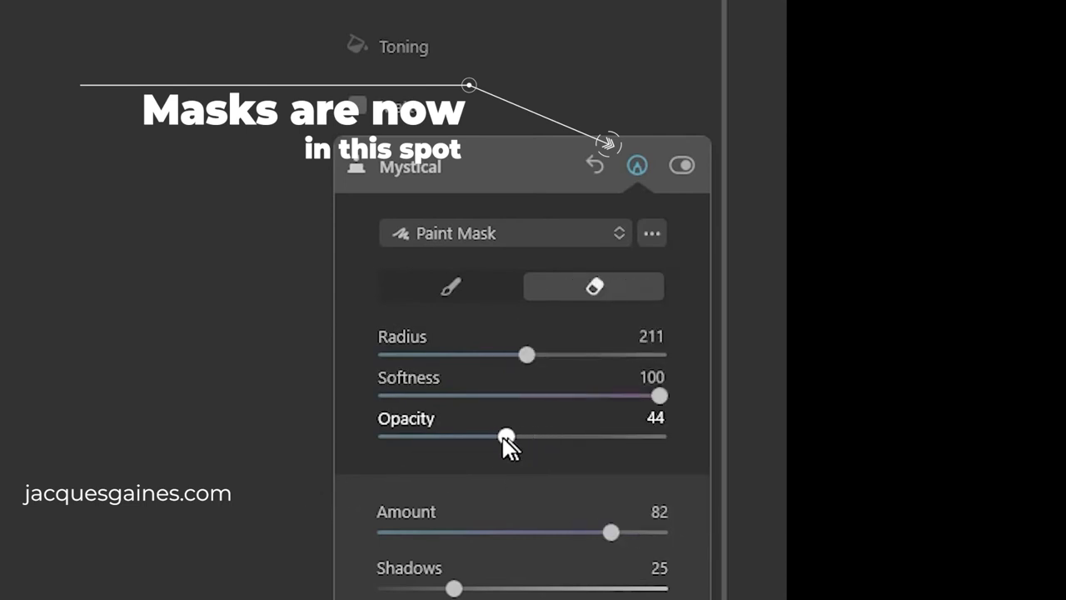
{"action": "left_click_drag", "start_coordinate": [507, 437], "coordinate": [514, 437]}
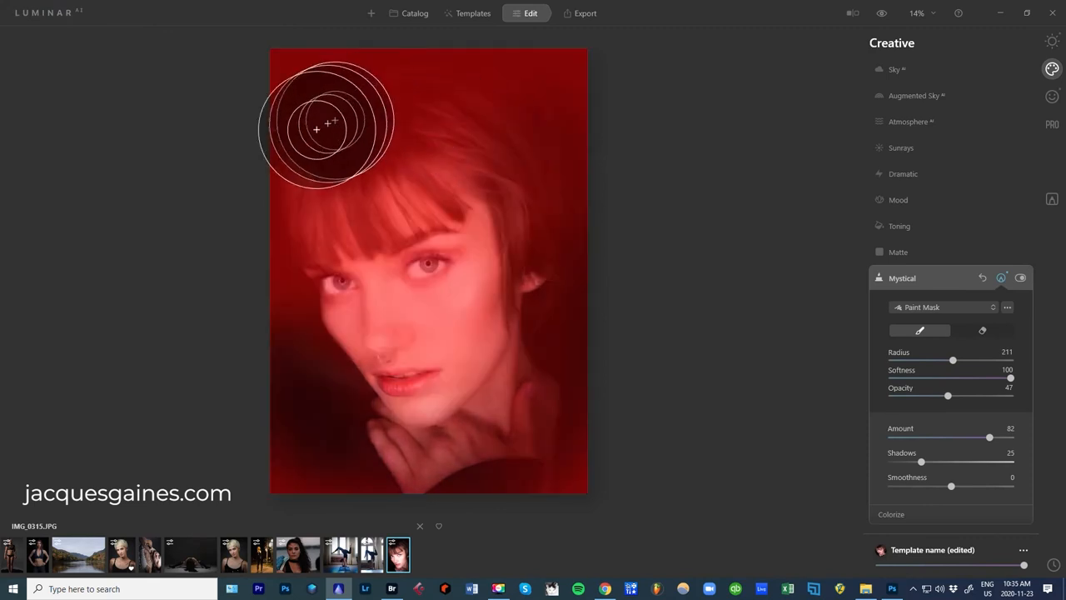
{"action": "left_click_drag", "start_coordinate": [317, 126], "coordinate": [480, 108]}
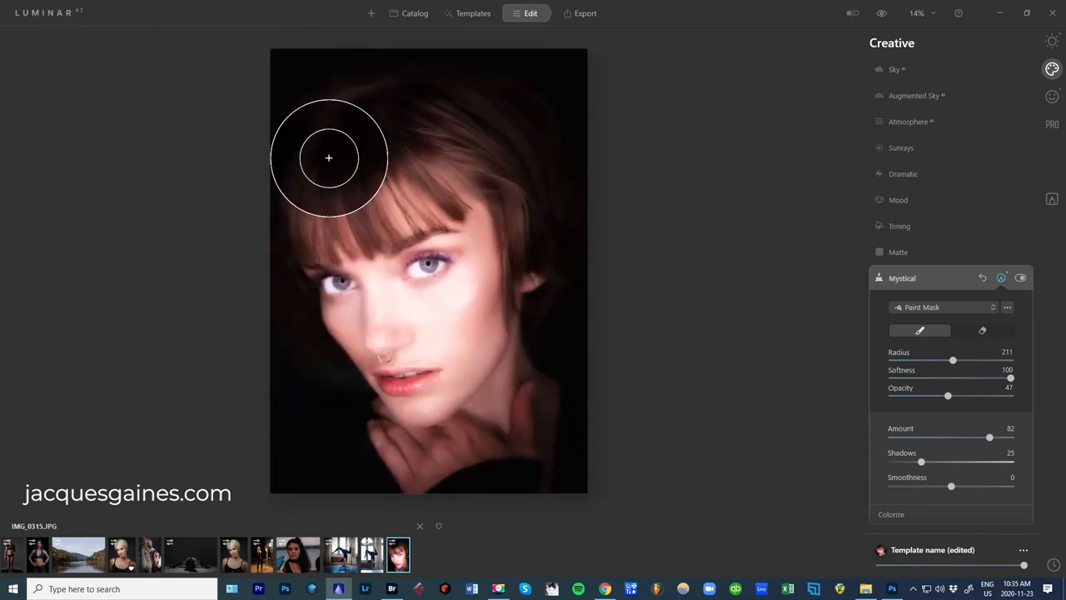
{"action": "left_click_drag", "start_coordinate": [328, 158], "coordinate": [379, 450]}
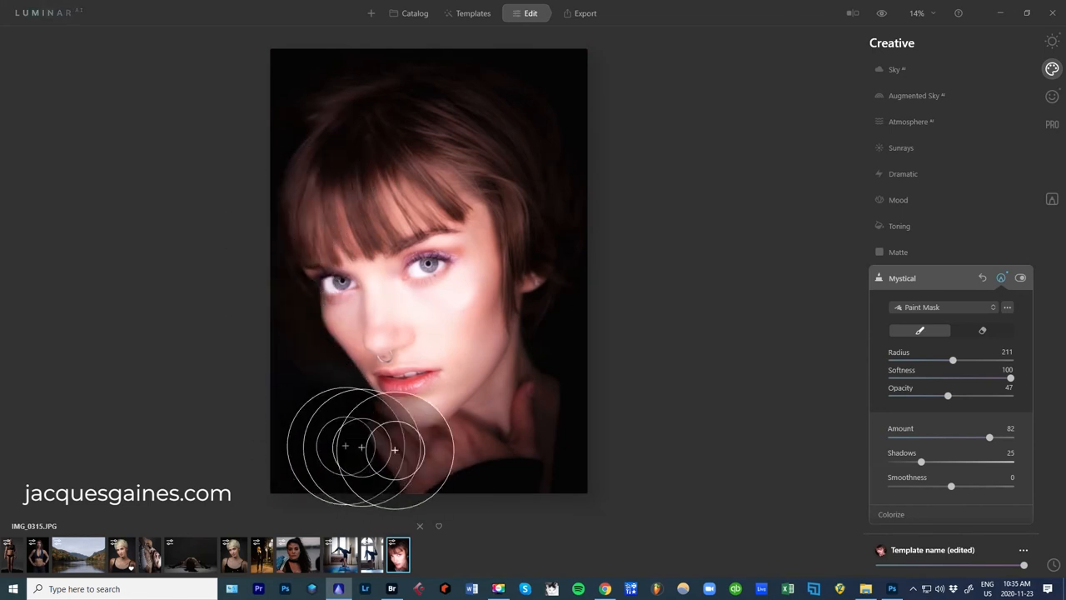
Erase the glow from the eyes, cheek, nose and mouth at higher opacity.
{"action": "left_click", "coordinate": [982, 331]}
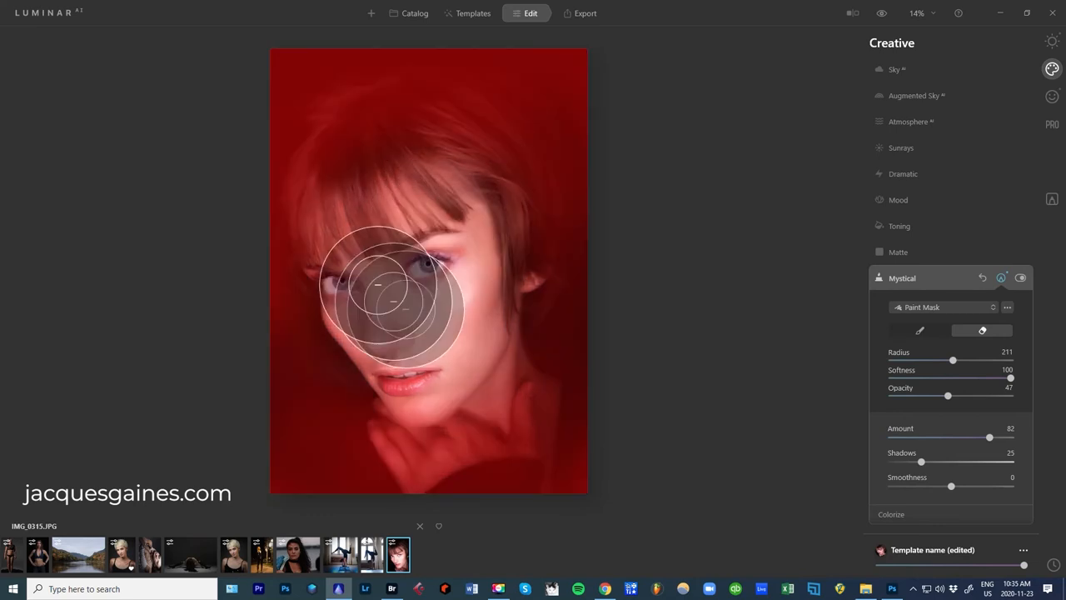
{"action": "left_click_drag", "start_coordinate": [948, 396], "coordinate": [966, 396]}
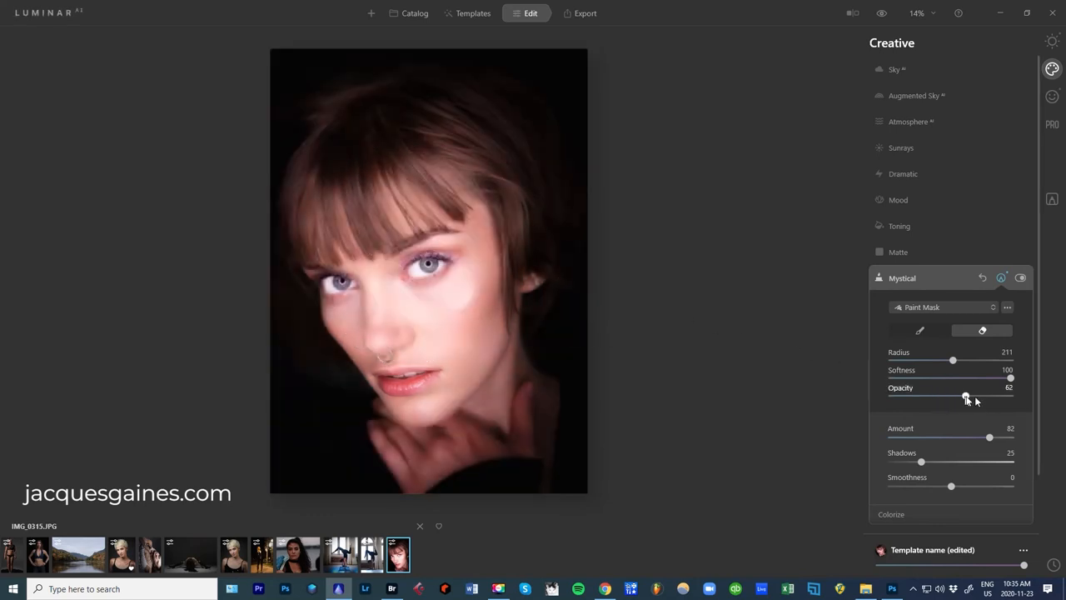
{"action": "left_click_drag", "start_coordinate": [966, 396], "coordinate": [993, 396]}
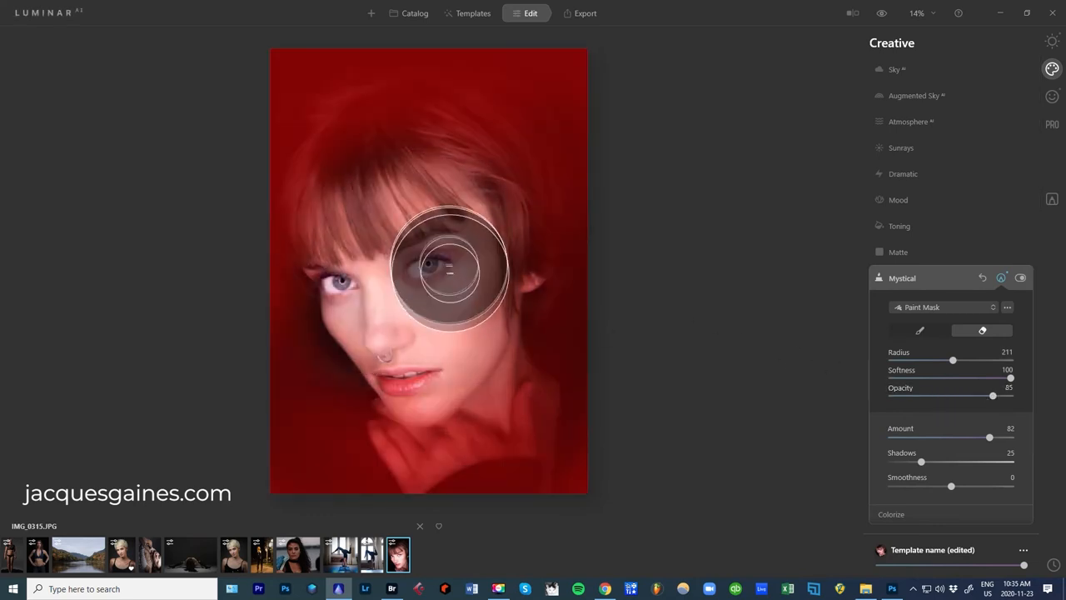
{"action": "left_click_drag", "start_coordinate": [450, 267], "coordinate": [362, 275]}
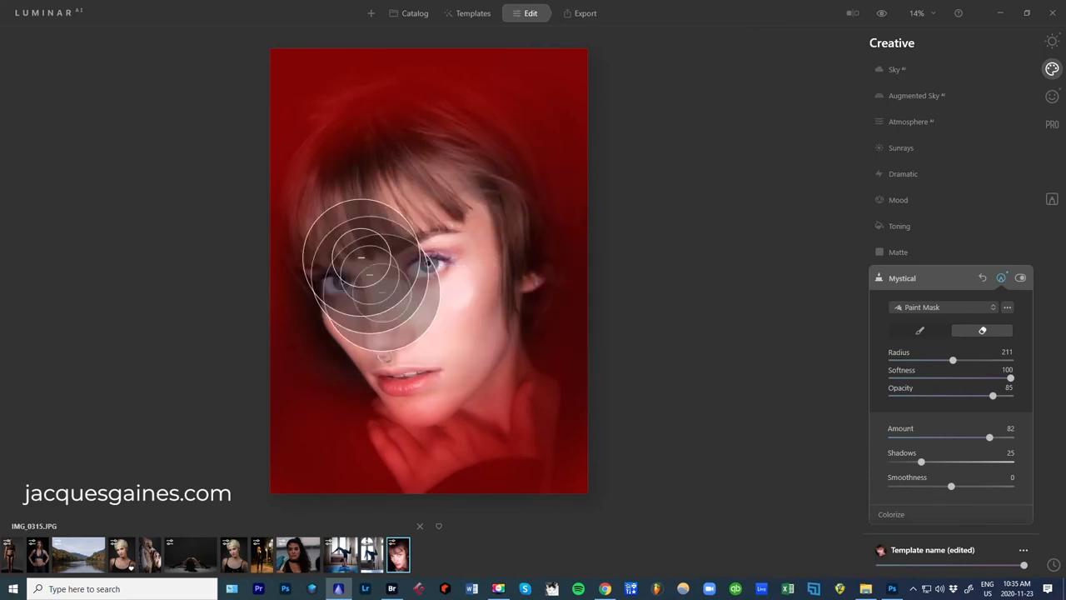
{"action": "left_click_drag", "start_coordinate": [362, 274], "coordinate": [483, 271]}
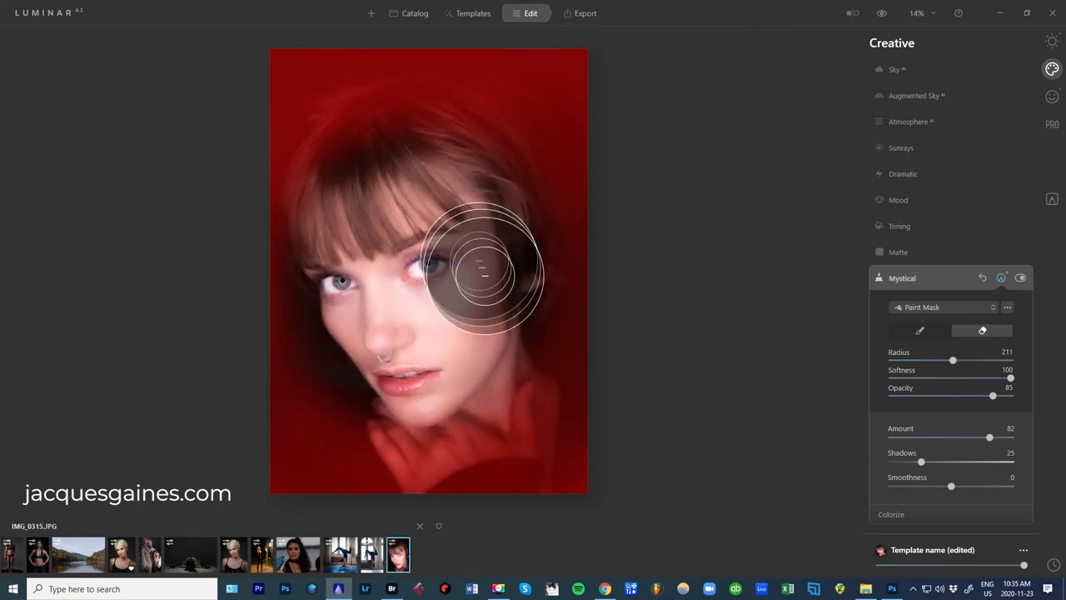
{"action": "left_click_drag", "start_coordinate": [483, 271], "coordinate": [470, 200]}
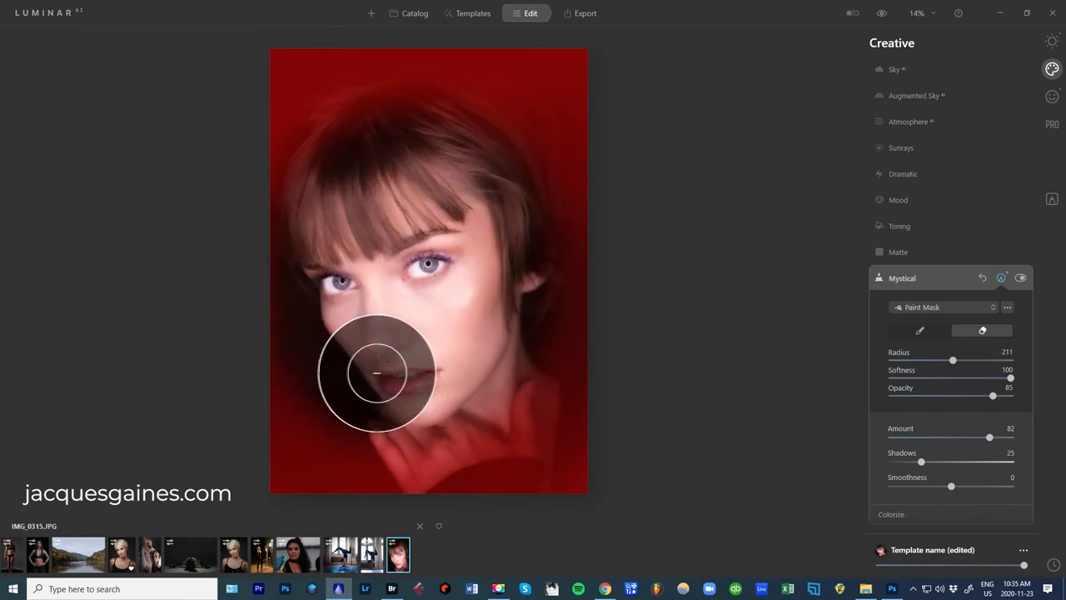
{"action": "mouse_move", "coordinate": [400, 325]}
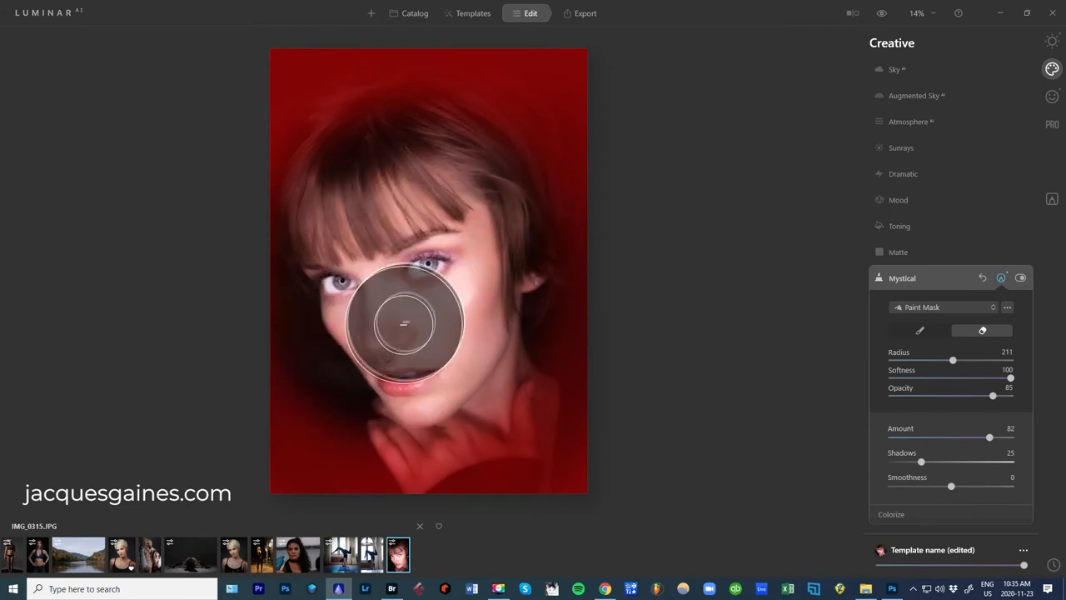
{"action": "left_click_drag", "start_coordinate": [404, 321], "coordinate": [399, 83]}
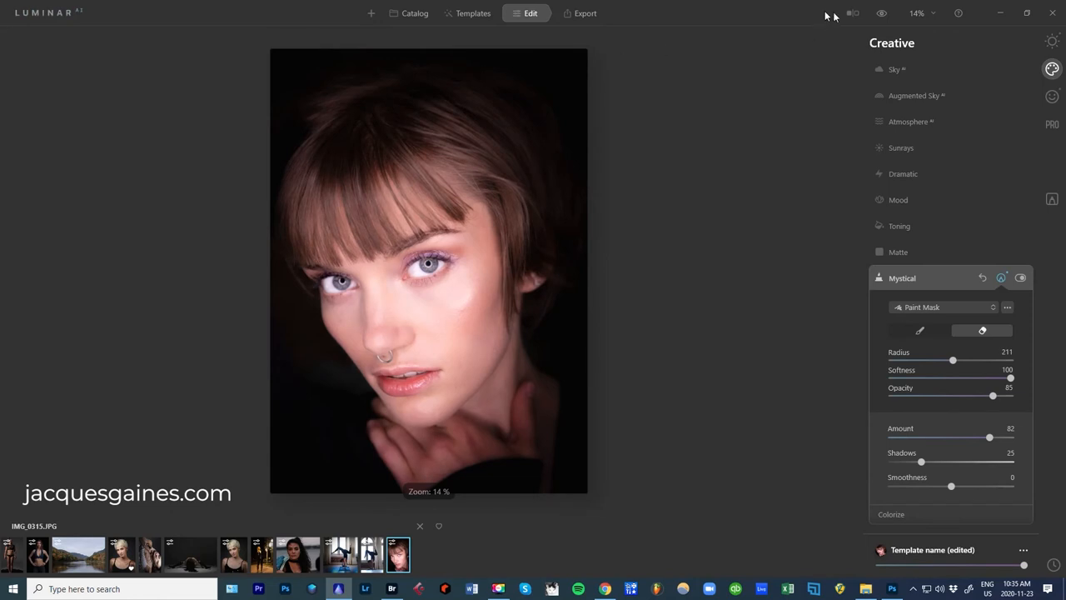
{"action": "mouse_move", "coordinate": [913, 275]}
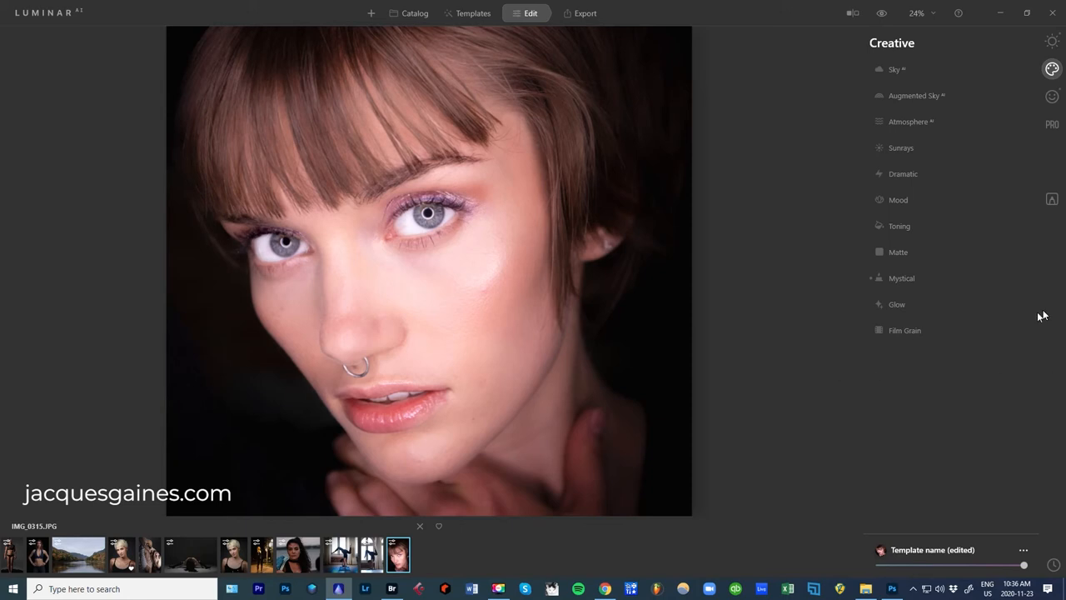
{"action": "mouse_move", "coordinate": [715, 260]}
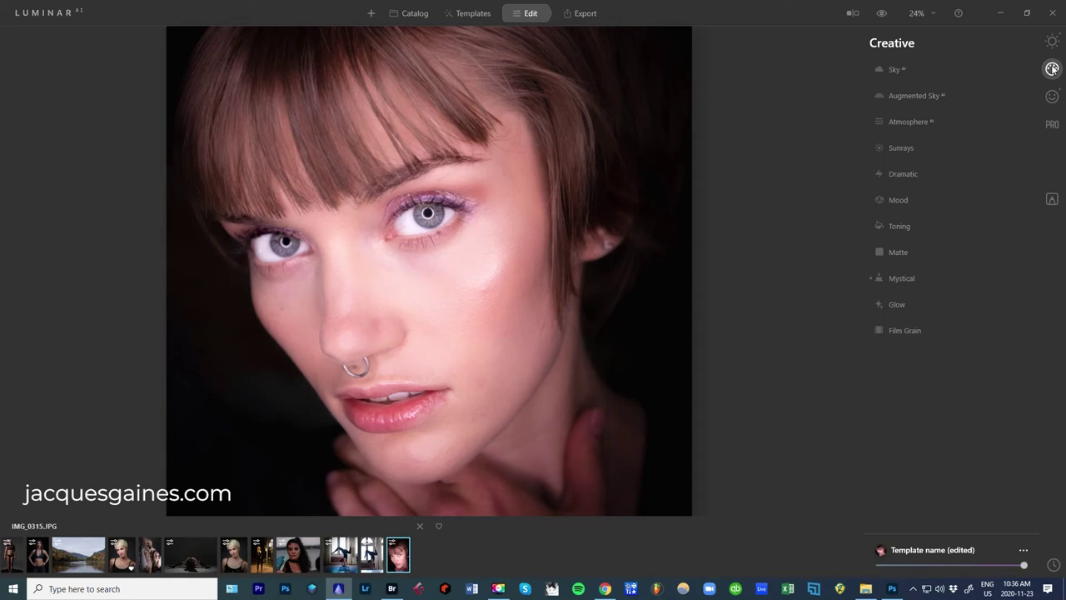
Expand Mood and browse the presets in the Choose LUT list.
{"action": "left_click", "coordinate": [898, 200]}
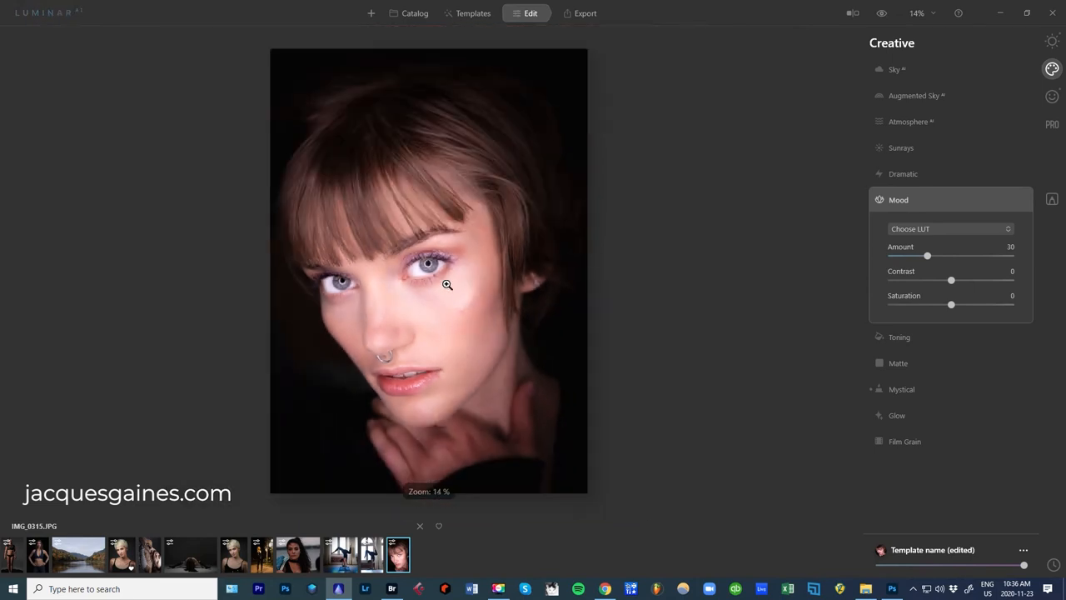
{"action": "left_click", "coordinate": [950, 228]}
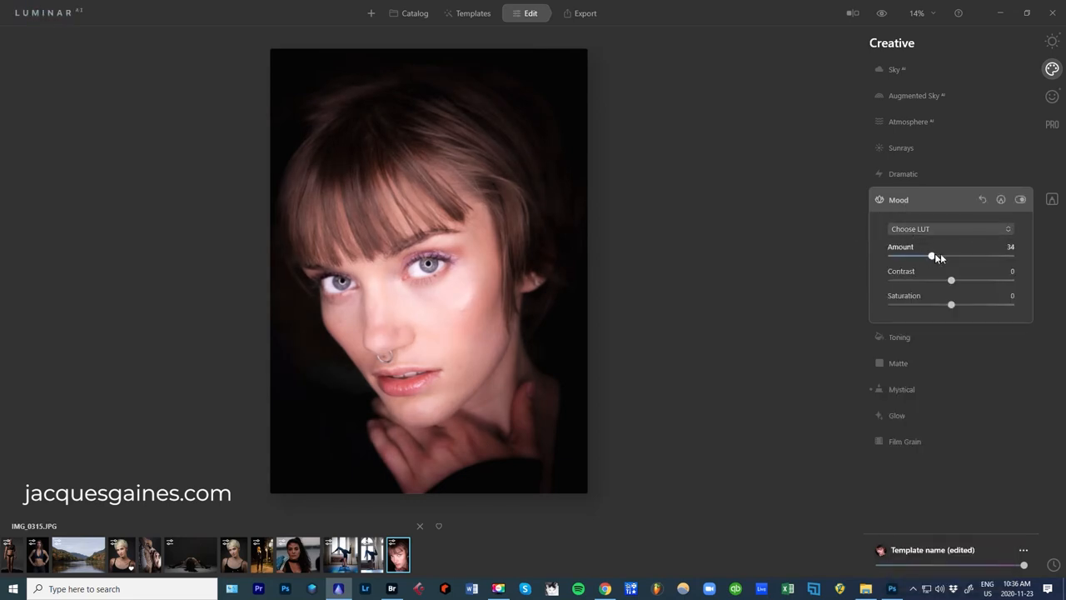
{"action": "left_click", "coordinate": [949, 229]}
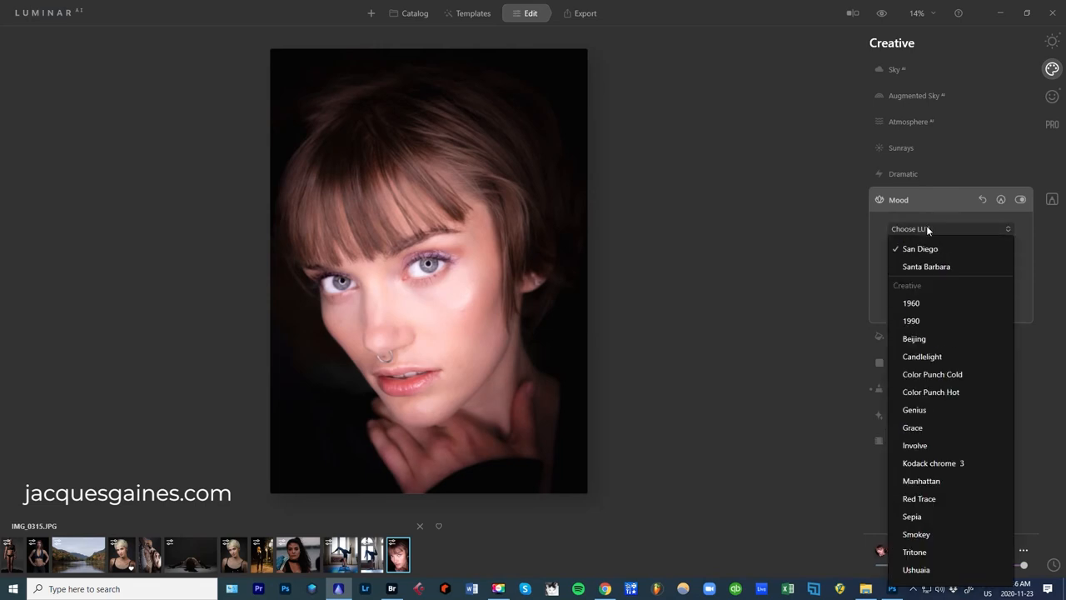
{"action": "left_click", "coordinate": [911, 303]}
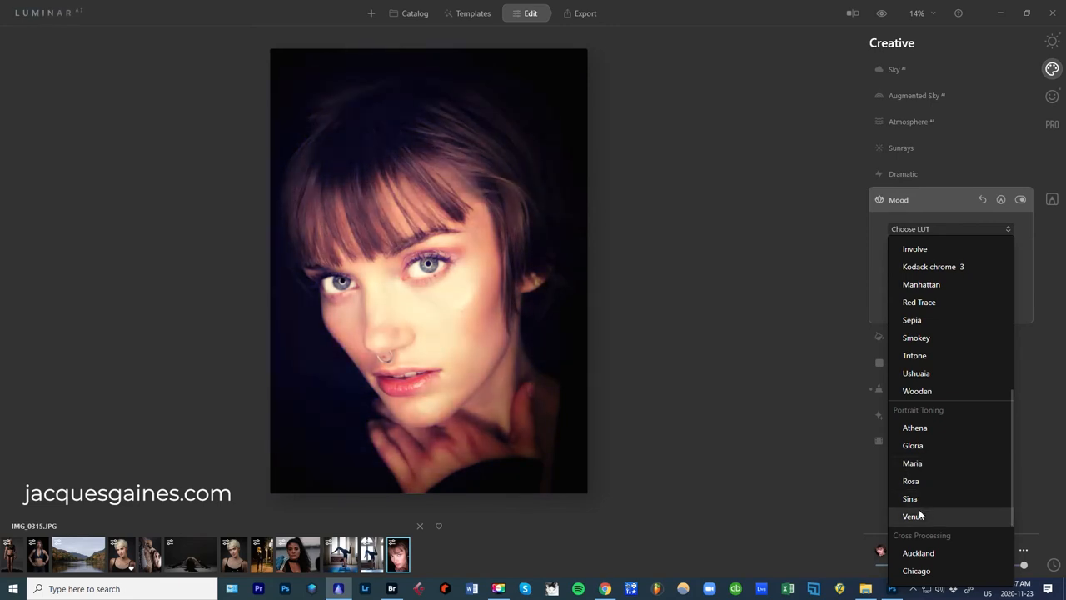
{"action": "left_click", "coordinate": [918, 554]}
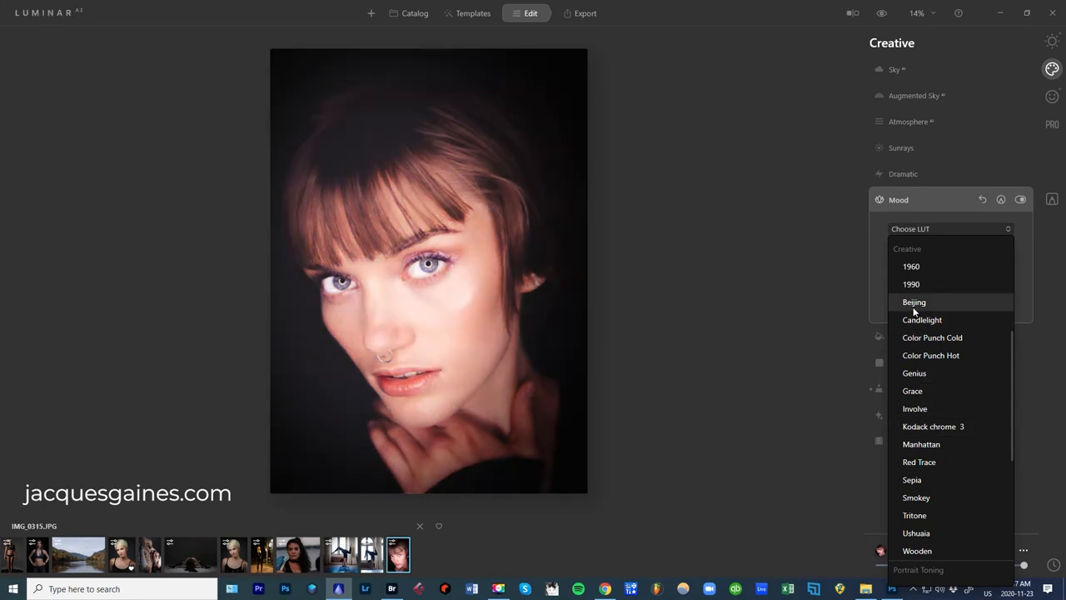
Apply the Beijing LUT at Amount 72, Contrast 26 and Saturation 12.
{"action": "left_click", "coordinate": [914, 302]}
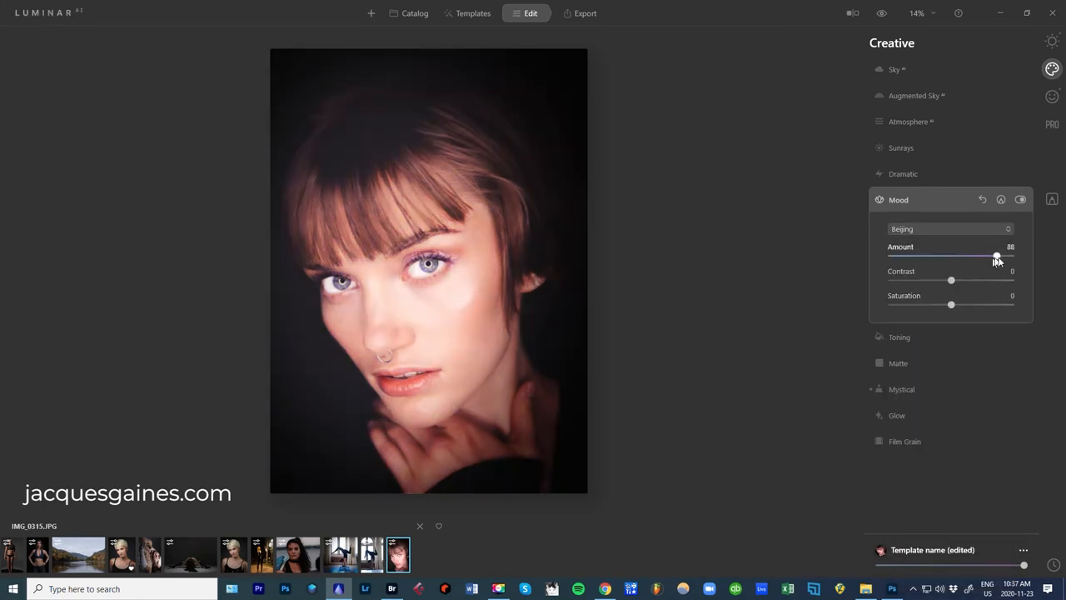
{"action": "left_click_drag", "start_coordinate": [997, 256], "coordinate": [953, 256]}
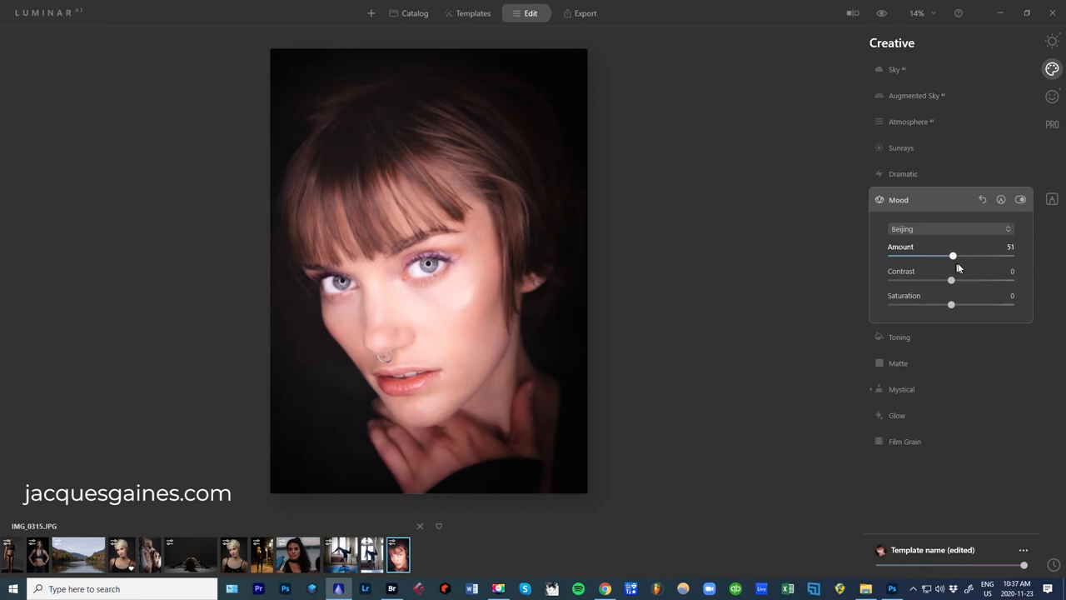
{"action": "left_click_drag", "start_coordinate": [953, 256], "coordinate": [977, 256]}
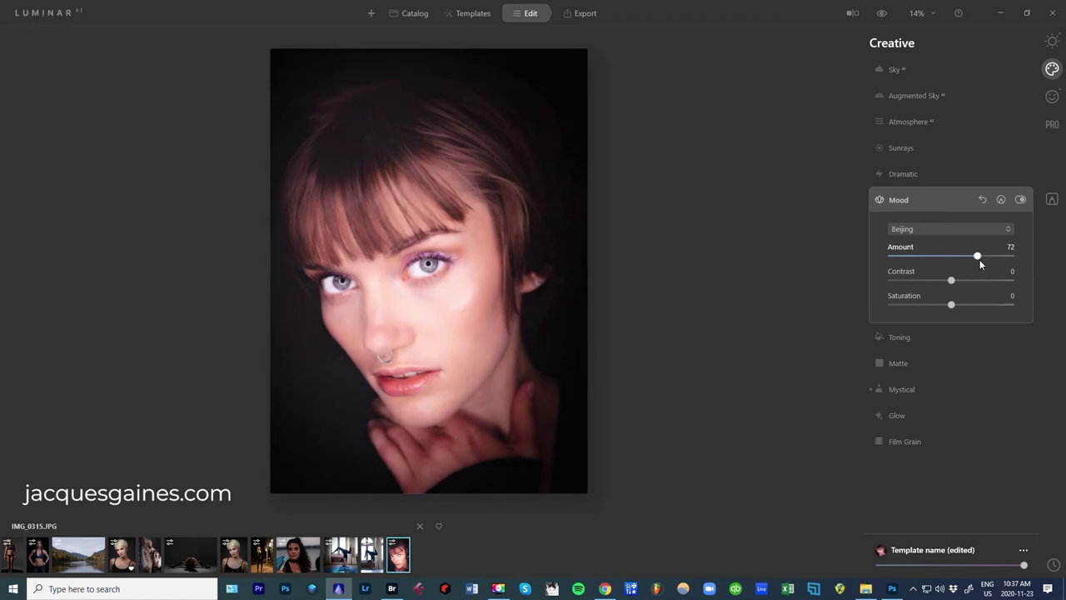
{"action": "left_click_drag", "start_coordinate": [977, 255], "coordinate": [982, 256]}
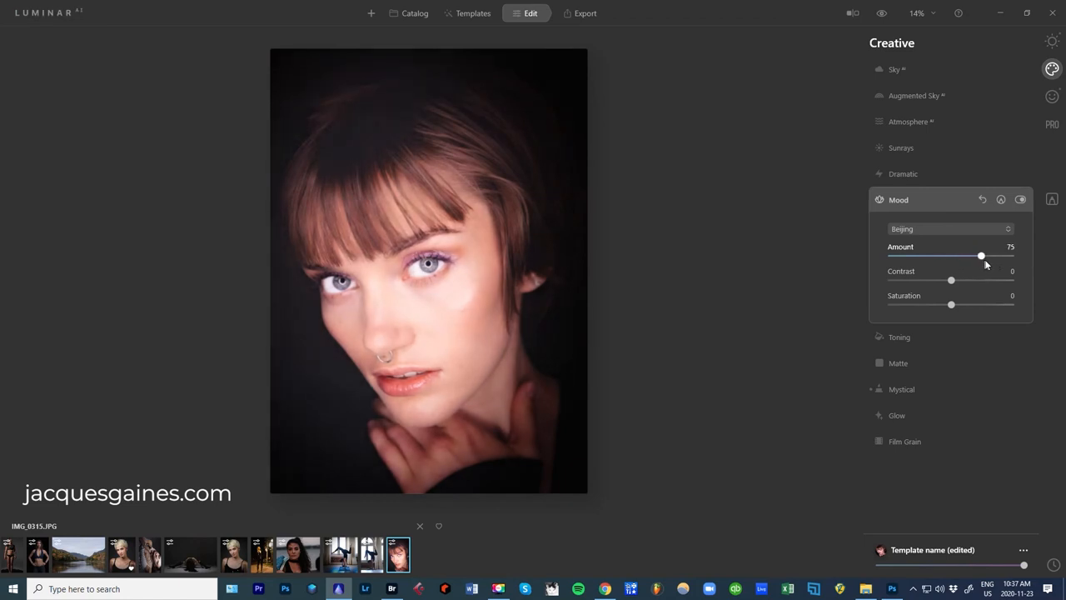
{"action": "left_click_drag", "start_coordinate": [981, 256], "coordinate": [978, 256]}
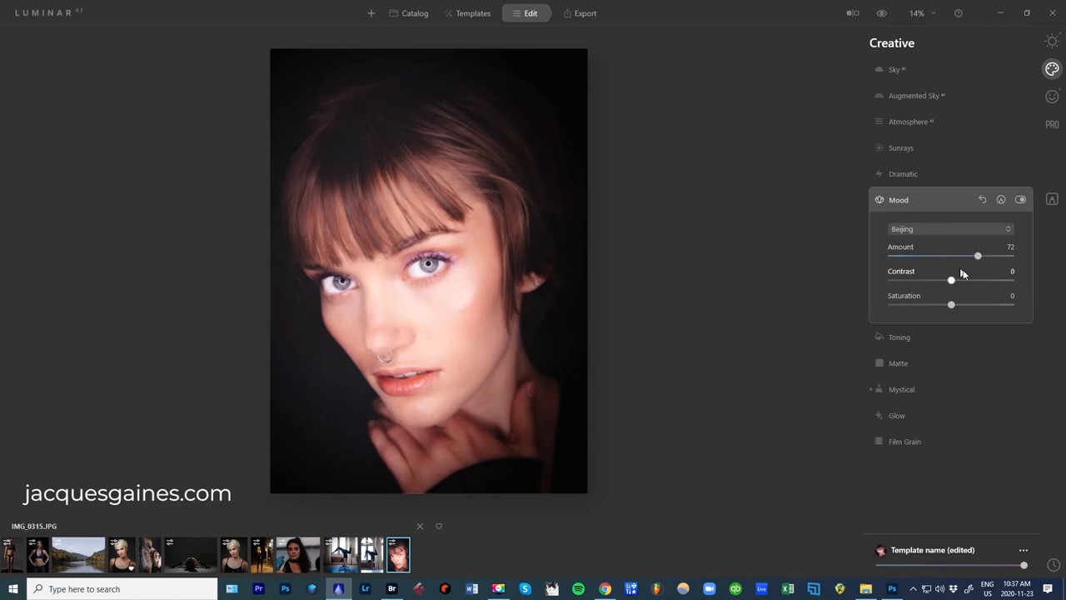
{"action": "left_click_drag", "start_coordinate": [951, 280], "coordinate": [950, 280]}
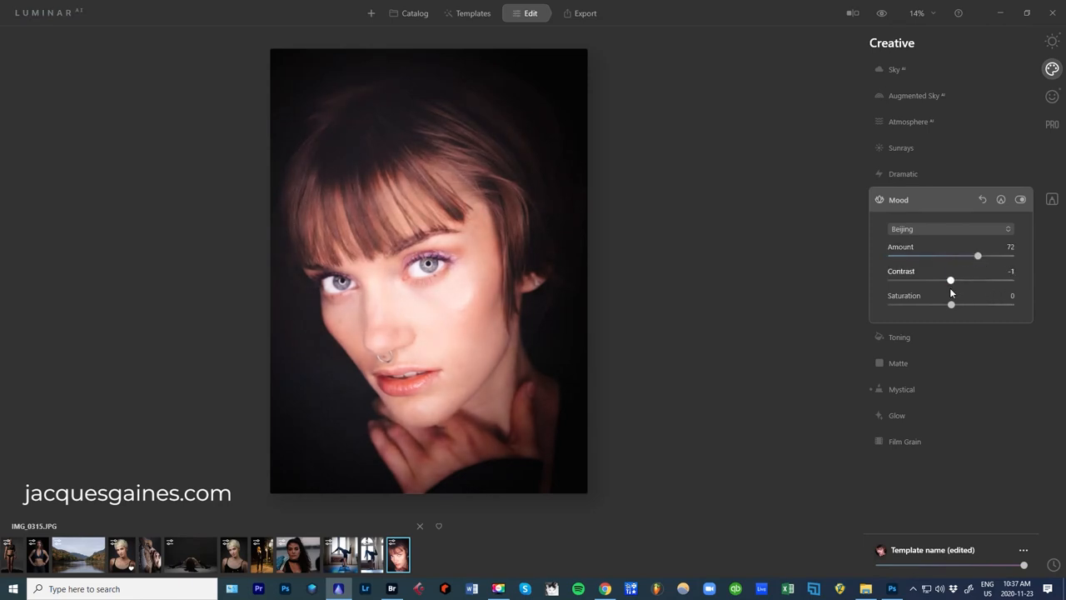
{"action": "left_click_drag", "start_coordinate": [950, 304], "coordinate": [983, 304]}
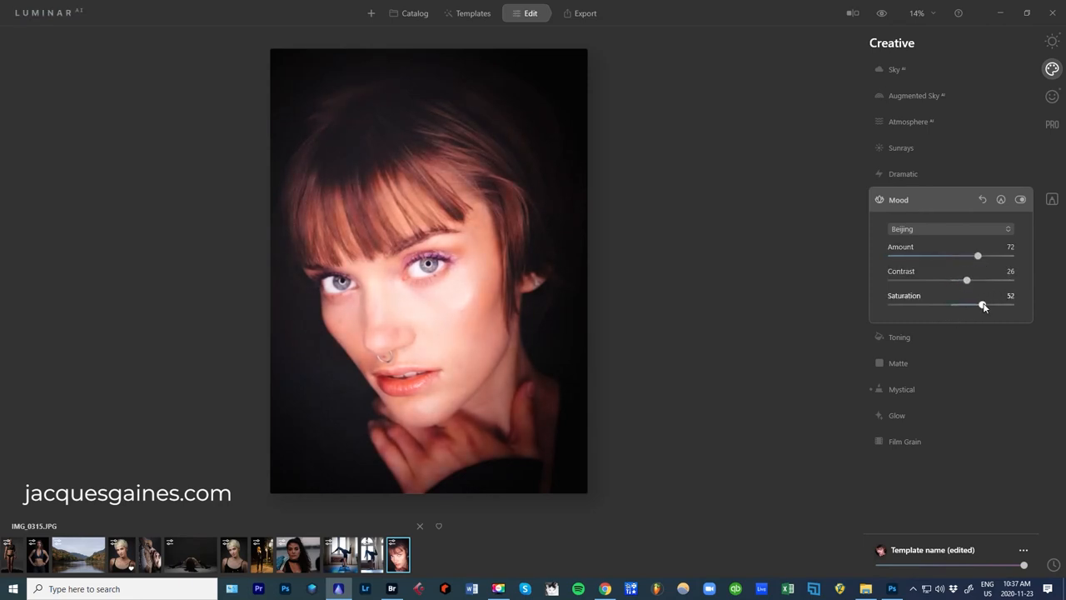
{"action": "left_click_drag", "start_coordinate": [983, 305], "coordinate": [944, 305]}
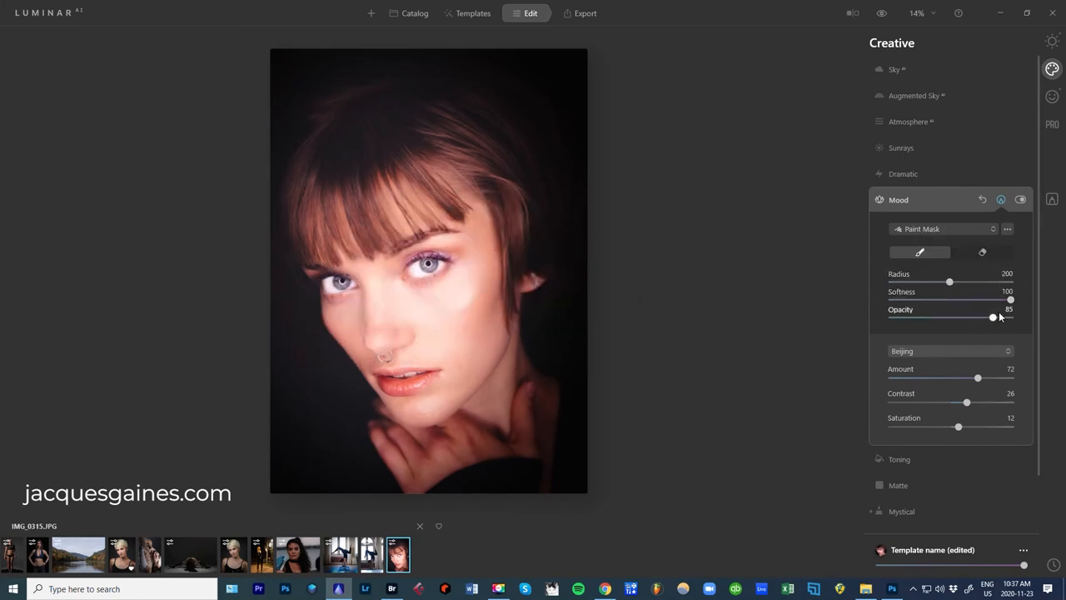
{"action": "mouse_move", "coordinate": [425, 221]}
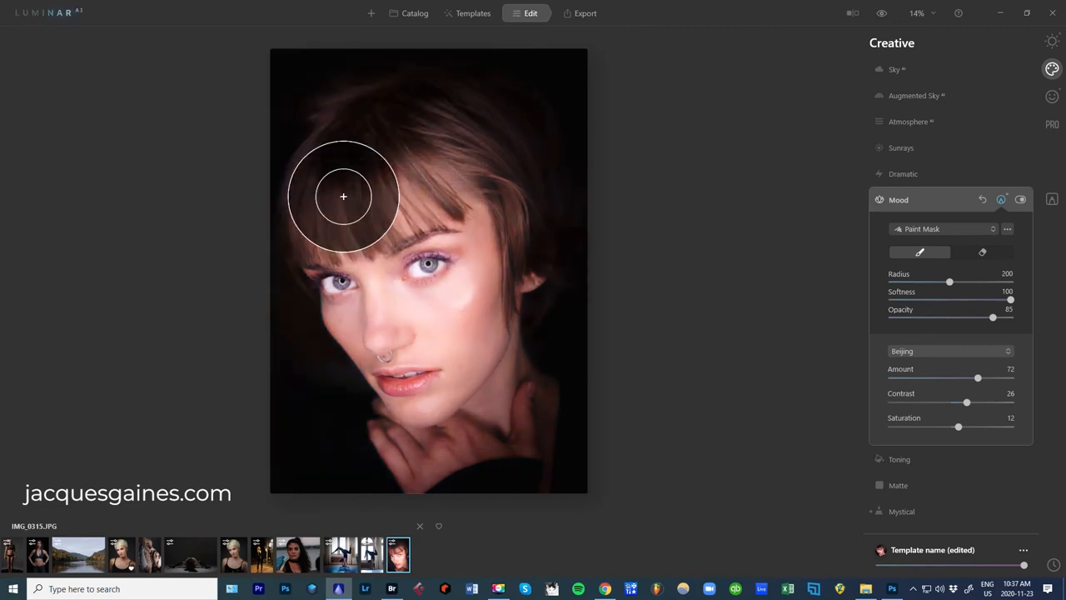
Paint the Beijing mood mask across the top and side of the hair, then exit masking.
{"action": "left_click_drag", "start_coordinate": [343, 196], "coordinate": [546, 254]}
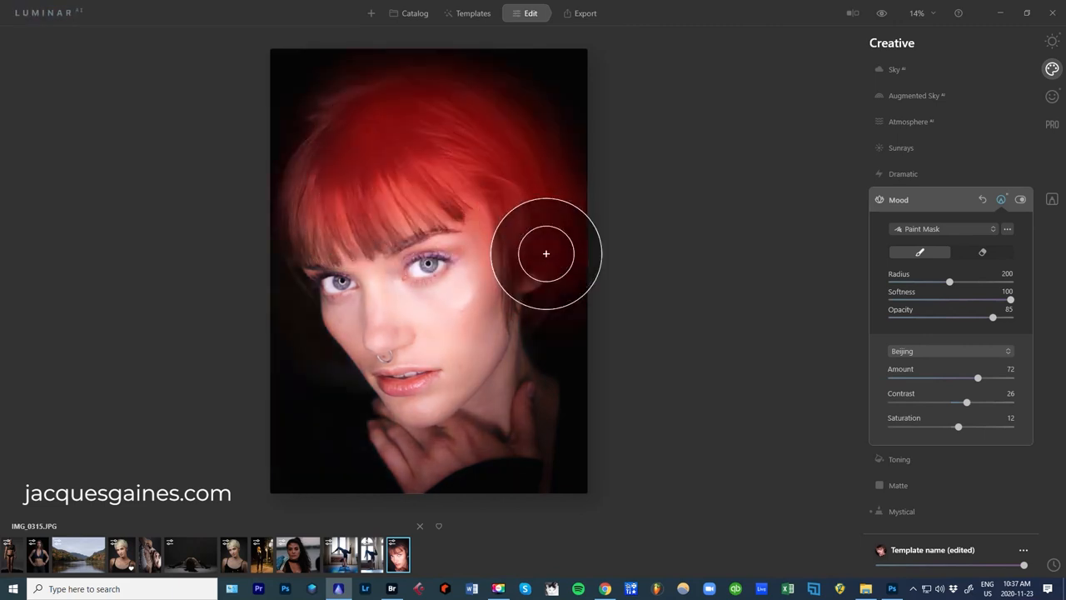
{"action": "left_click_drag", "start_coordinate": [546, 254], "coordinate": [512, 343]}
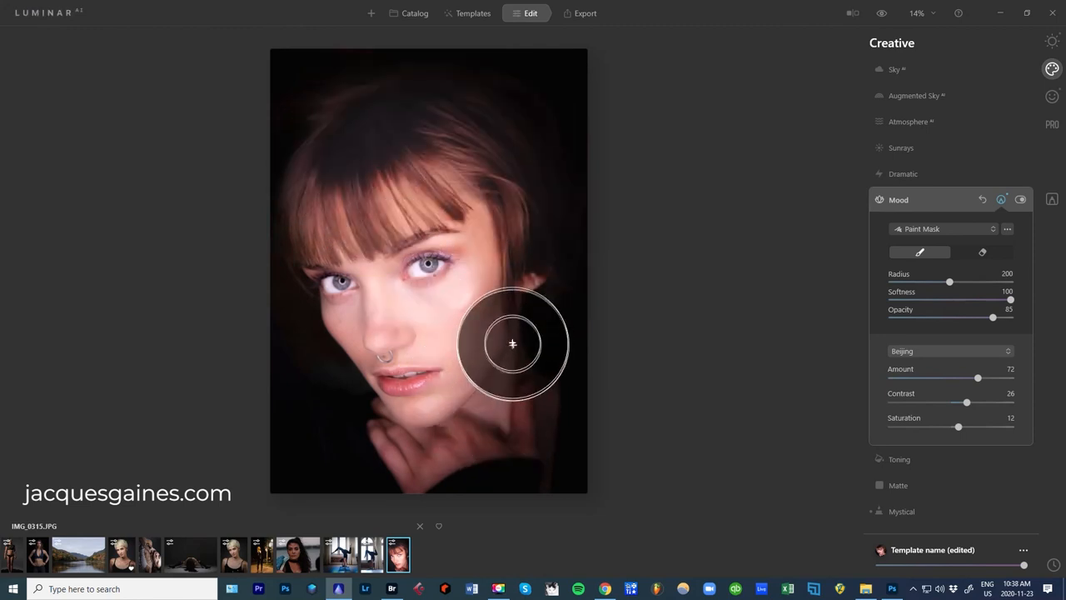
{"action": "left_click_drag", "start_coordinate": [512, 344], "coordinate": [533, 394]}
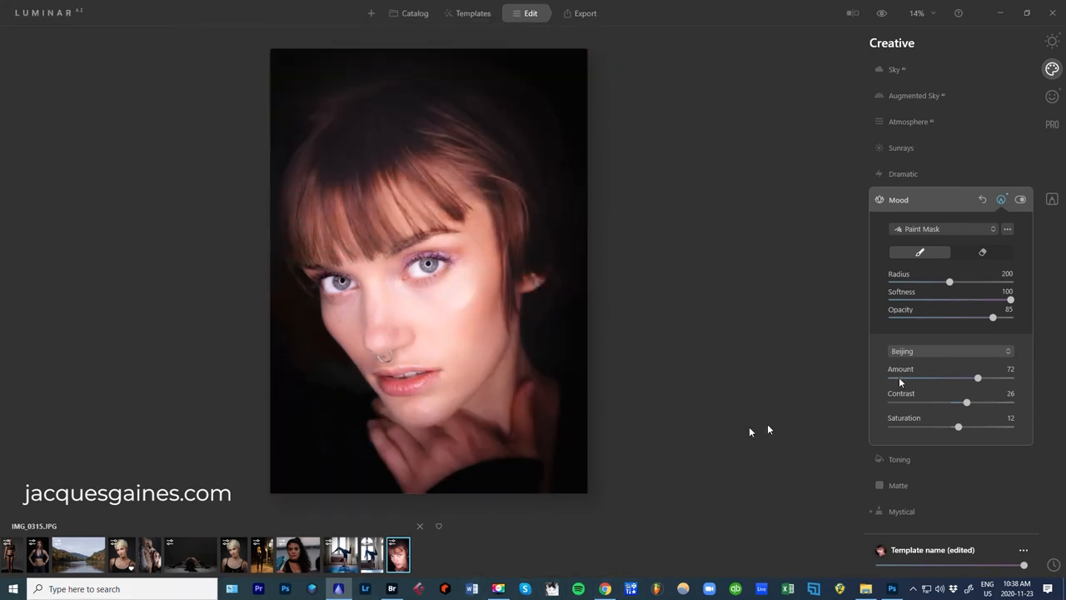
{"action": "left_click", "coordinate": [950, 228]}
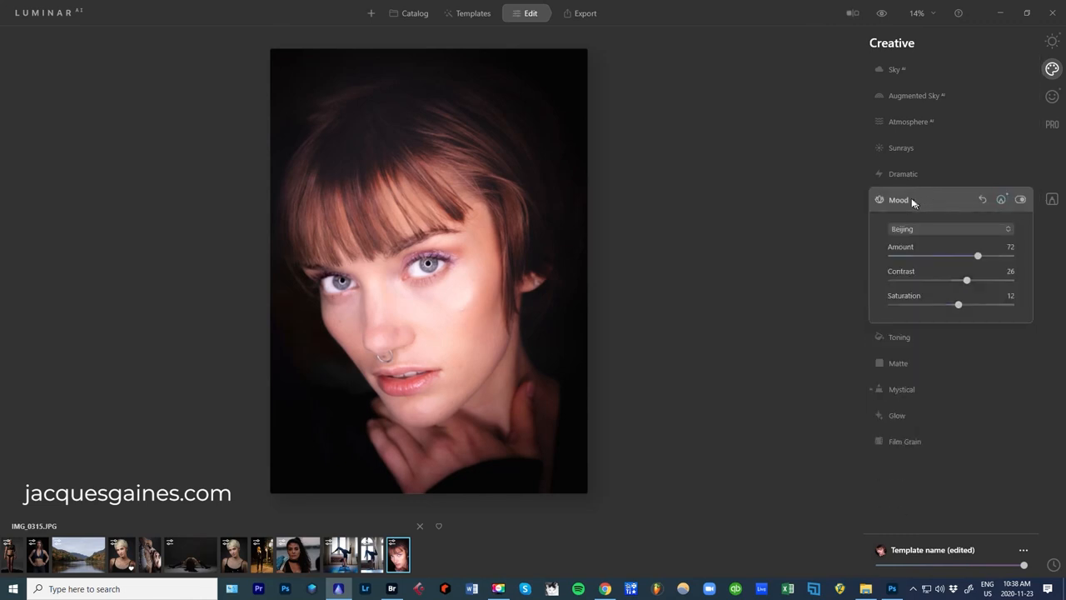
Raise the Beijing Mood Amount to 98 and open the Export panel.
{"action": "left_click_drag", "start_coordinate": [978, 256], "coordinate": [974, 256]}
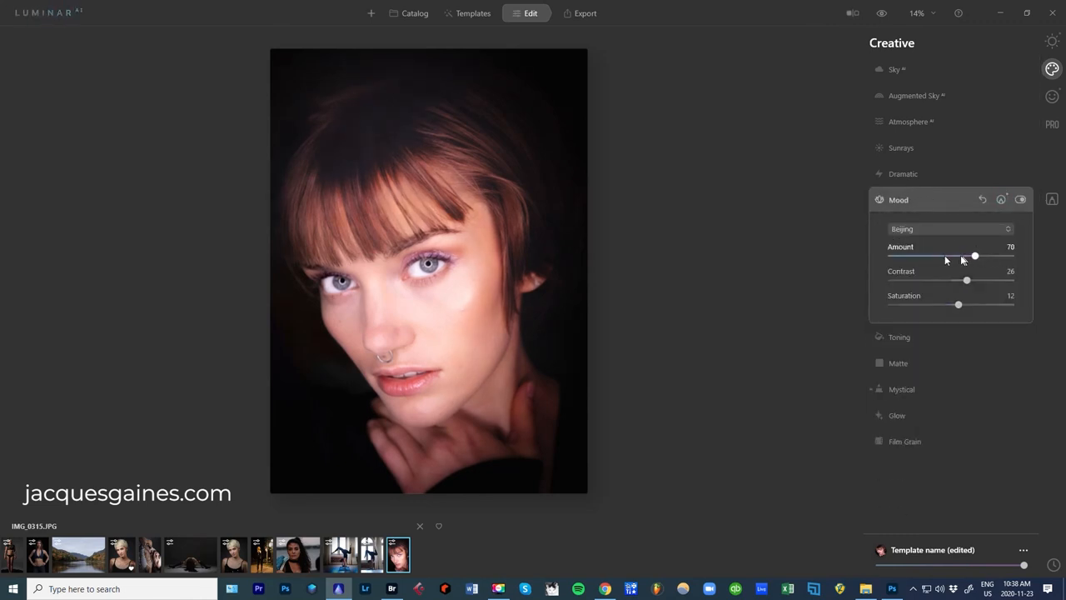
{"action": "left_click_drag", "start_coordinate": [975, 256], "coordinate": [948, 255]}
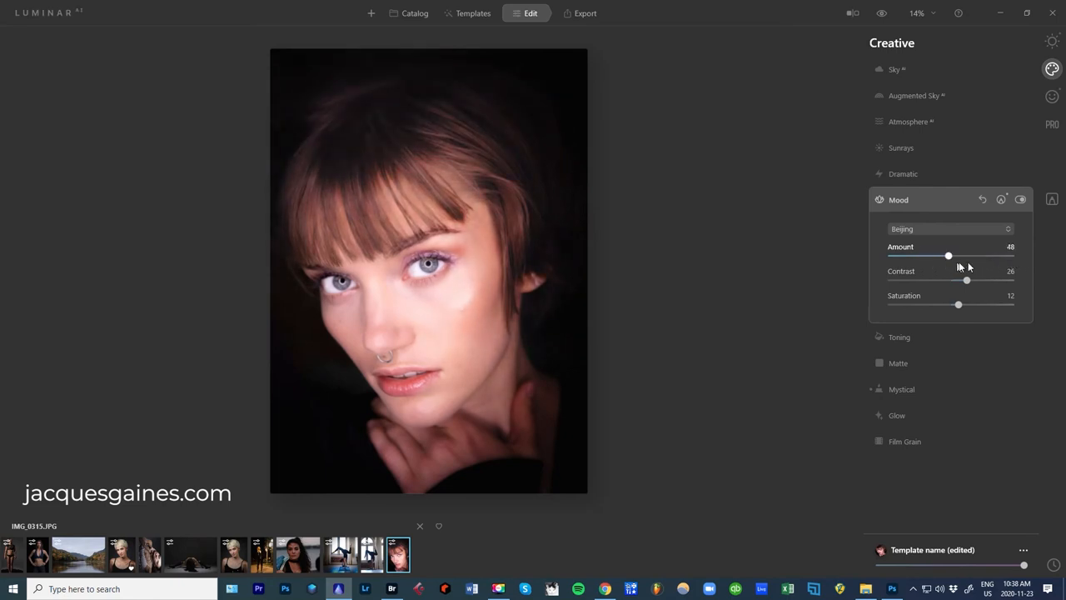
{"action": "left_click_drag", "start_coordinate": [948, 256], "coordinate": [1006, 256]}
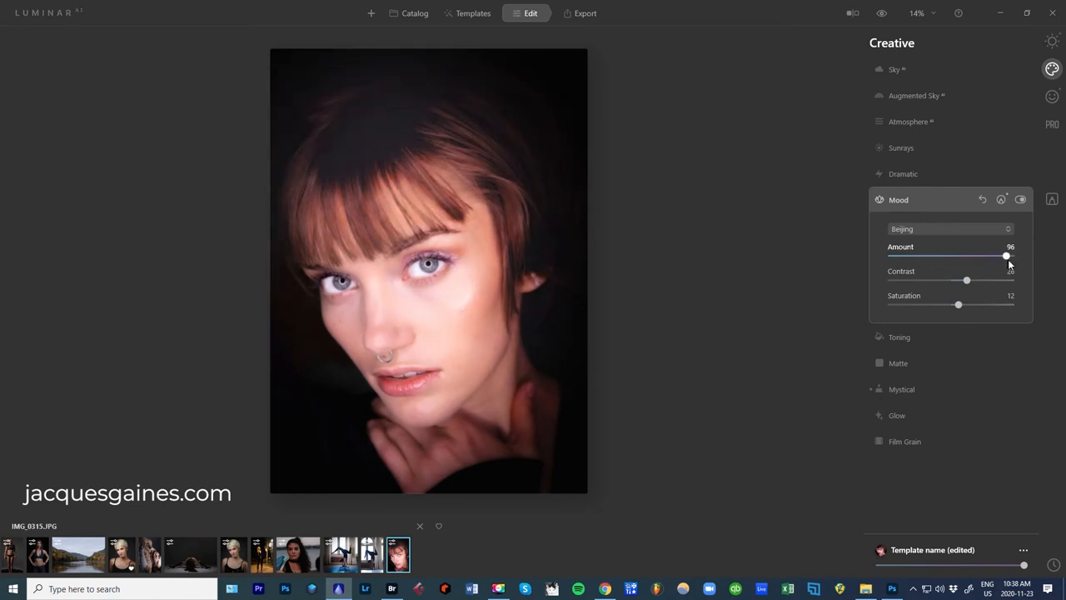
{"action": "left_click_drag", "start_coordinate": [1005, 256], "coordinate": [1009, 255]}
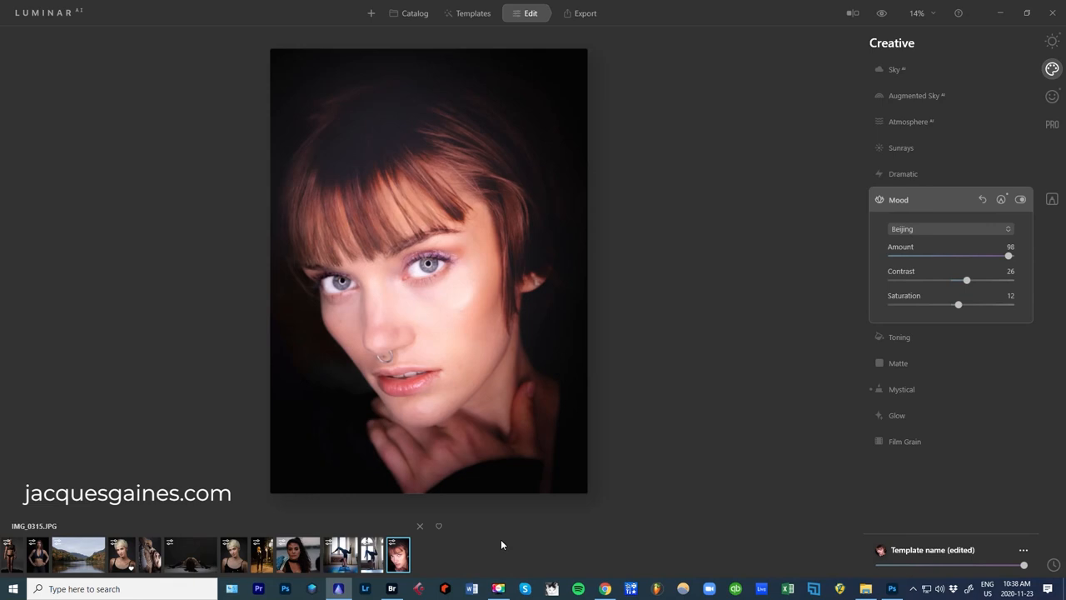
{"action": "mouse_move", "coordinate": [506, 527]}
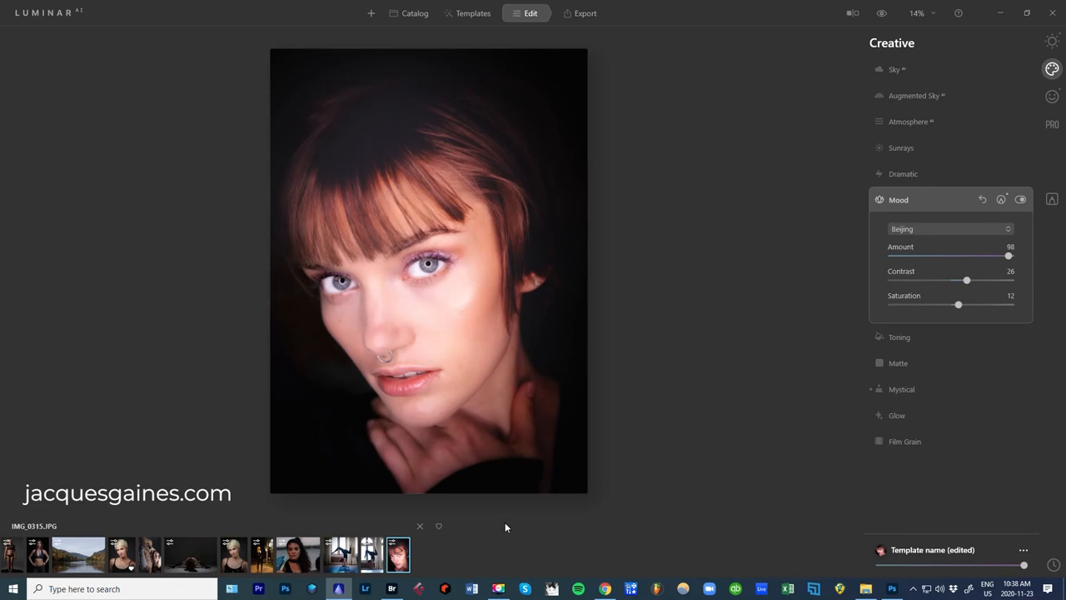
{"action": "mouse_move", "coordinate": [800, 466]}
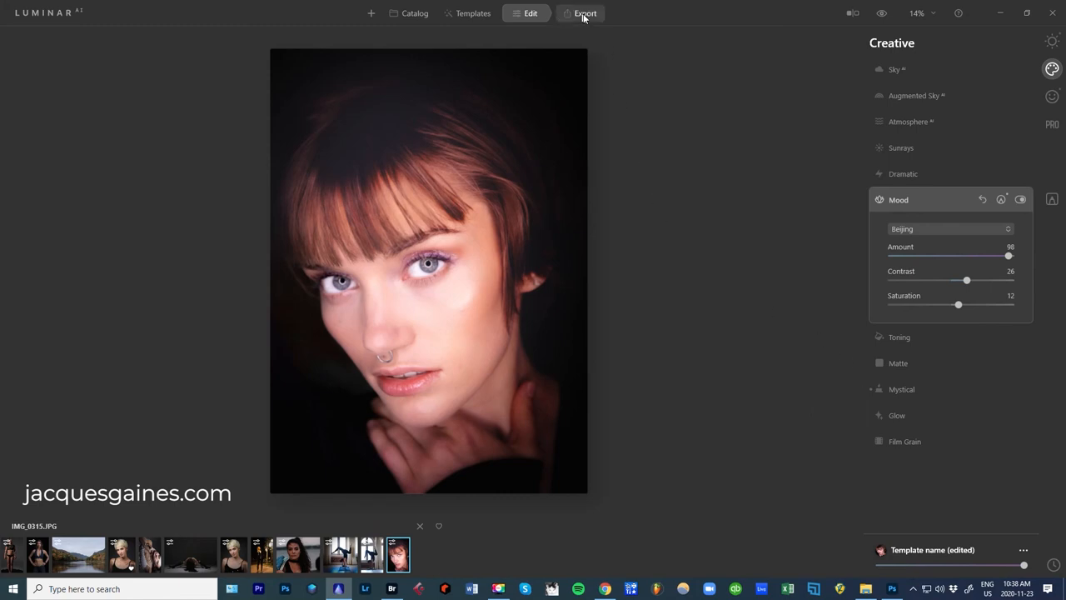
{"action": "left_click", "coordinate": [580, 13]}
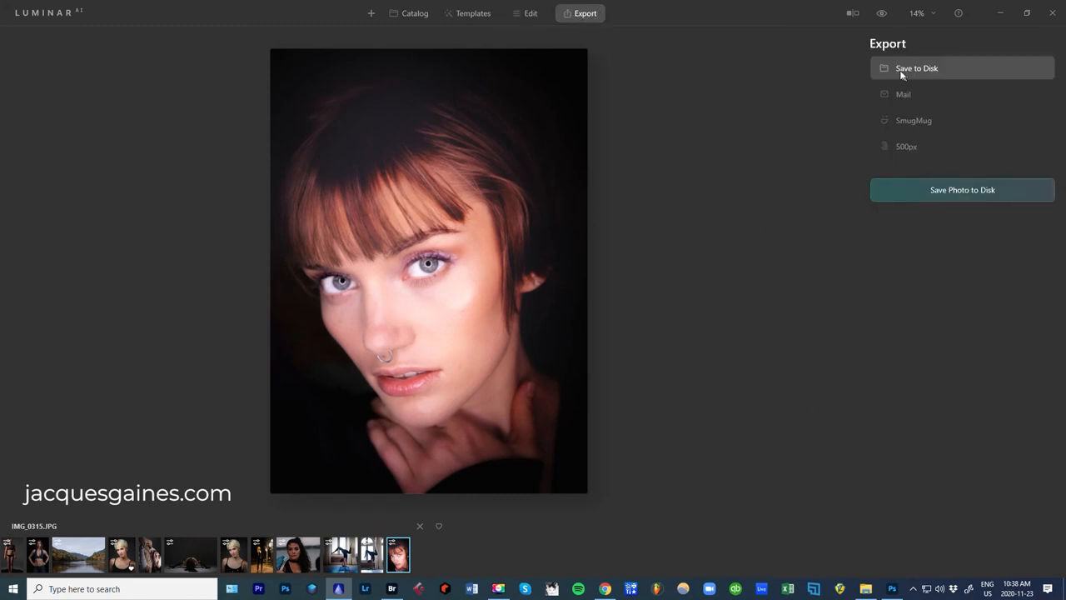